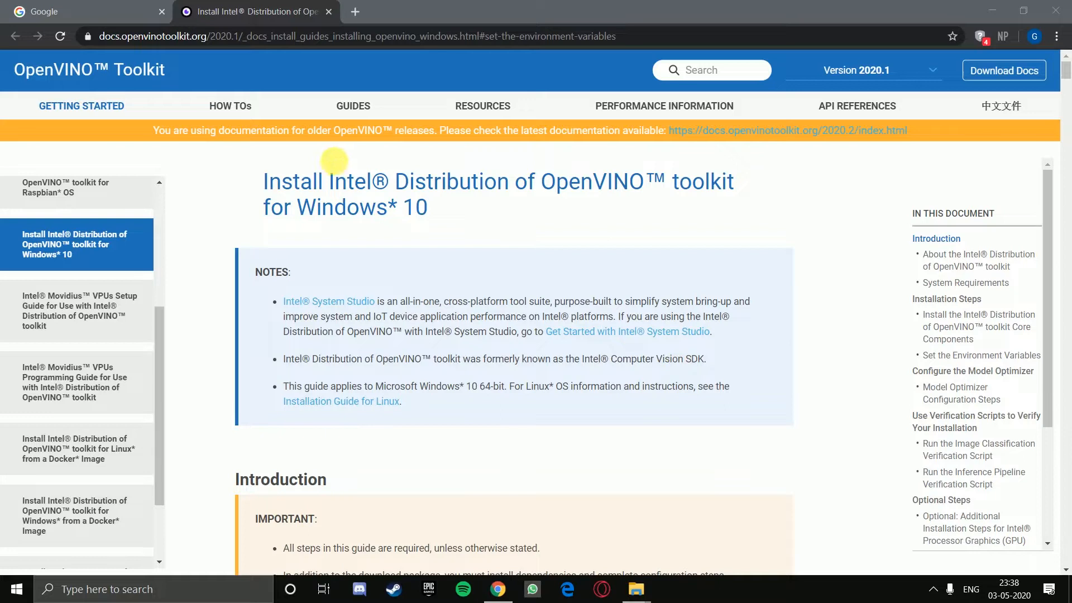
{"action": "mouse_move", "coordinate": [316, 246]}
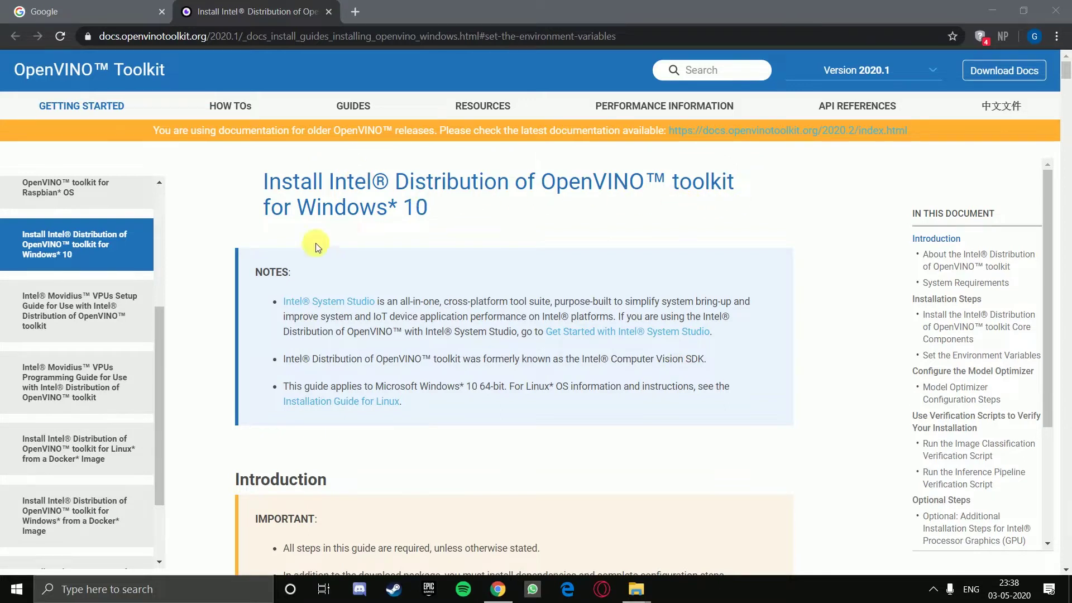
{"action": "mouse_move", "coordinate": [400, 229]}
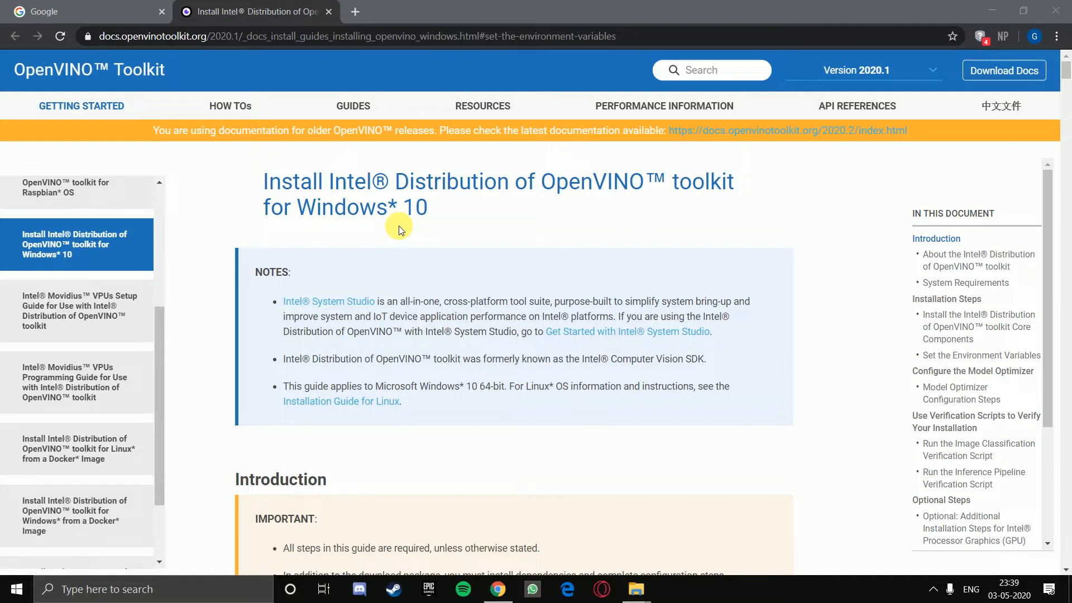
Step: Scroll the Windows install guide to the Introduction's list of installation steps and dependencies
{"action": "scroll", "scroll_direction": "down", "scroll_amount": 3}
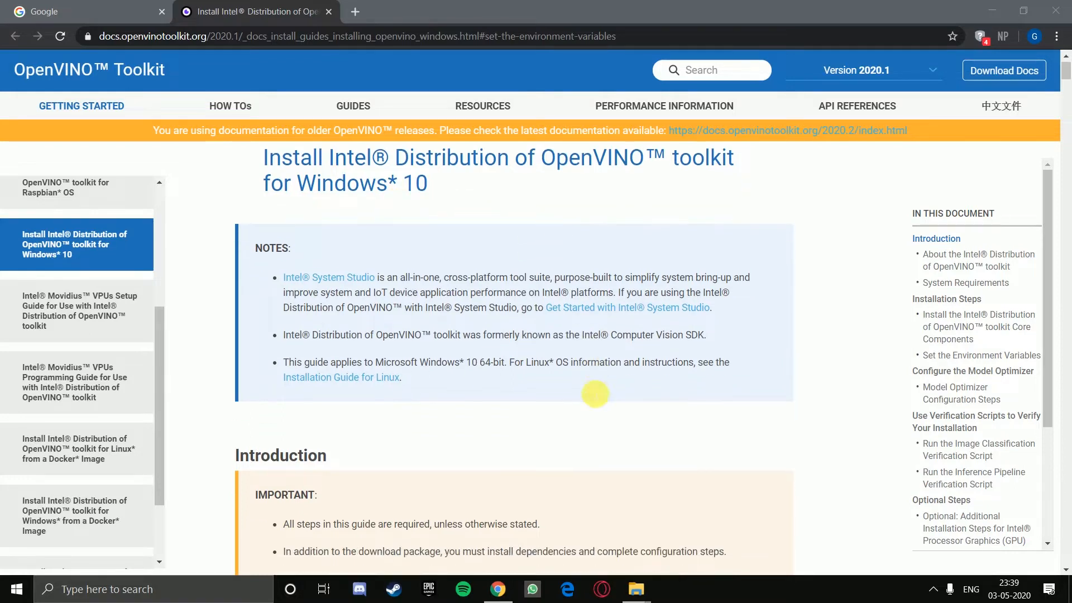
{"action": "scroll", "scroll_direction": "down", "scroll_amount": 3}
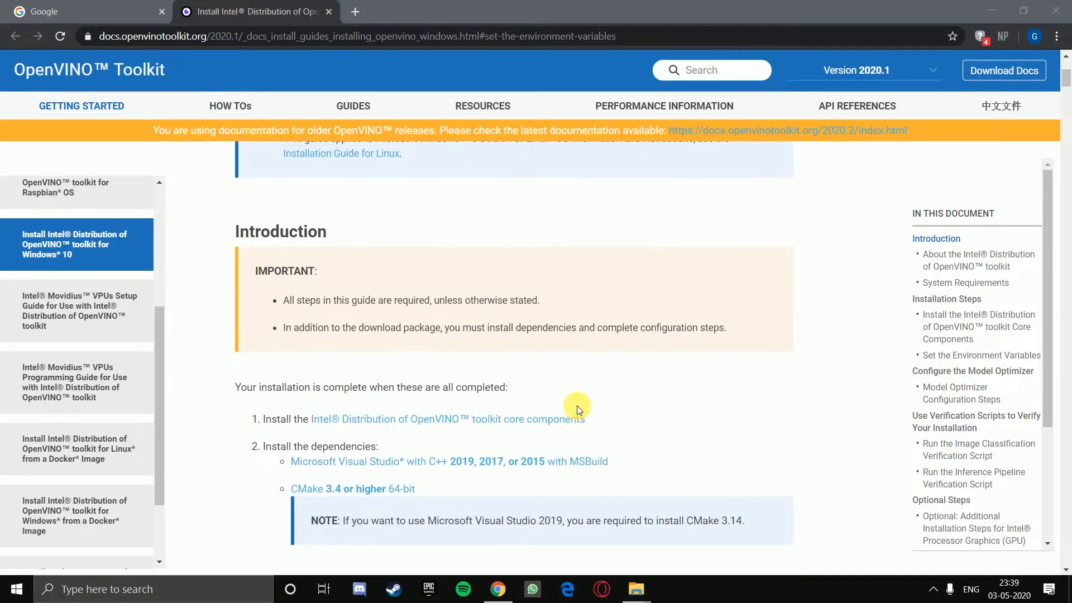
{"action": "right_click", "coordinate": [574, 403]}
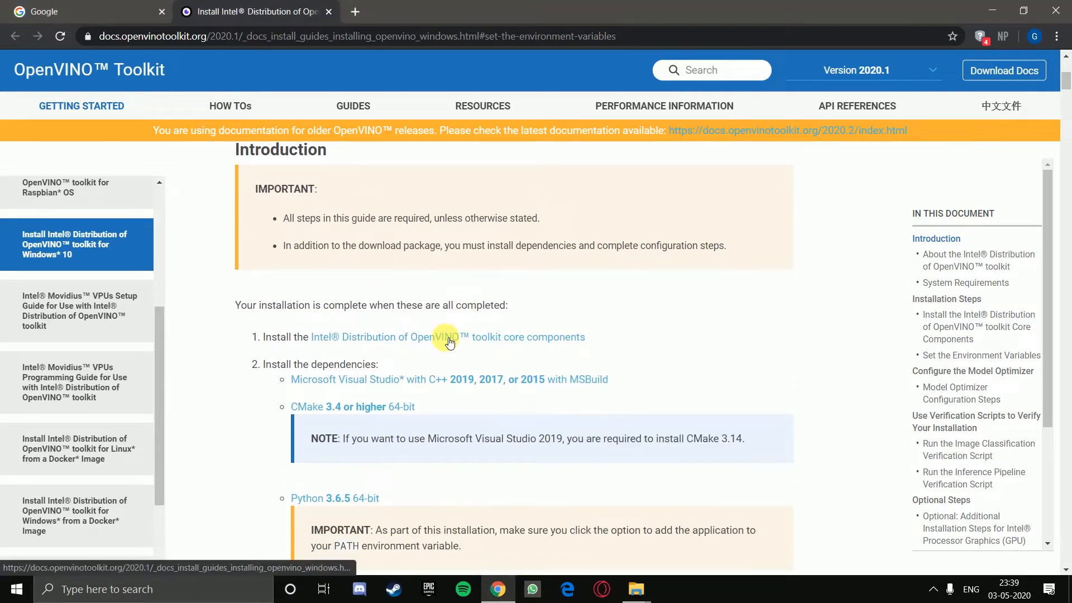
Step: Open the 'OpenVINO toolkit core components' instructions in a new browser tab
{"action": "middle_click", "coordinate": [447, 336]}
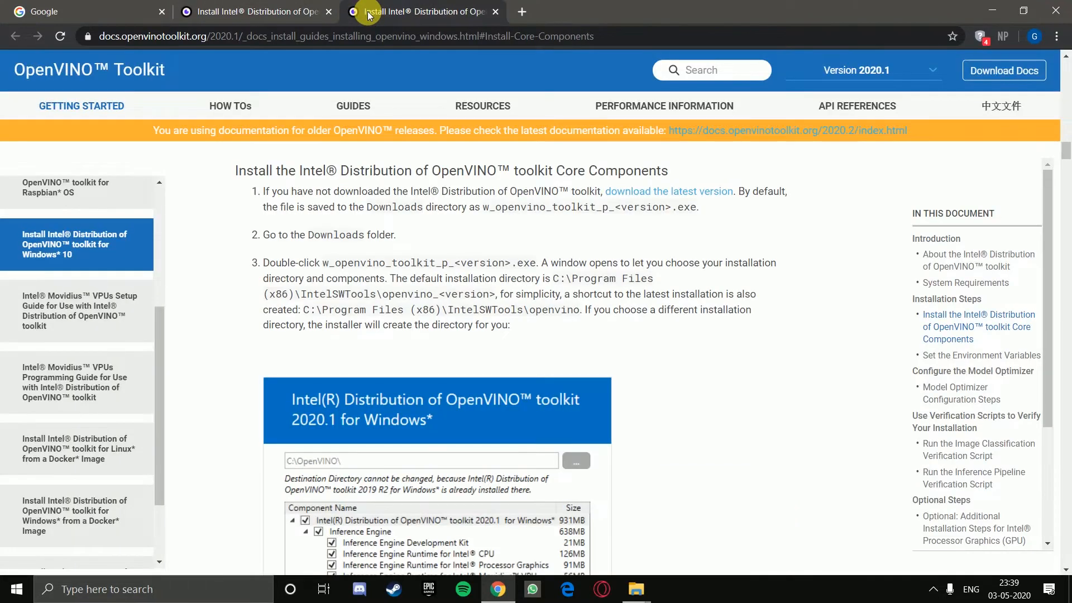
{"action": "mouse_move", "coordinate": [673, 266]}
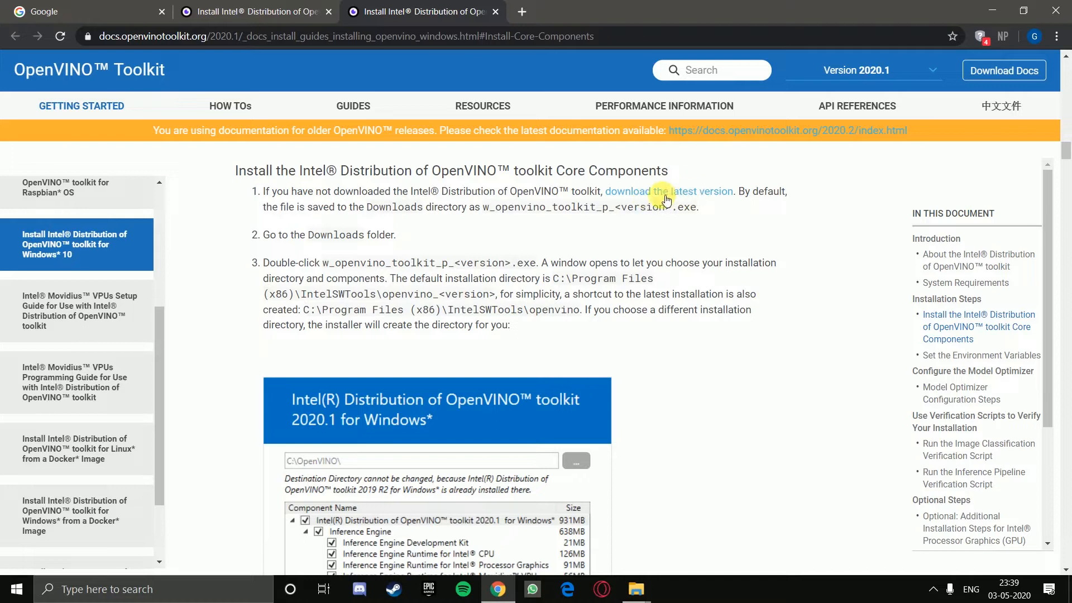
{"action": "mouse_move", "coordinate": [699, 286]}
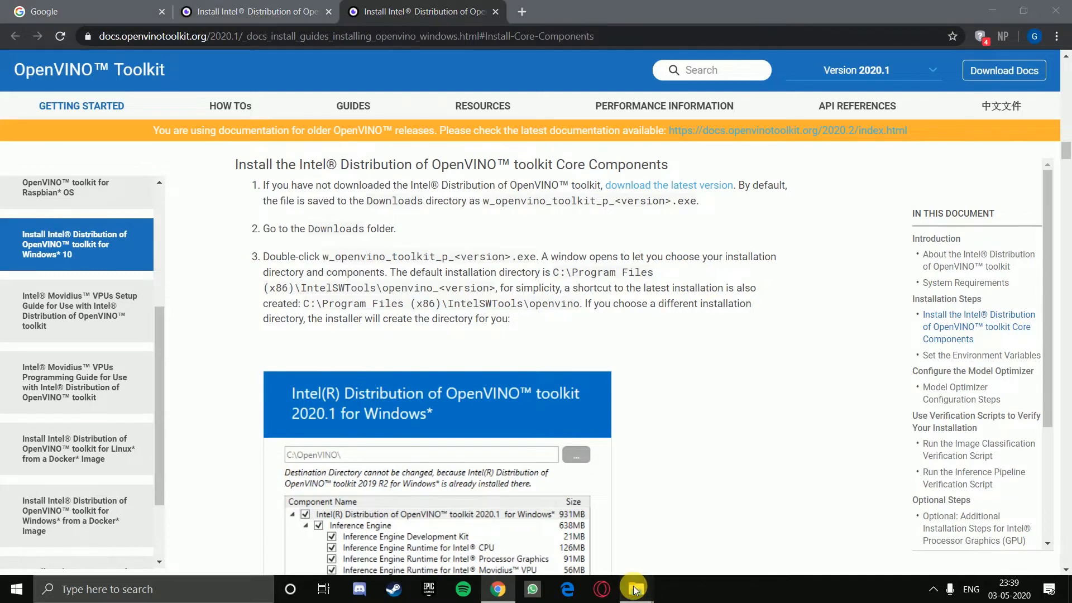
Step: Open Downloads\Intel\w_openvino_toolkit_p_2020.1.033 in File Explorer and select the install application
{"action": "left_click", "coordinate": [636, 588]}
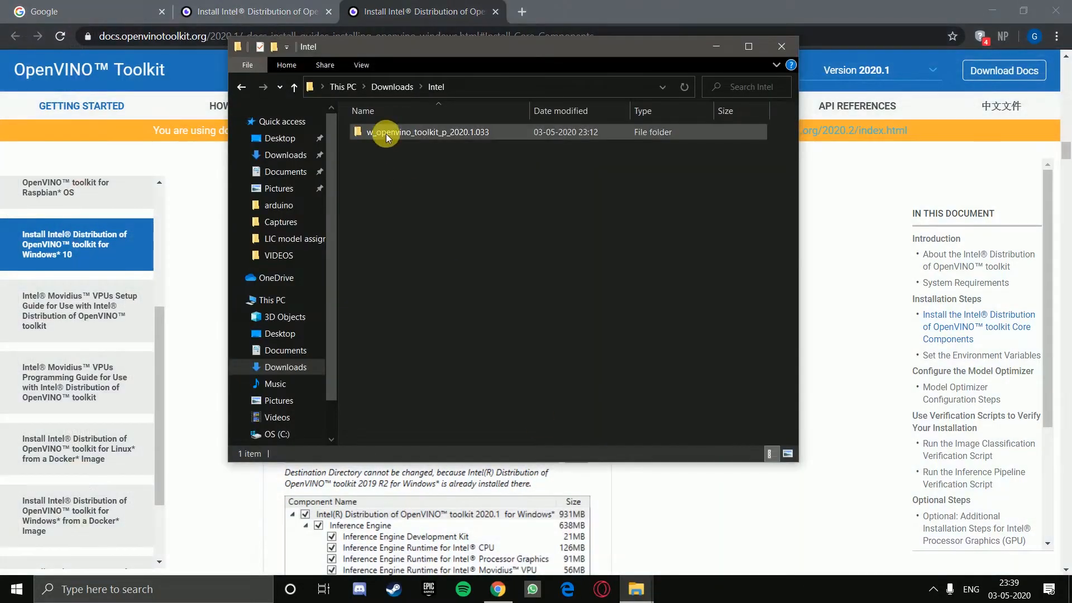
{"action": "double_click", "coordinate": [427, 132]}
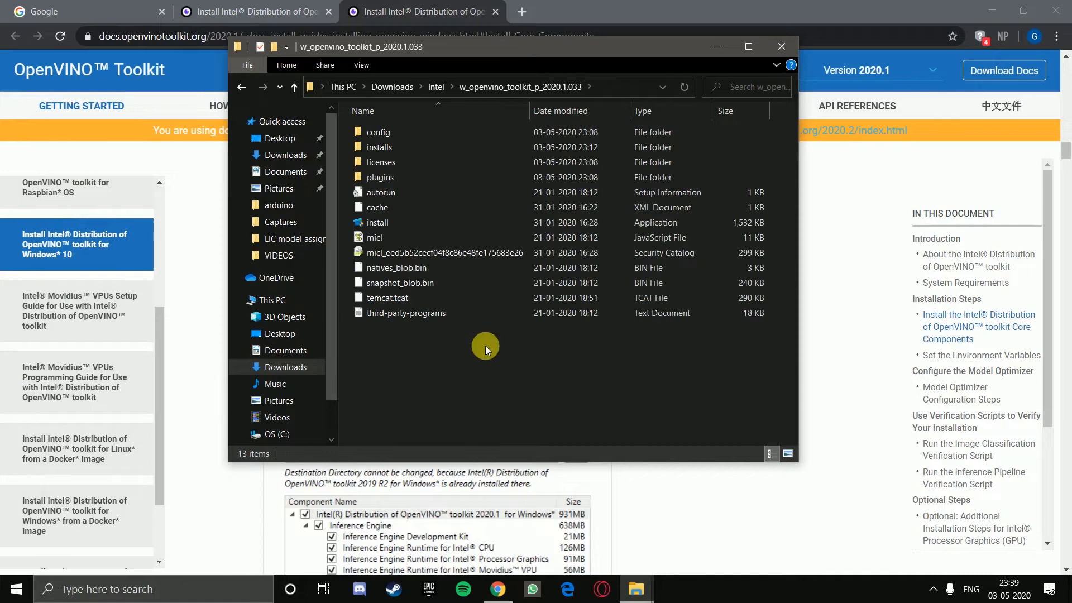
{"action": "mouse_move", "coordinate": [433, 335]}
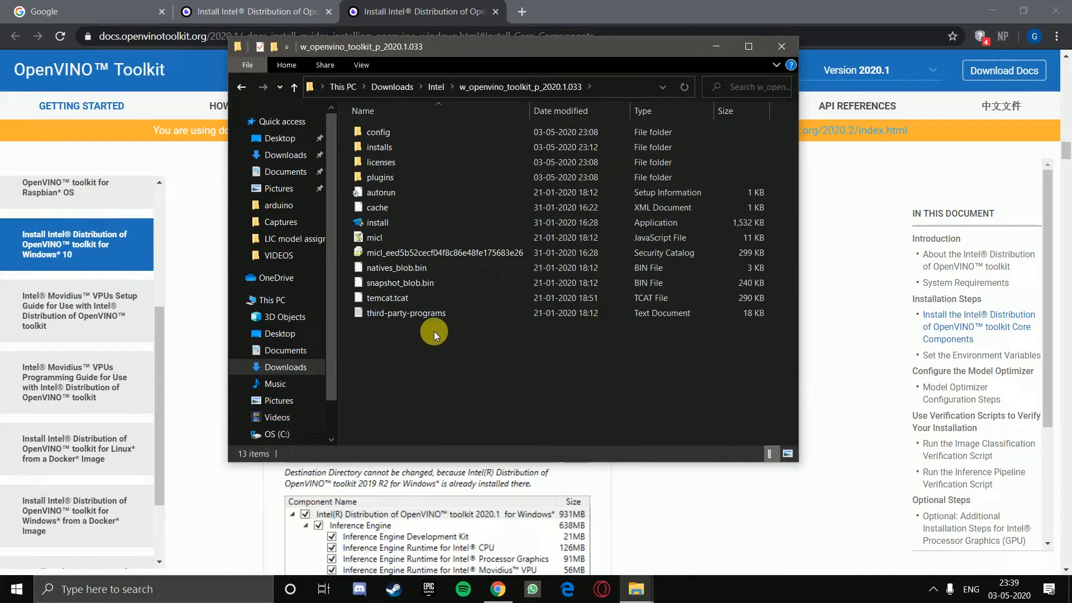
{"action": "left_click", "coordinate": [392, 222]}
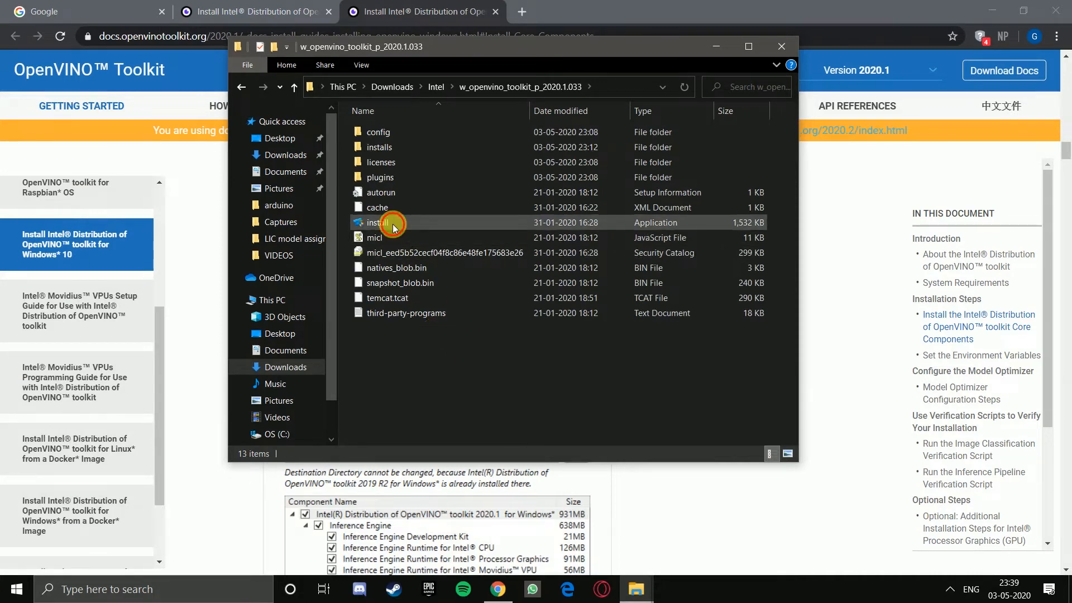
{"action": "left_click", "coordinate": [377, 222]}
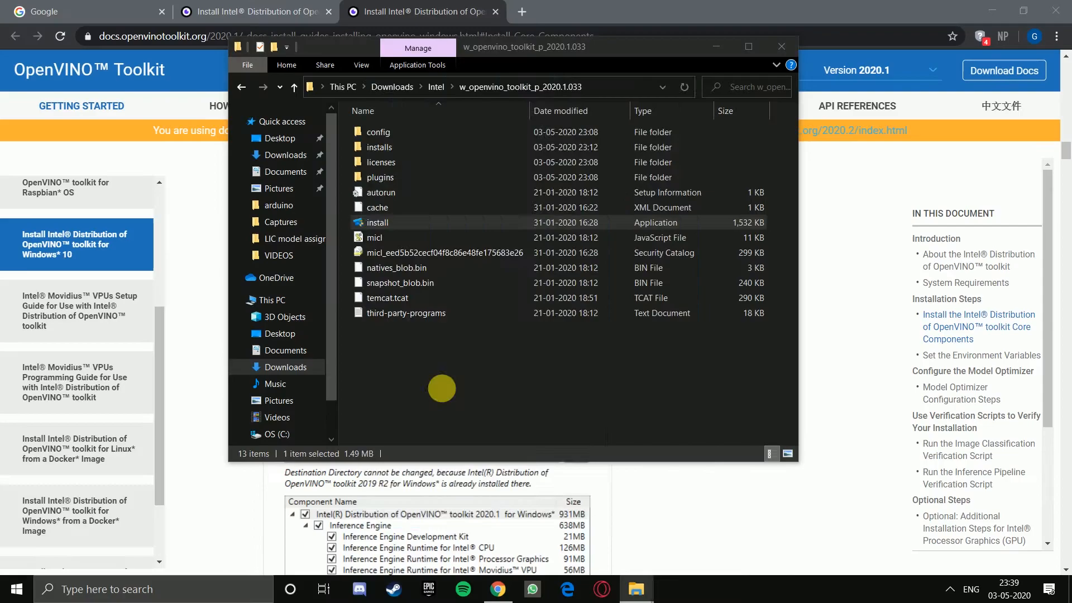
Step: Launch install.exe for OpenVINO 2020.1, leaving Modify selected among Modify/Repair/Remove/Download
{"action": "double_click", "coordinate": [377, 223]}
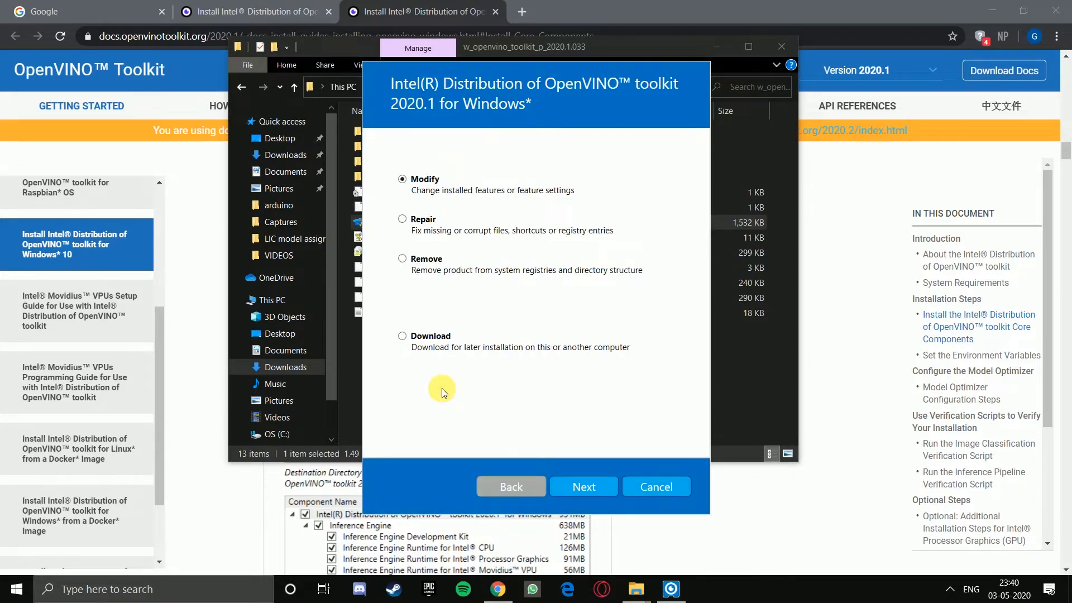
{"action": "mouse_move", "coordinate": [626, 513]}
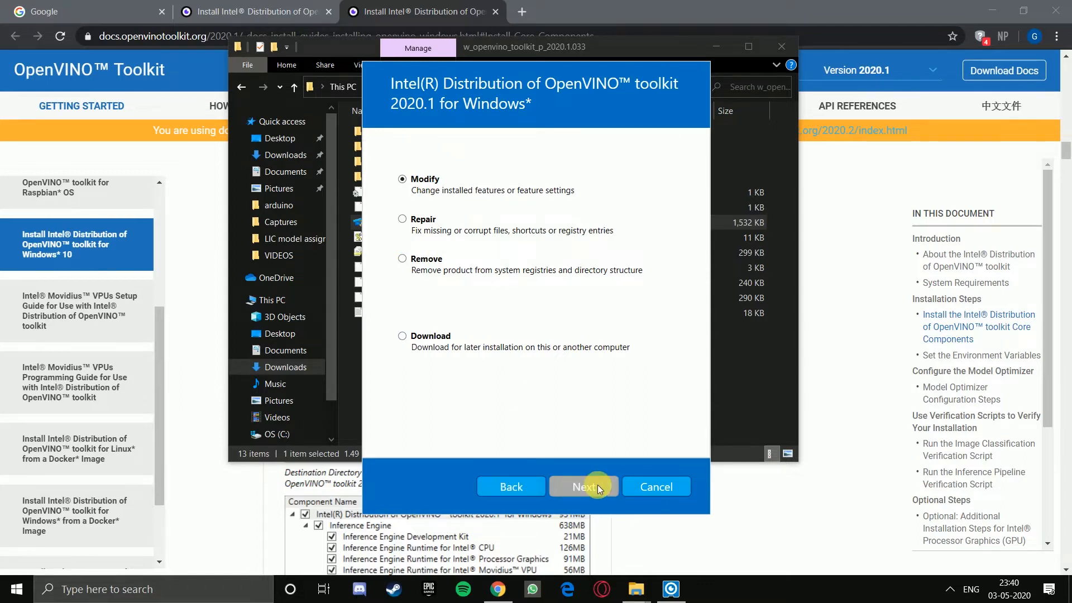
Step: Advance to the component tree and select all toolkit components (3.1MB required)
{"action": "left_click", "coordinate": [583, 485]}
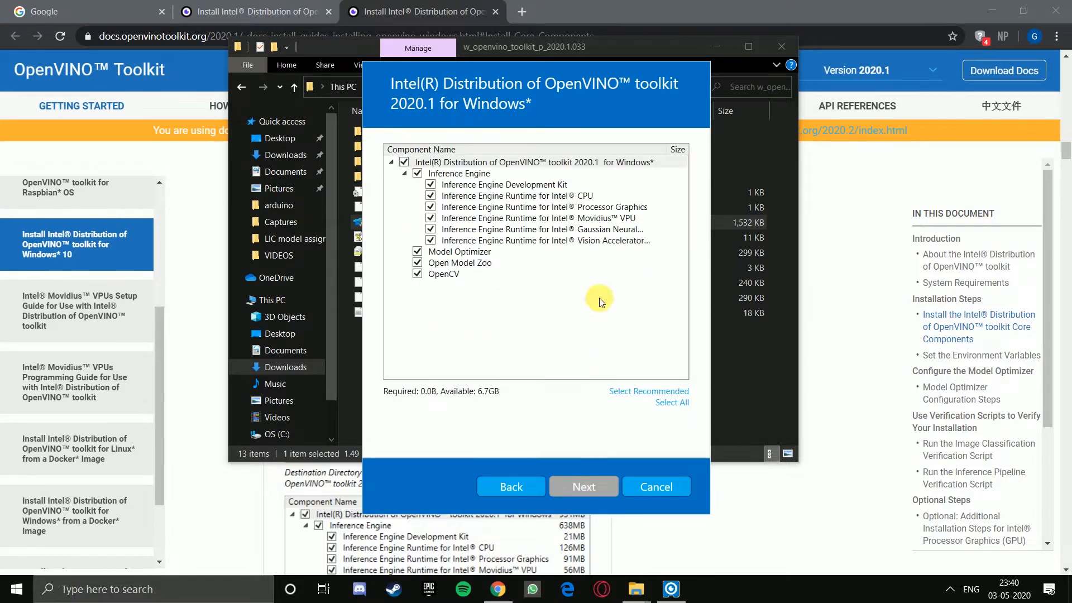
{"action": "mouse_move", "coordinate": [598, 171]}
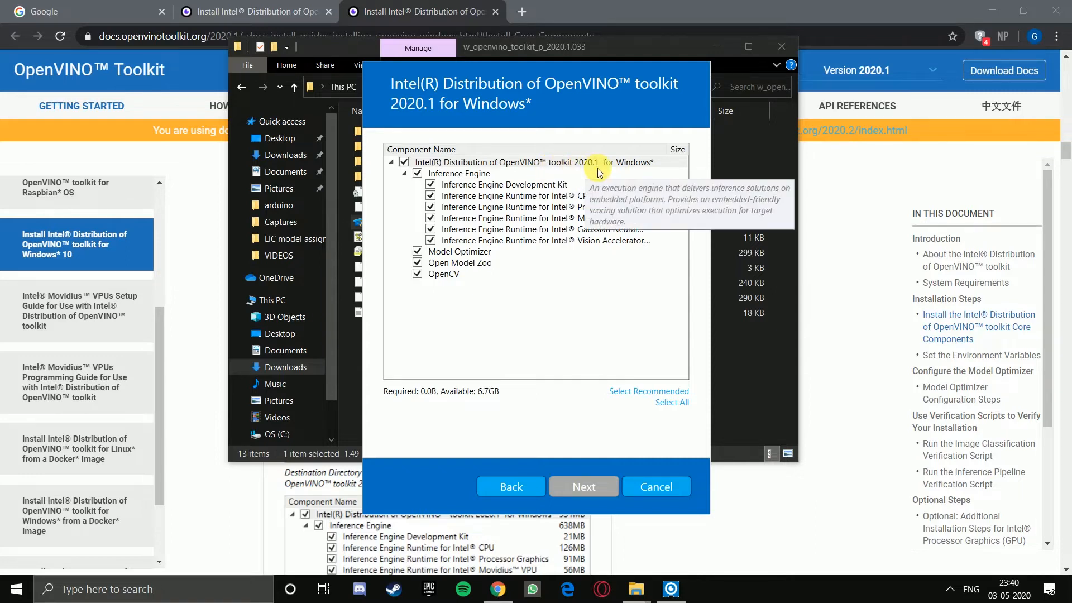
{"action": "mouse_move", "coordinate": [644, 167]}
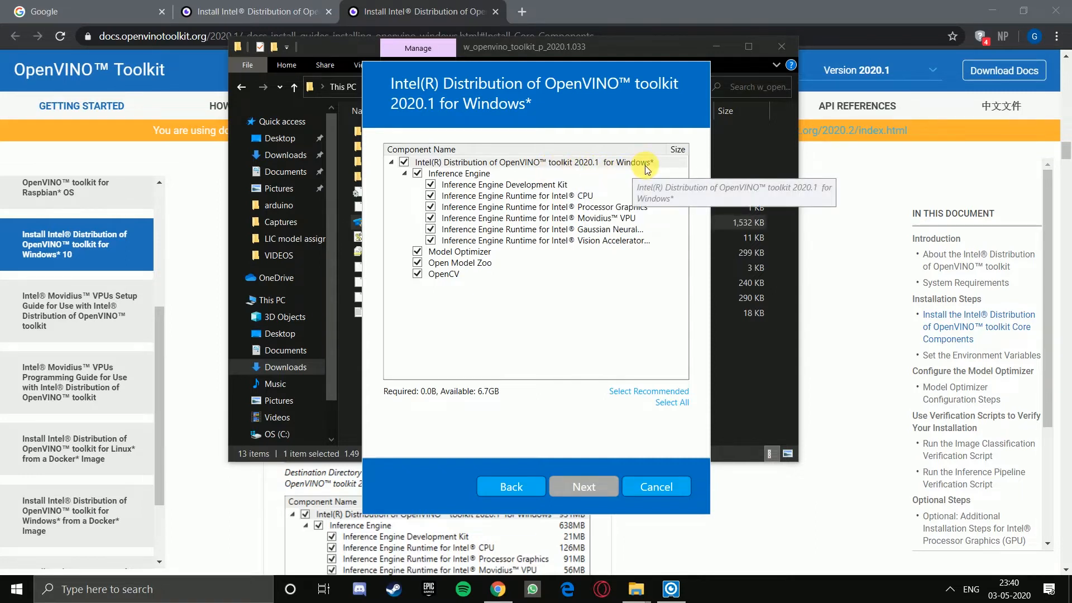
{"action": "mouse_move", "coordinate": [556, 185]}
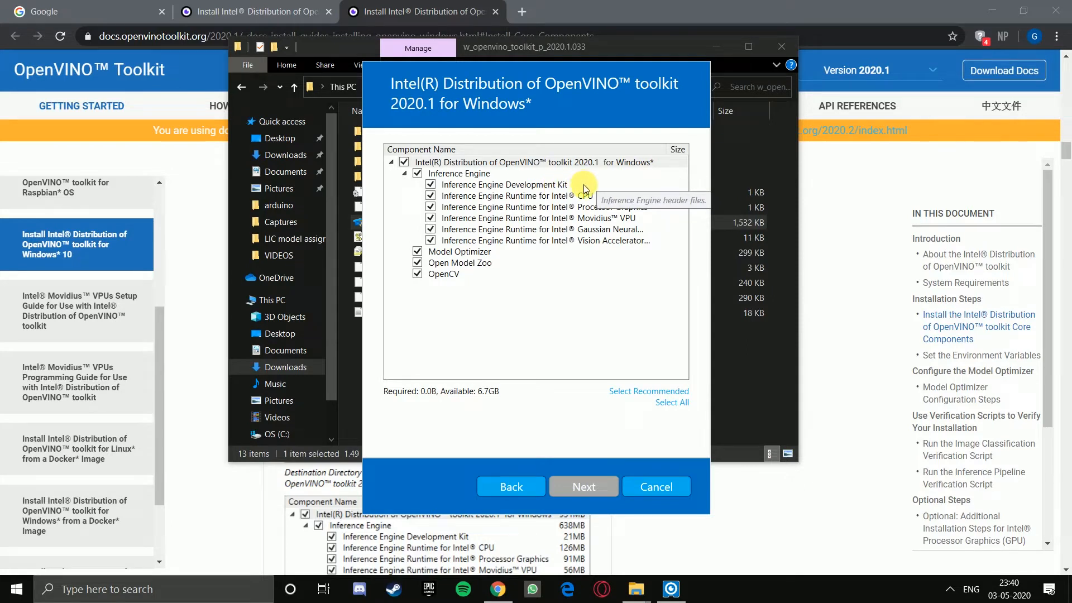
{"action": "mouse_move", "coordinate": [619, 215]}
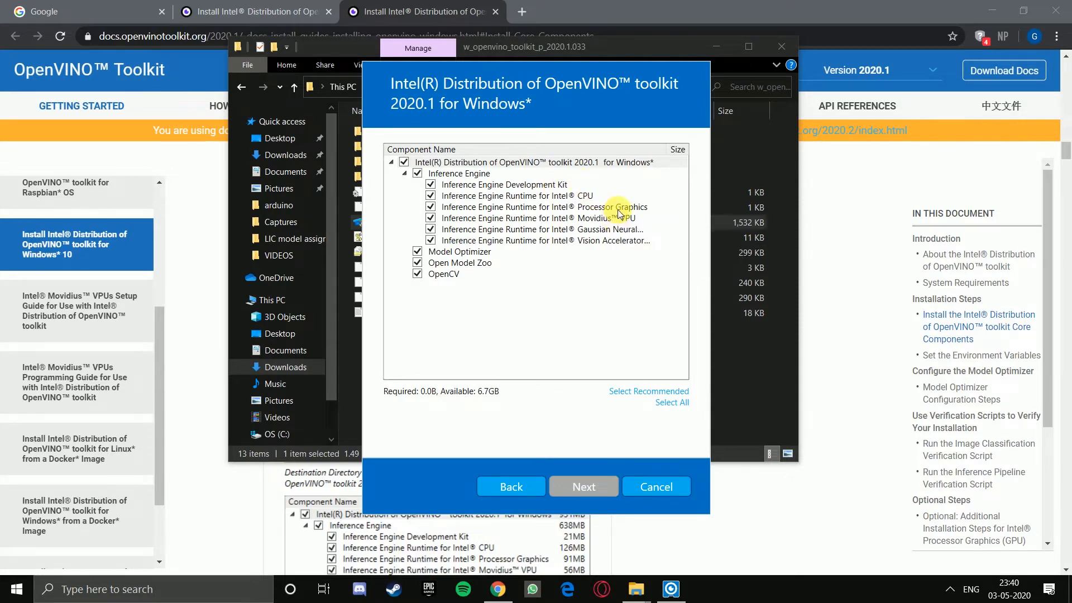
{"action": "mouse_move", "coordinate": [618, 225]}
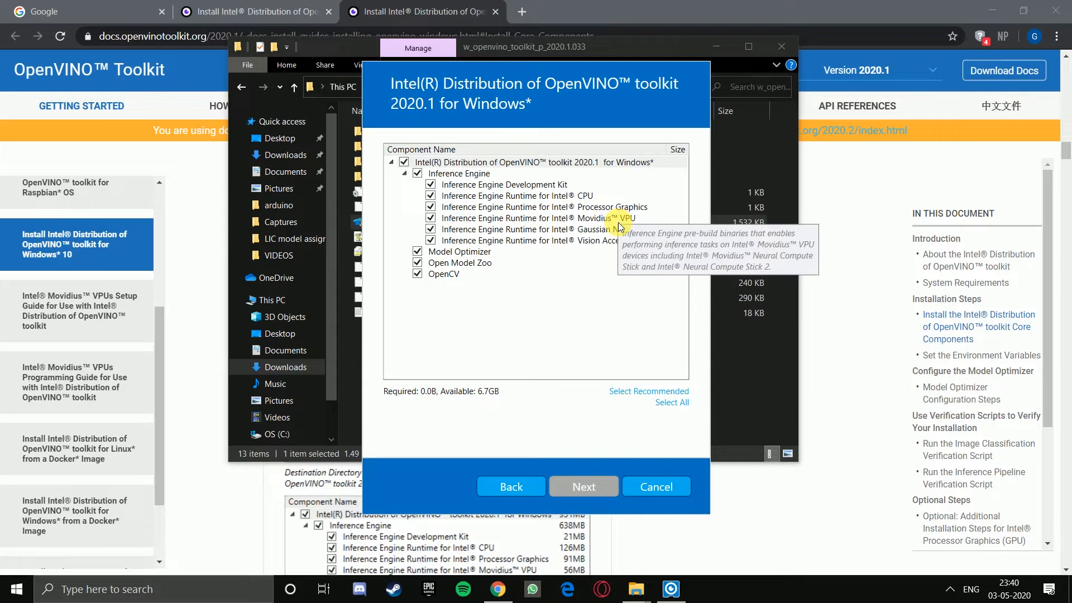
{"action": "mouse_move", "coordinate": [615, 248]}
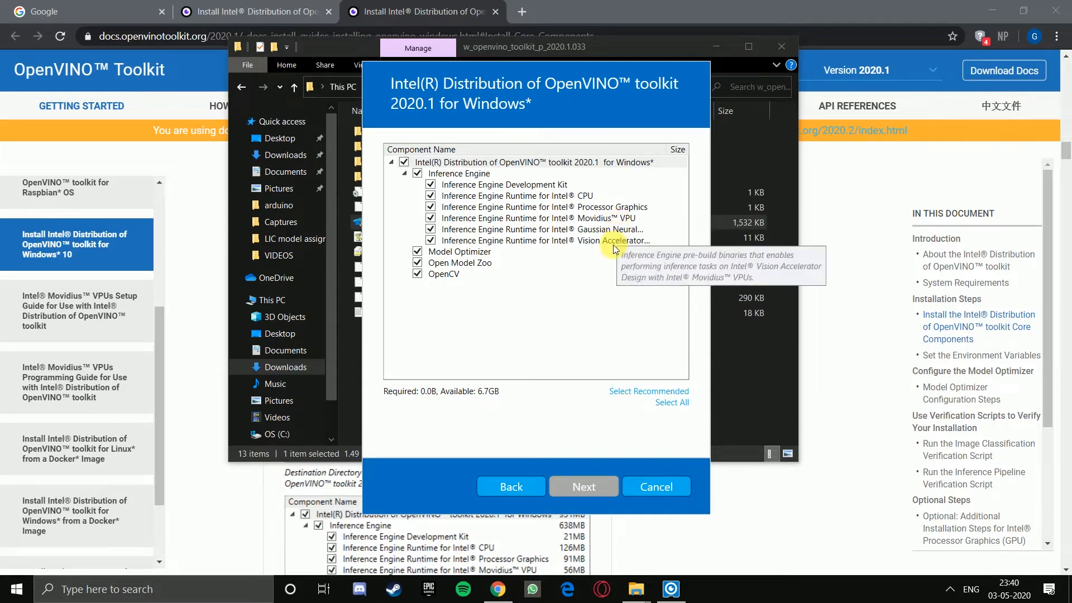
{"action": "mouse_move", "coordinate": [502, 290]}
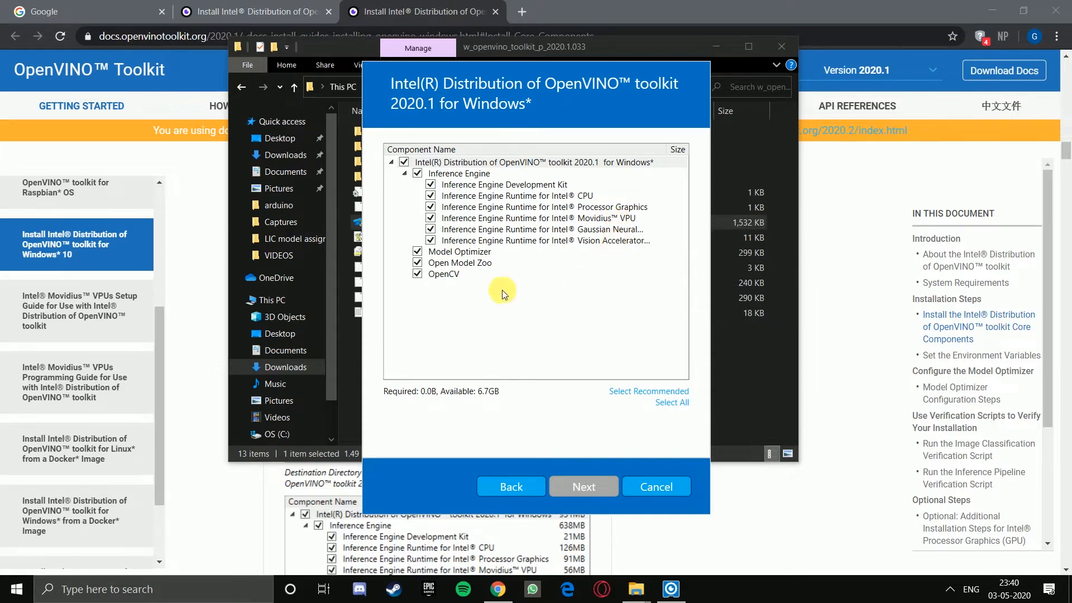
{"action": "mouse_move", "coordinate": [470, 275]}
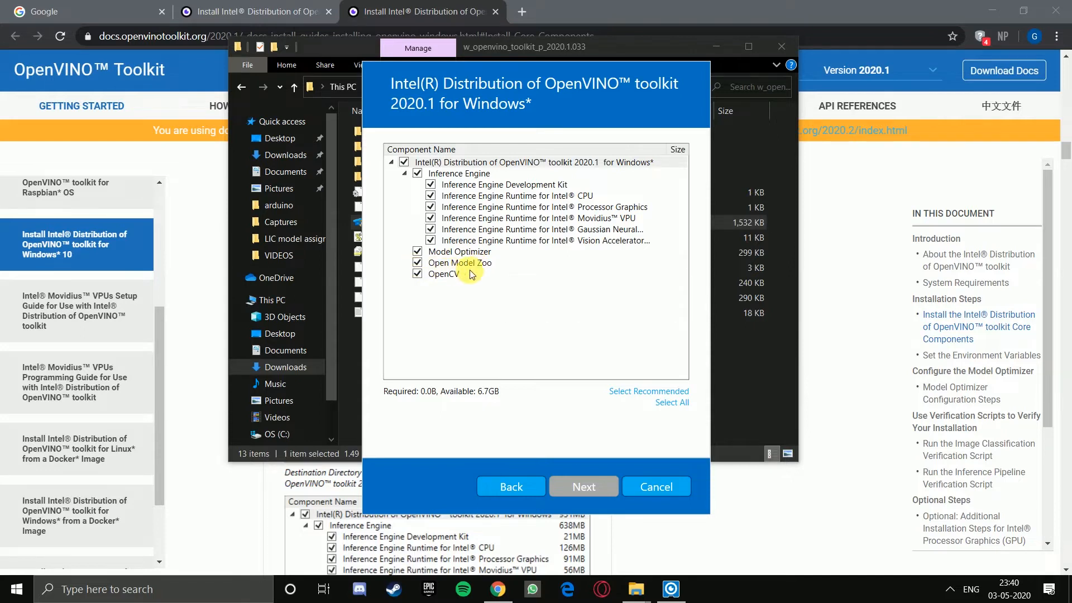
{"action": "mouse_move", "coordinate": [468, 286]}
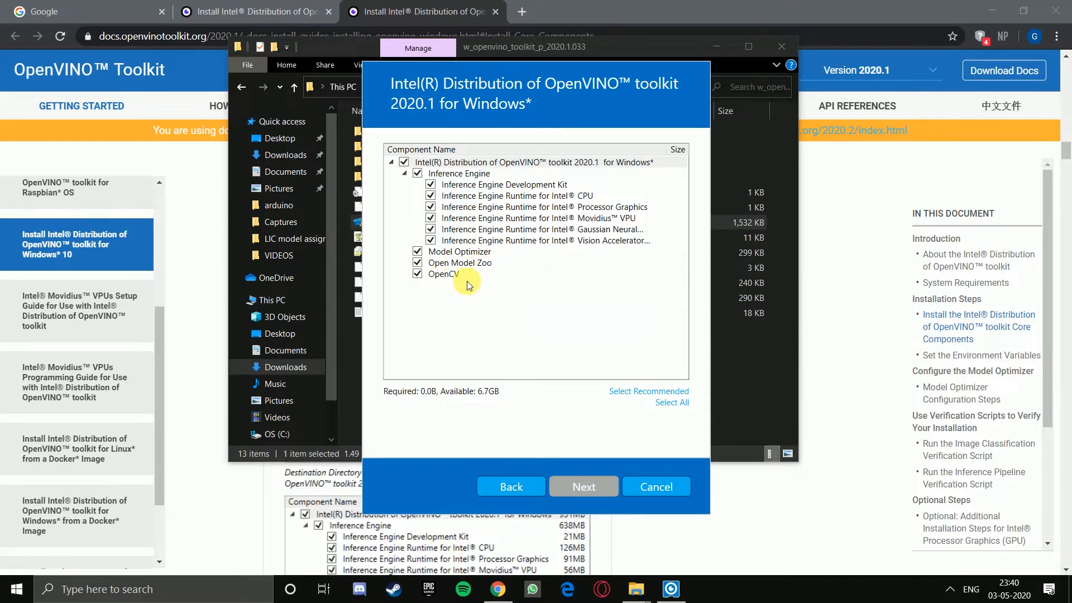
{"action": "mouse_move", "coordinate": [471, 293]}
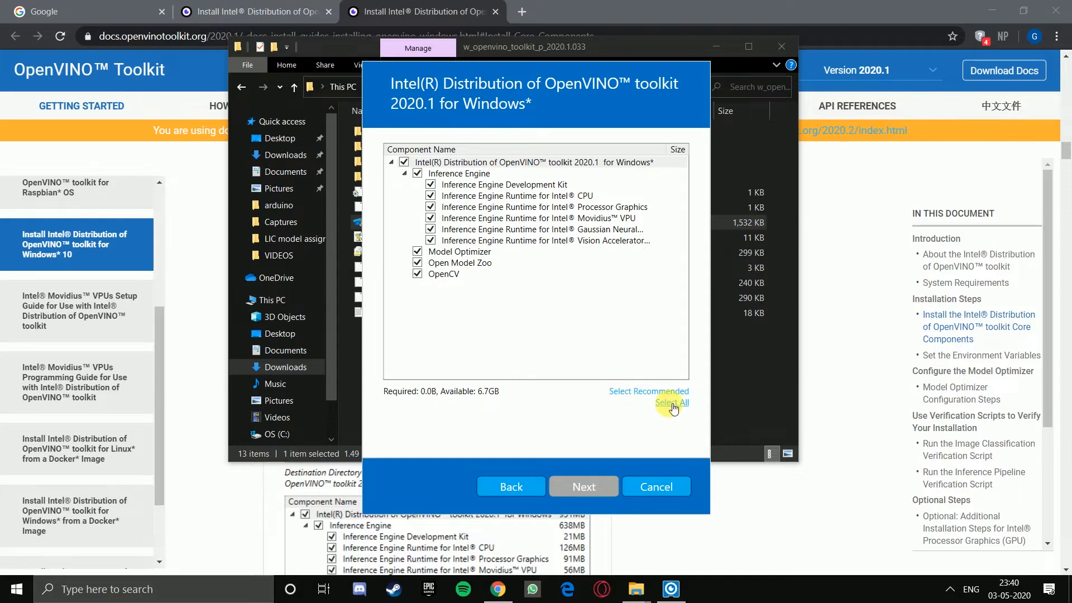
{"action": "left_click", "coordinate": [671, 401]}
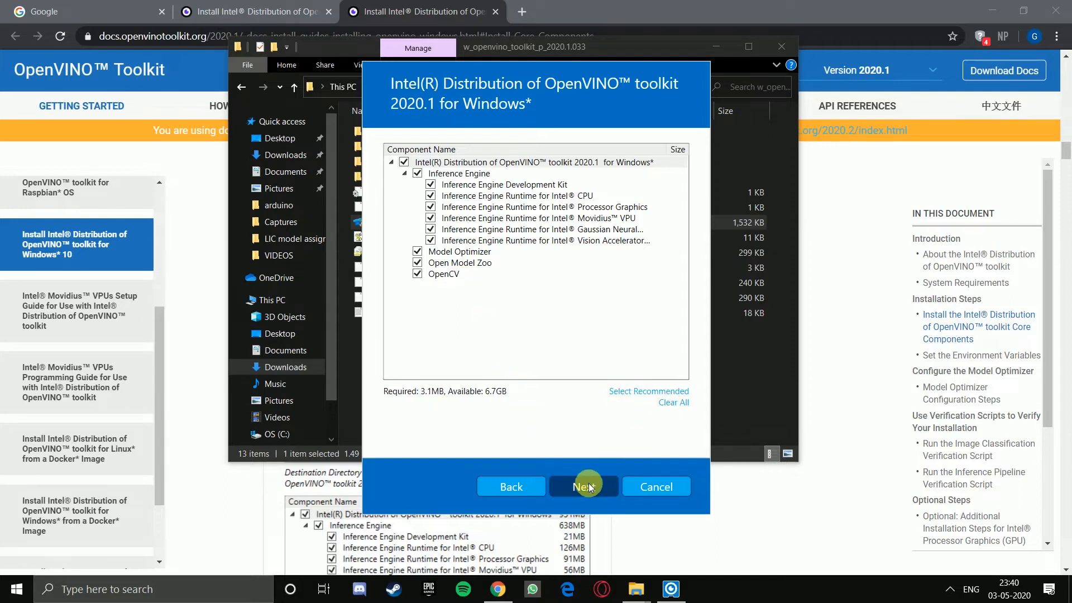
Step: Finish the first installation part, return to the guide's dependency list and bring up the Start menu
{"action": "left_click", "coordinate": [583, 485]}
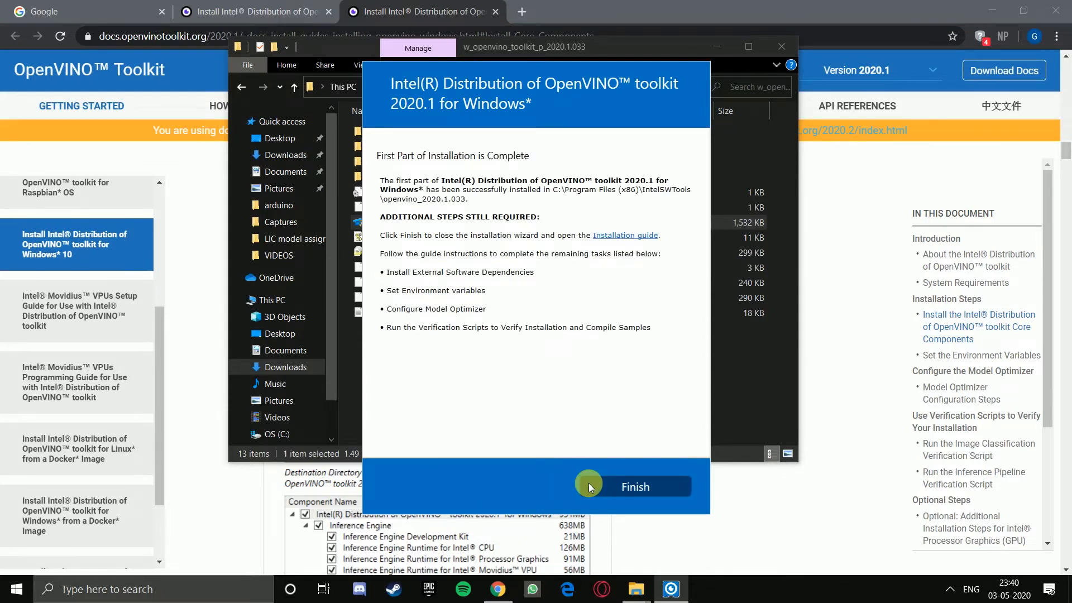
{"action": "left_click", "coordinate": [634, 486]}
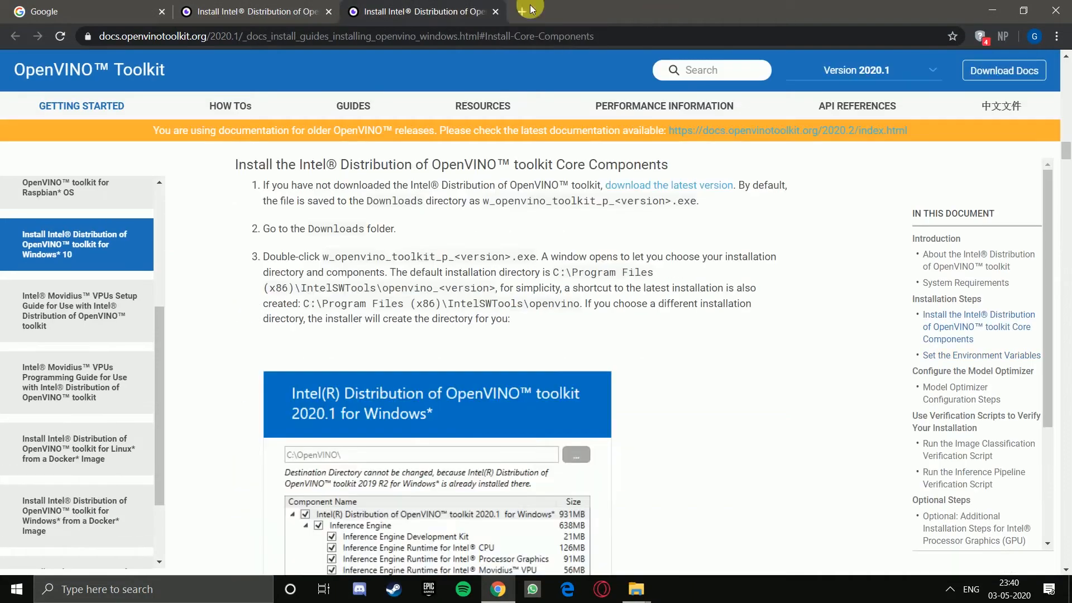
{"action": "scroll", "scroll_direction": "up", "scroll_amount": 3}
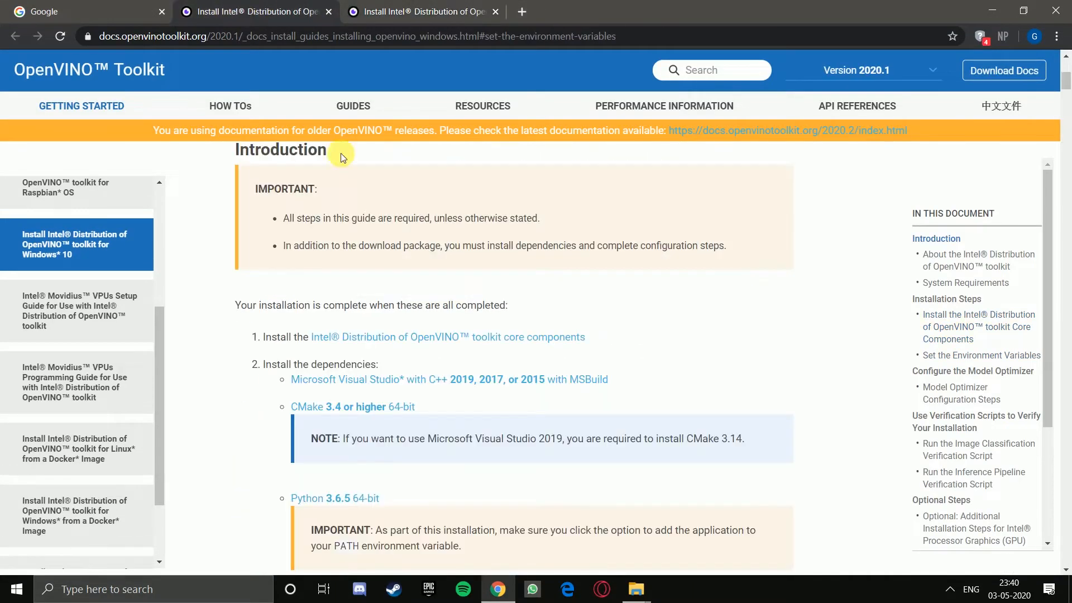
{"action": "mouse_move", "coordinate": [299, 391]}
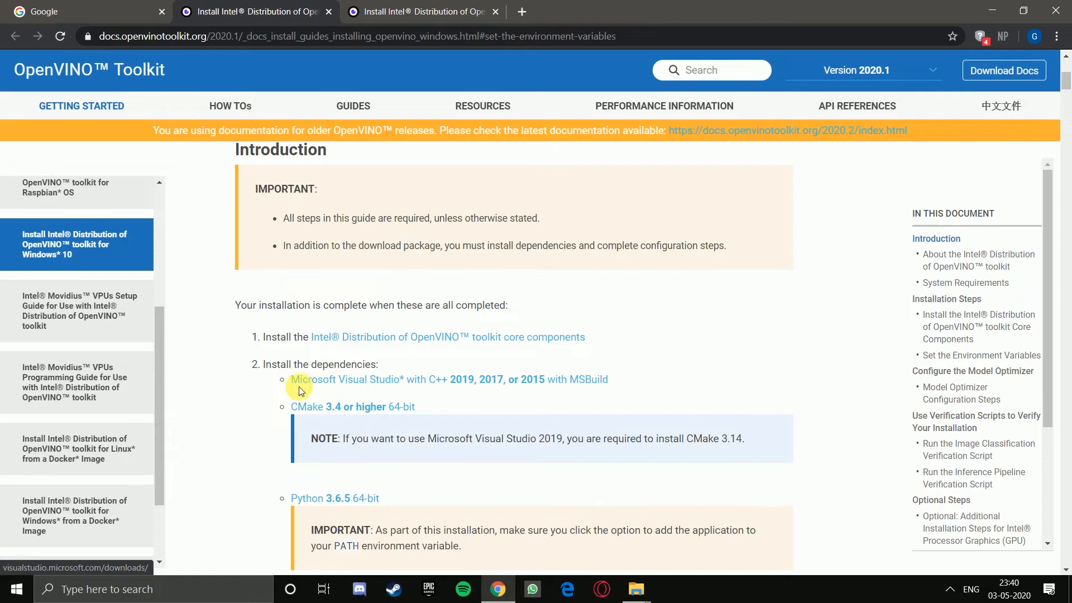
{"action": "mouse_move", "coordinate": [505, 380]}
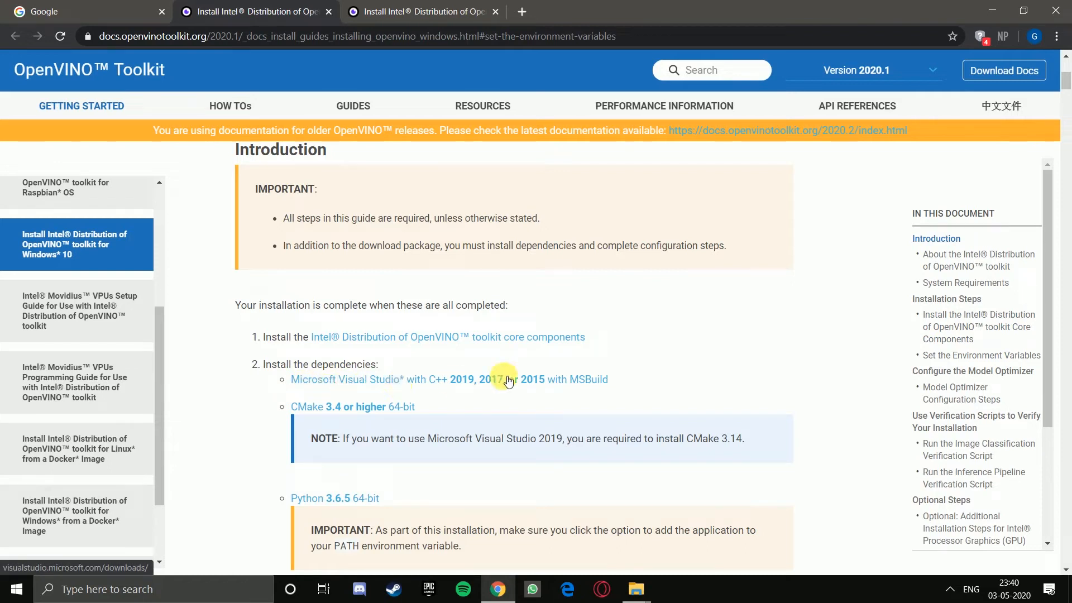
{"action": "left_click", "coordinate": [15, 589]}
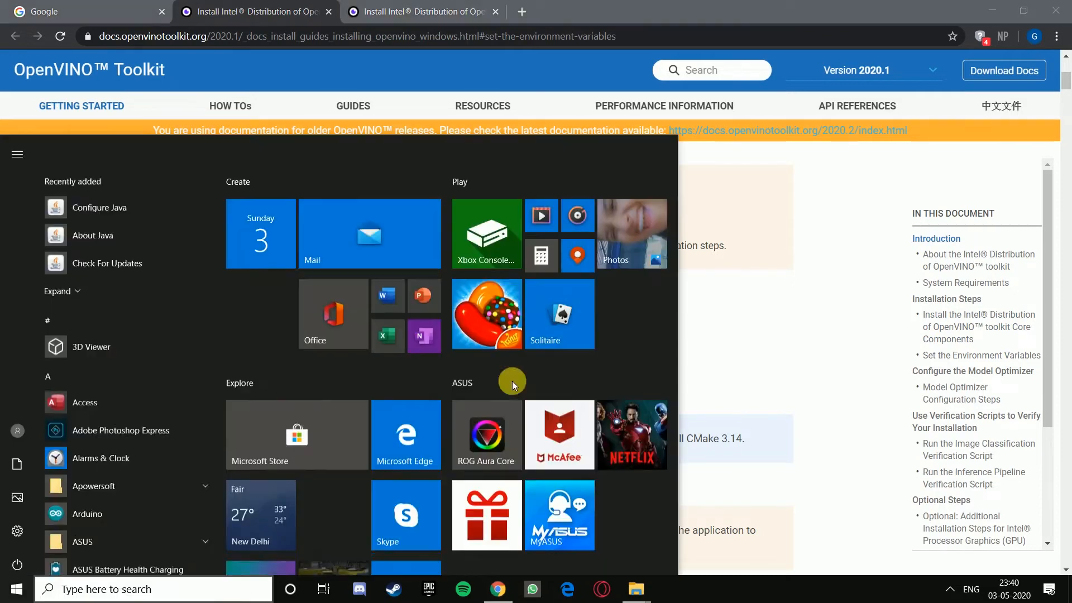
Step: Search the Start menu for 'visual' to confirm Visual Studio 2017 is installed
{"action": "type", "text": "visu"}
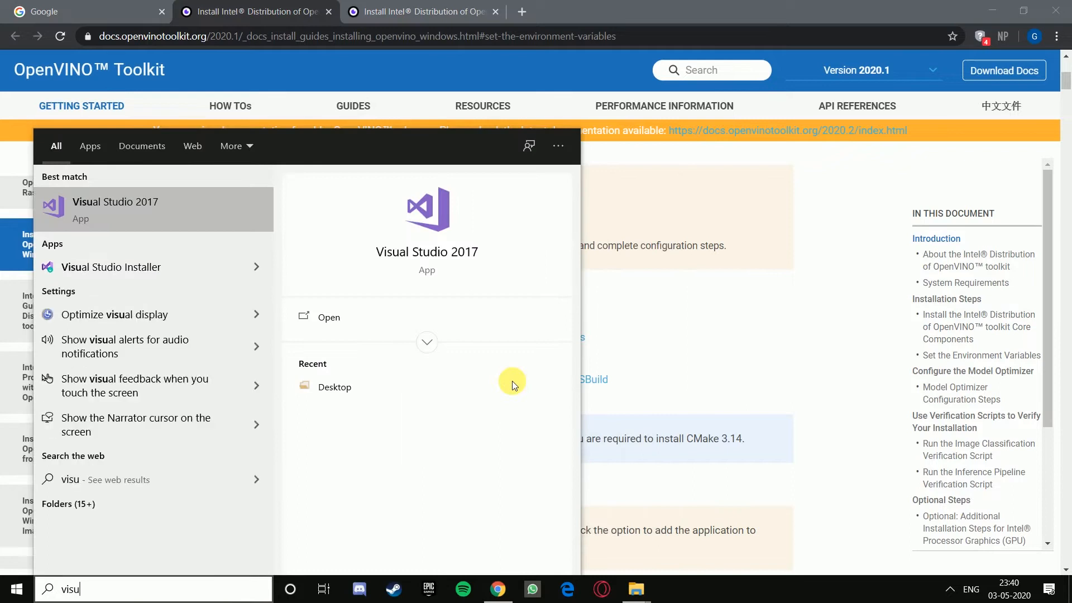
{"action": "type", "text": "al"}
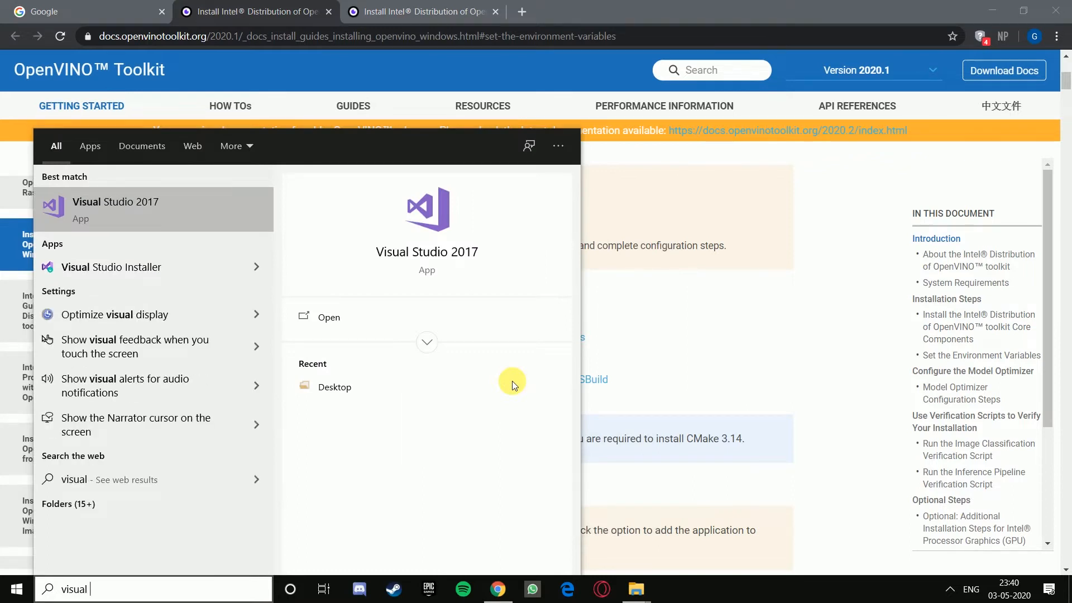
{"action": "mouse_move", "coordinate": [651, 330]}
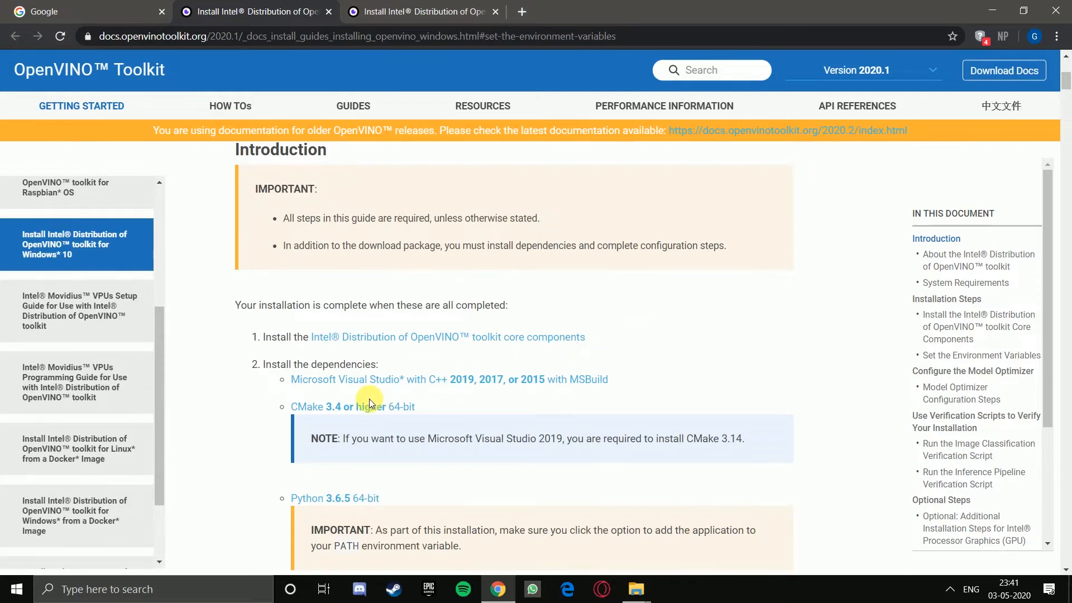
{"action": "mouse_move", "coordinate": [336, 414]}
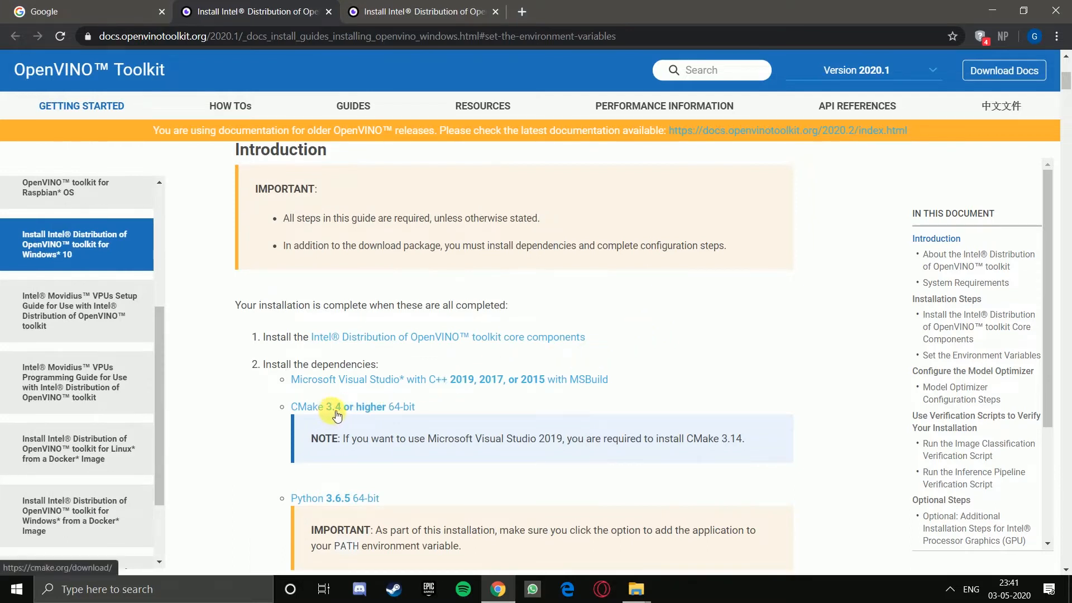
{"action": "mouse_move", "coordinate": [353, 416]}
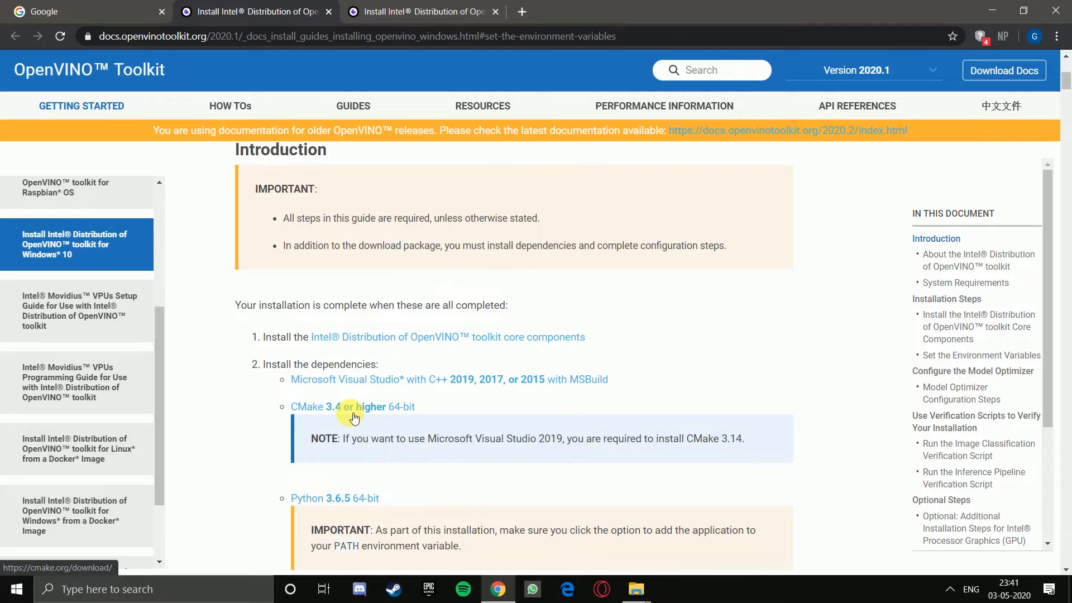
{"action": "mouse_move", "coordinate": [361, 505]}
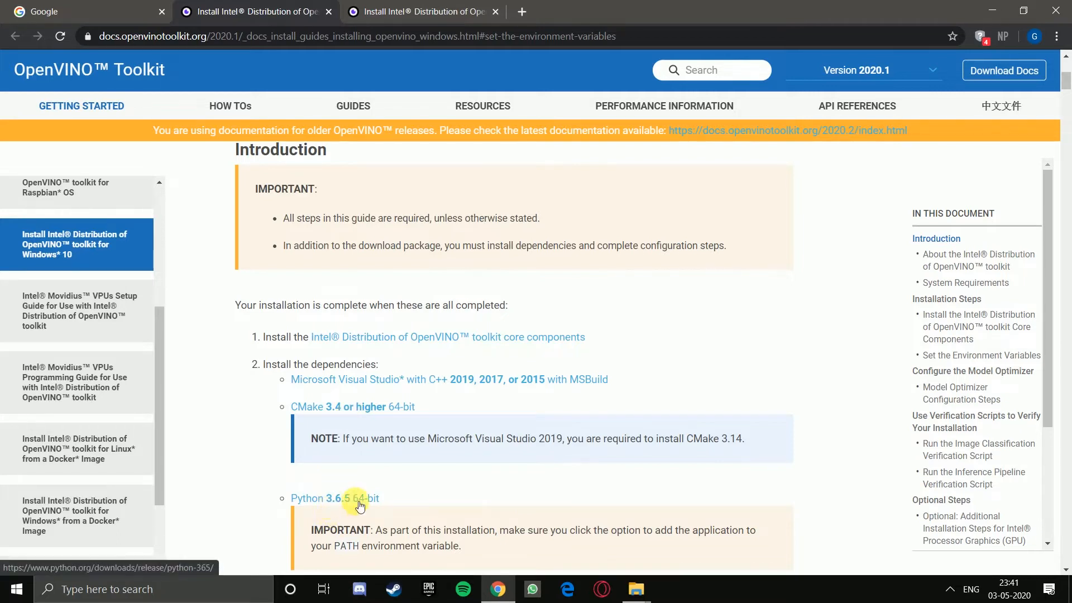
{"action": "mouse_move", "coordinate": [424, 482]}
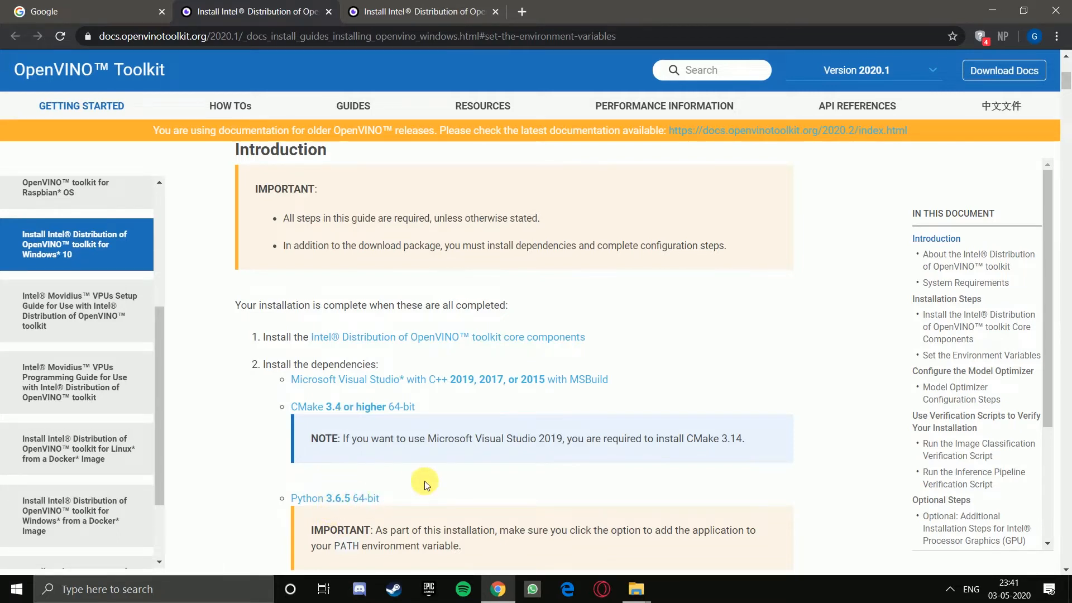
Step: Scroll to System Requirements and highlight the Microsoft Windows 10 64-bit operating system line
{"action": "scroll", "scroll_direction": "down", "scroll_amount": 3}
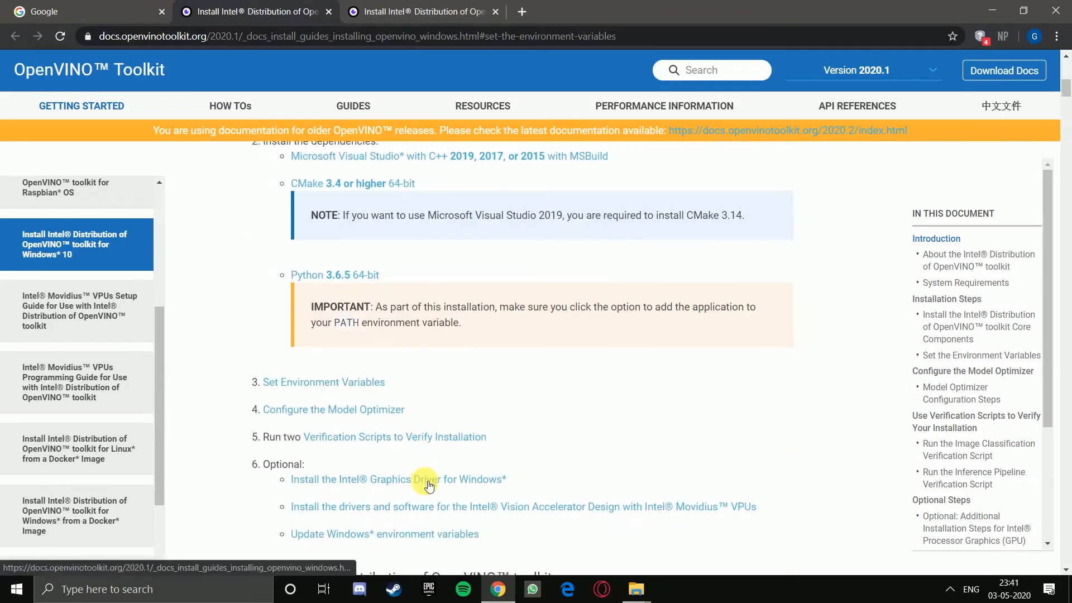
{"action": "scroll", "scroll_direction": "down", "scroll_amount": 3}
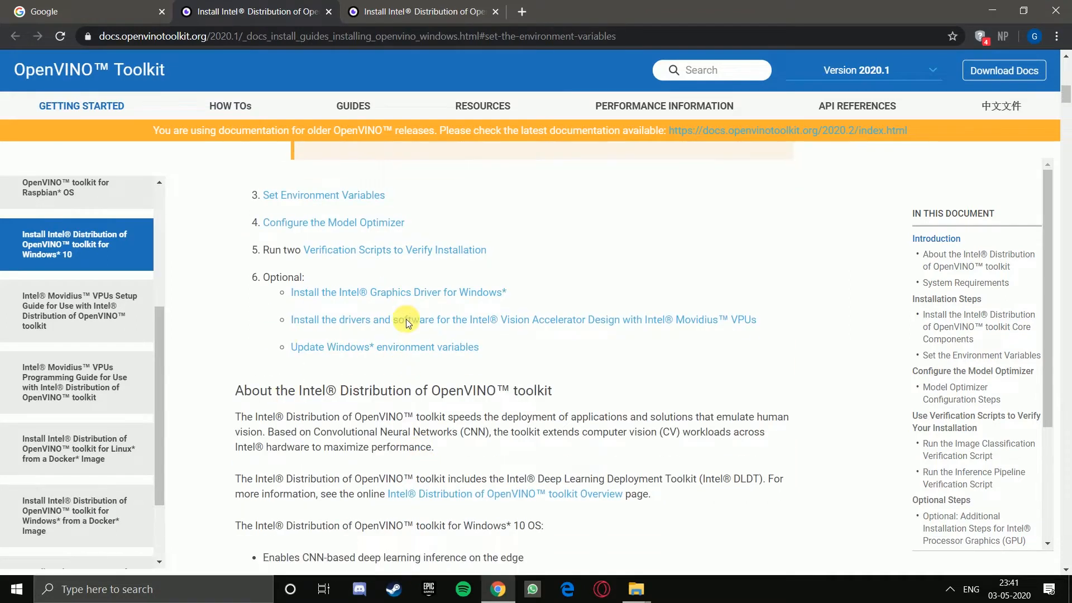
{"action": "scroll", "scroll_direction": "down", "scroll_amount": 3}
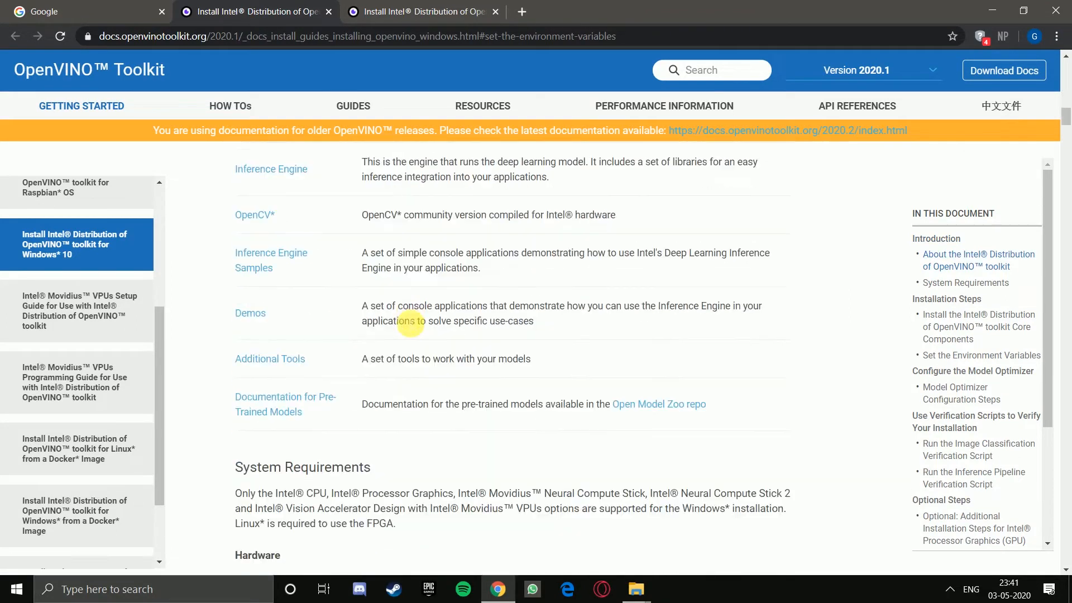
{"action": "scroll", "scroll_direction": "down", "scroll_amount": 3}
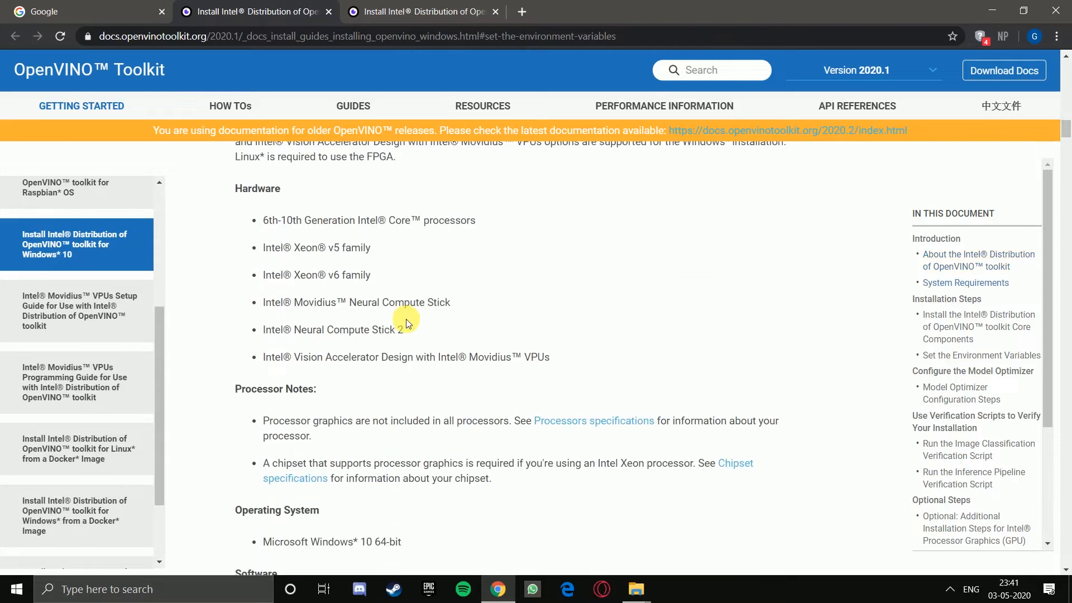
{"action": "mouse_move", "coordinate": [288, 555]}
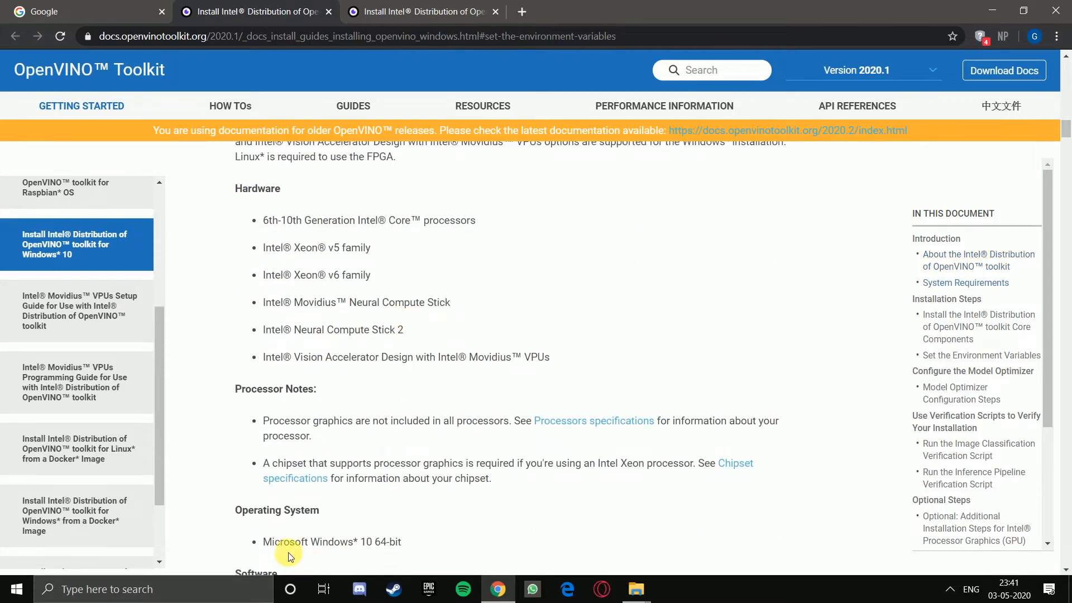
{"action": "double_click", "coordinate": [276, 541]}
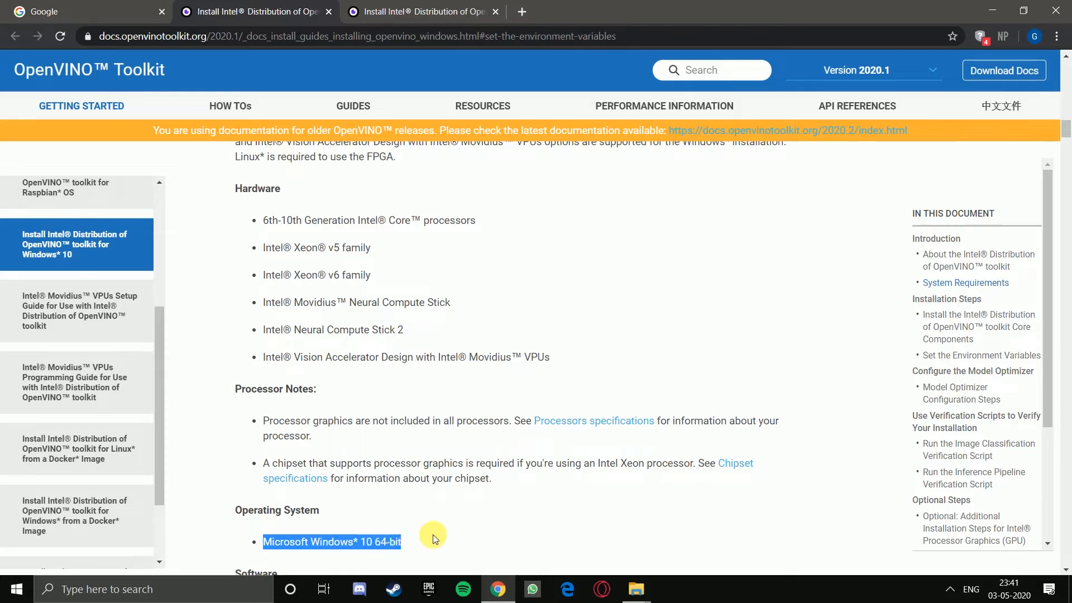
Step: Scroll past the Installation Steps screenshots to the 'Set the Environment Variables' setupvars.bat commands
{"action": "scroll", "scroll_direction": "down", "scroll_amount": 3}
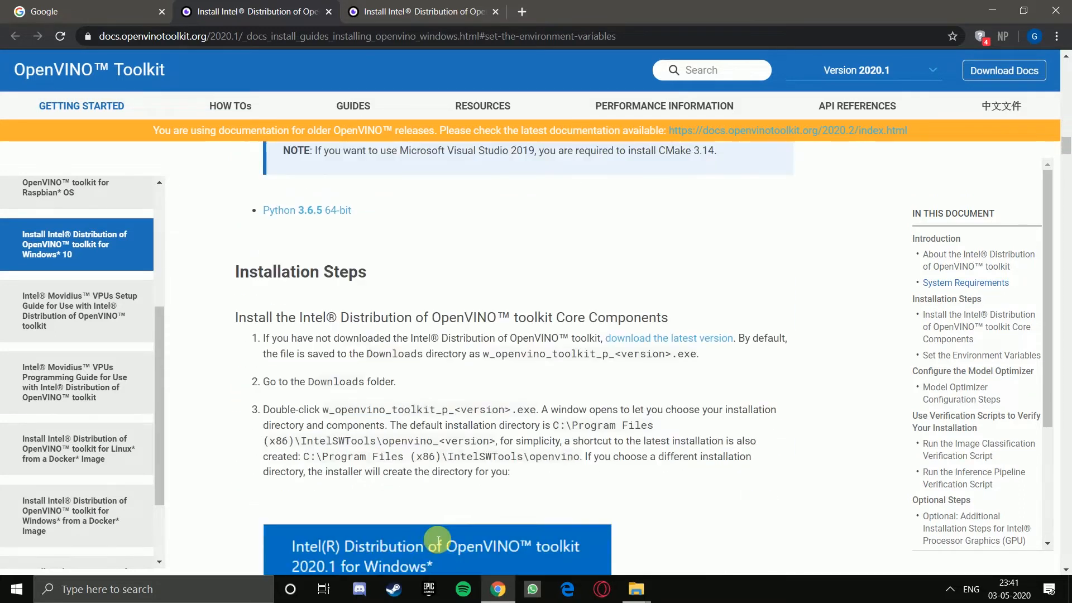
{"action": "scroll", "scroll_direction": "down", "scroll_amount": 3}
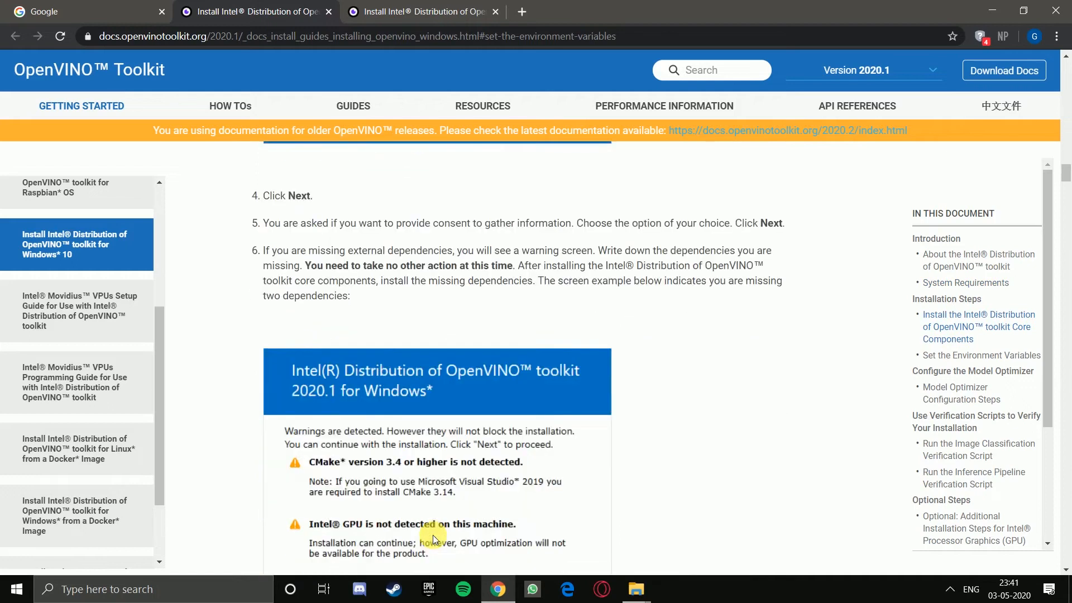
{"action": "scroll", "scroll_direction": "down", "scroll_amount": 3}
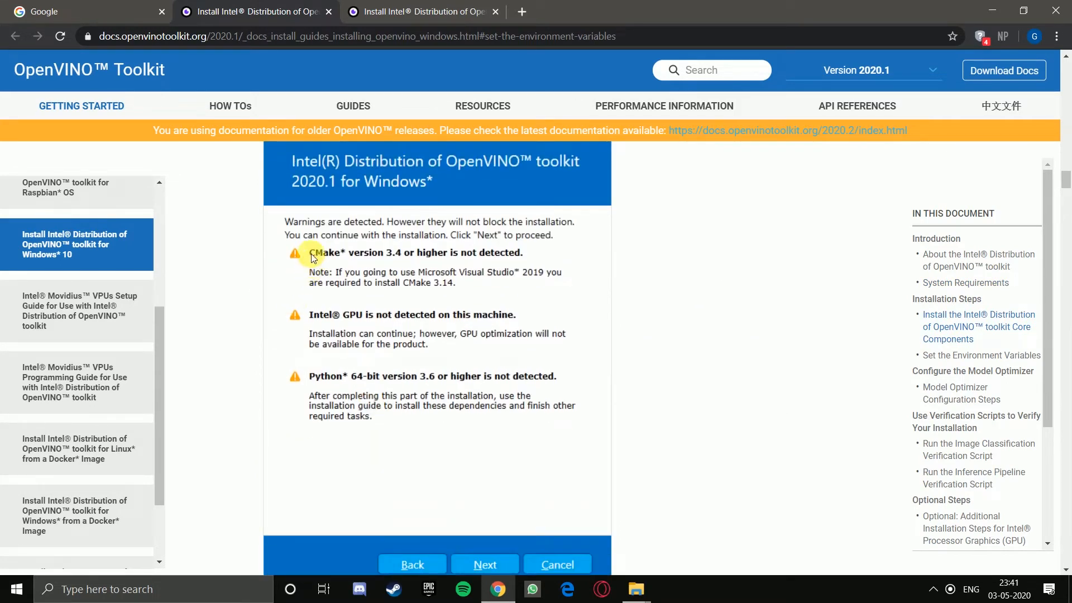
{"action": "mouse_move", "coordinate": [347, 331]}
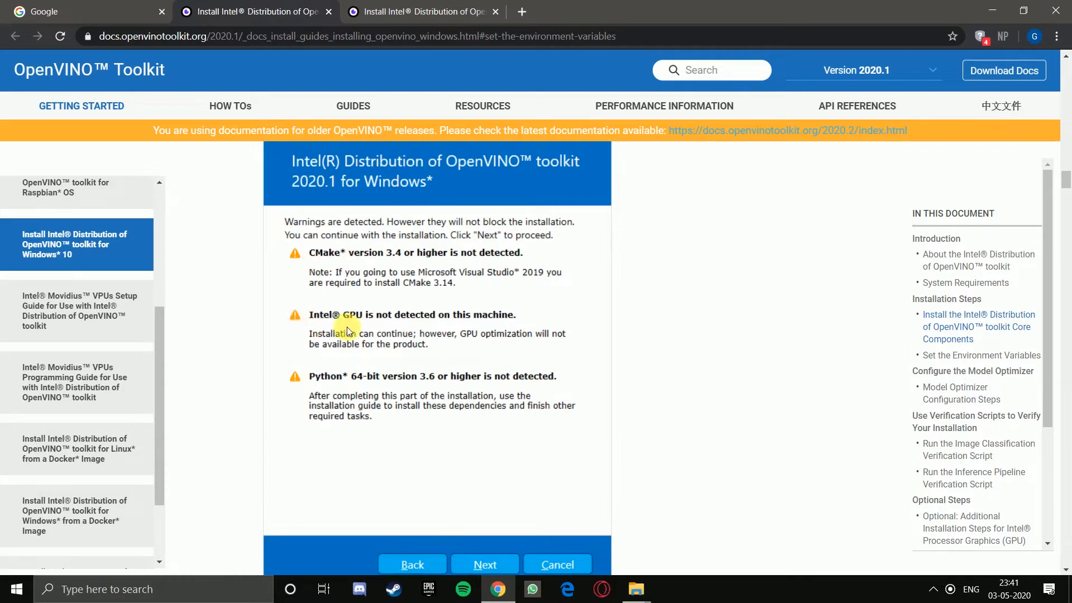
{"action": "scroll", "scroll_direction": "down", "scroll_amount": 3}
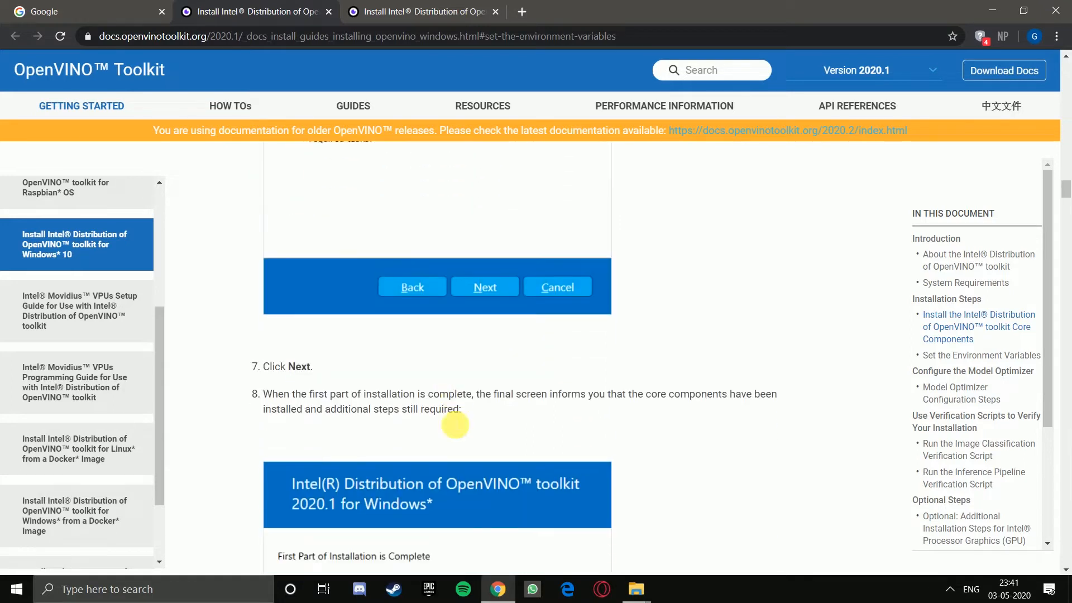
{"action": "scroll", "scroll_direction": "down", "scroll_amount": 3}
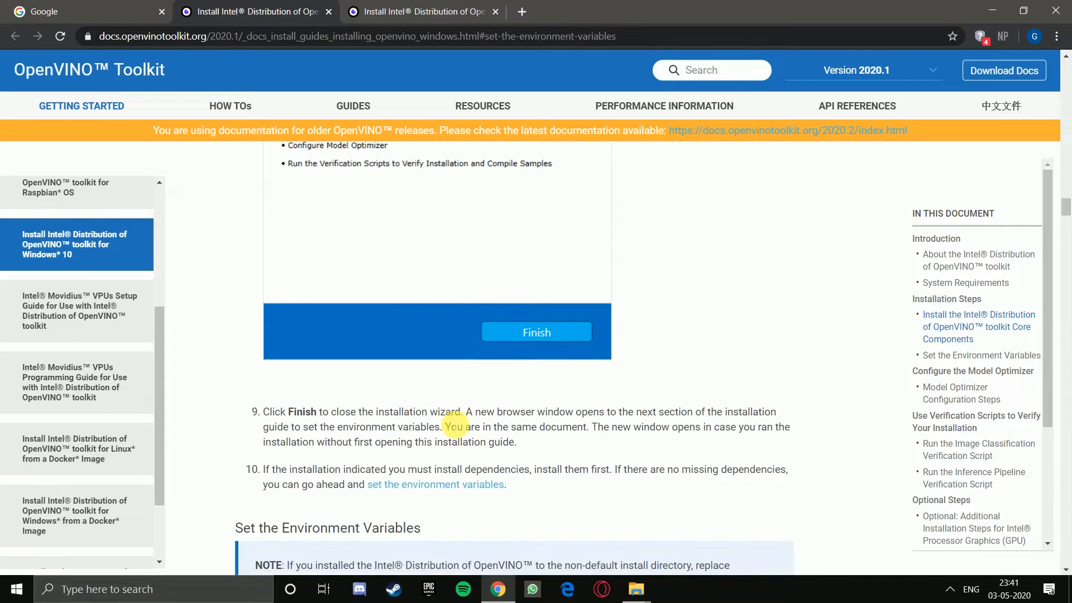
{"action": "scroll", "scroll_direction": "down", "scroll_amount": 3}
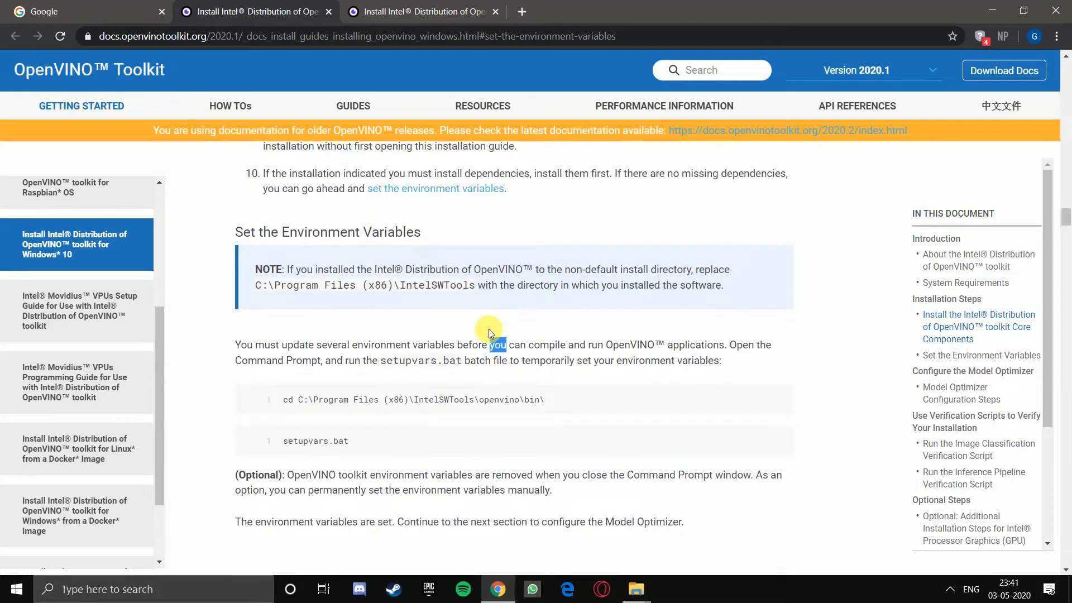
Step: Bring the cd C:\Program Files (x86)\IntelSWTools\openvino\bin\ command into view and open Command Prompt from Start
{"action": "scroll", "scroll_direction": "down", "scroll_amount": 3}
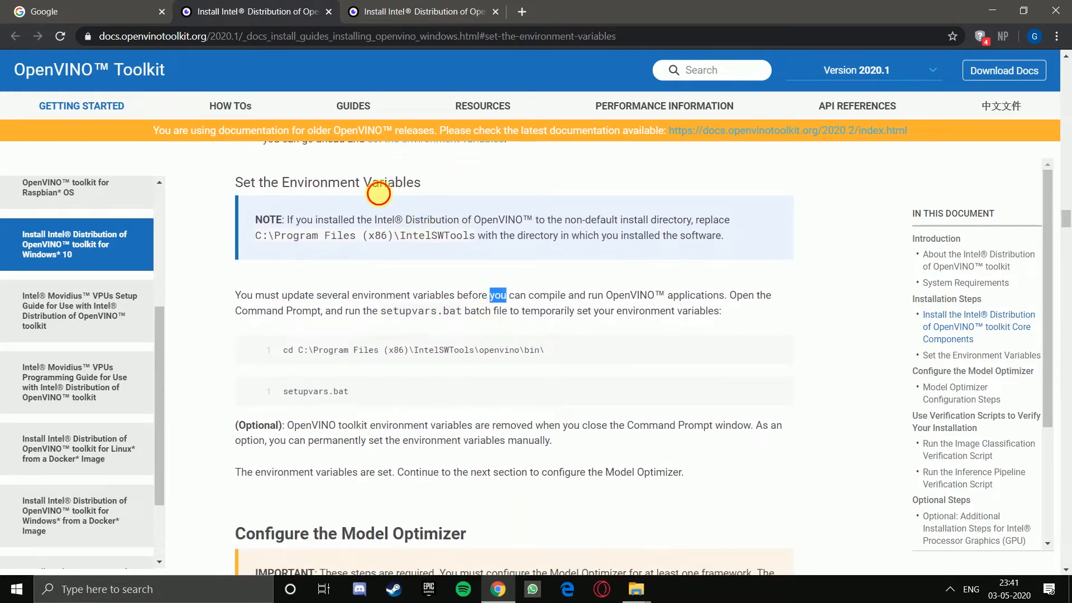
{"action": "mouse_move", "coordinate": [568, 282]}
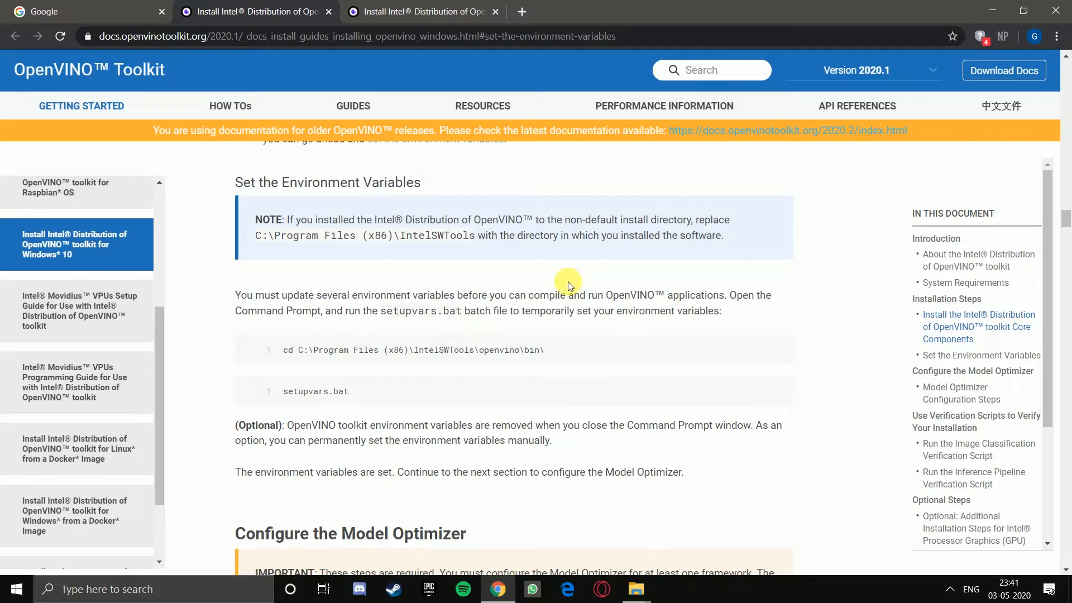
{"action": "left_click", "coordinate": [15, 588]}
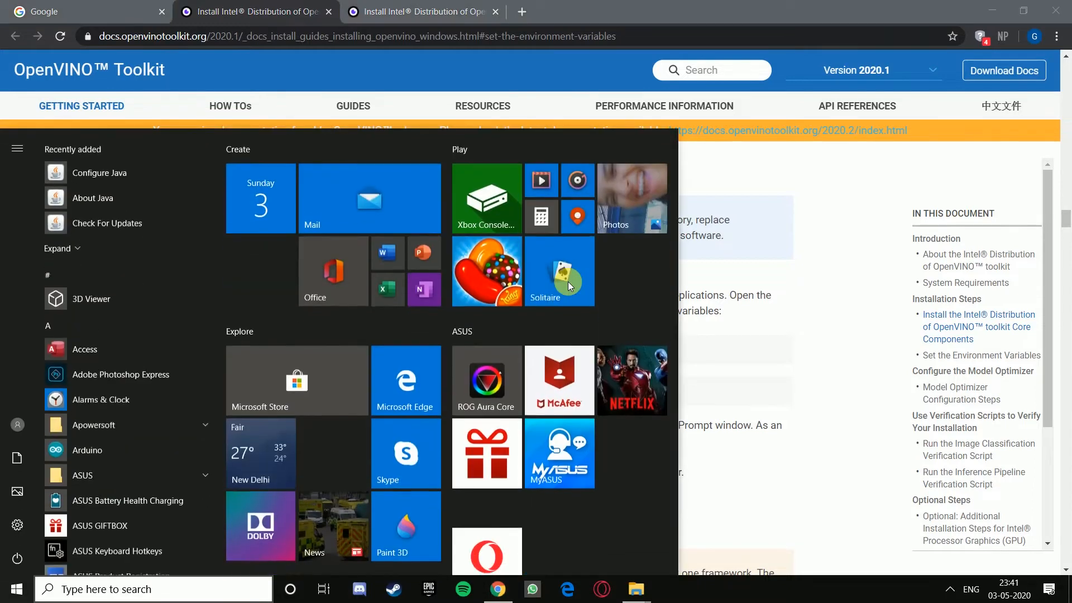
{"action": "left_click", "coordinate": [668, 589]}
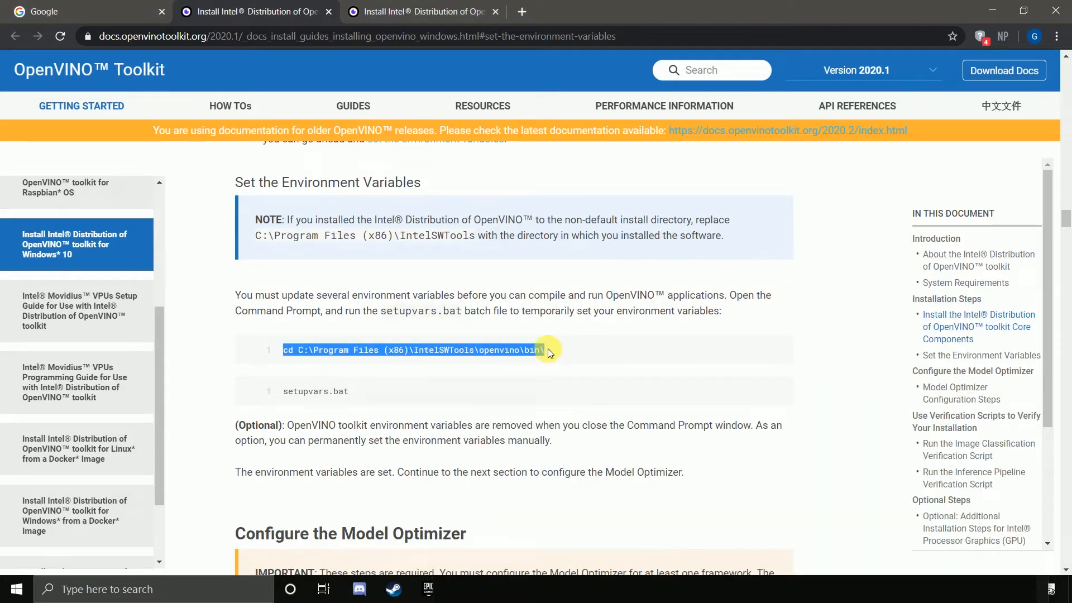
{"action": "mouse_move", "coordinate": [511, 590]}
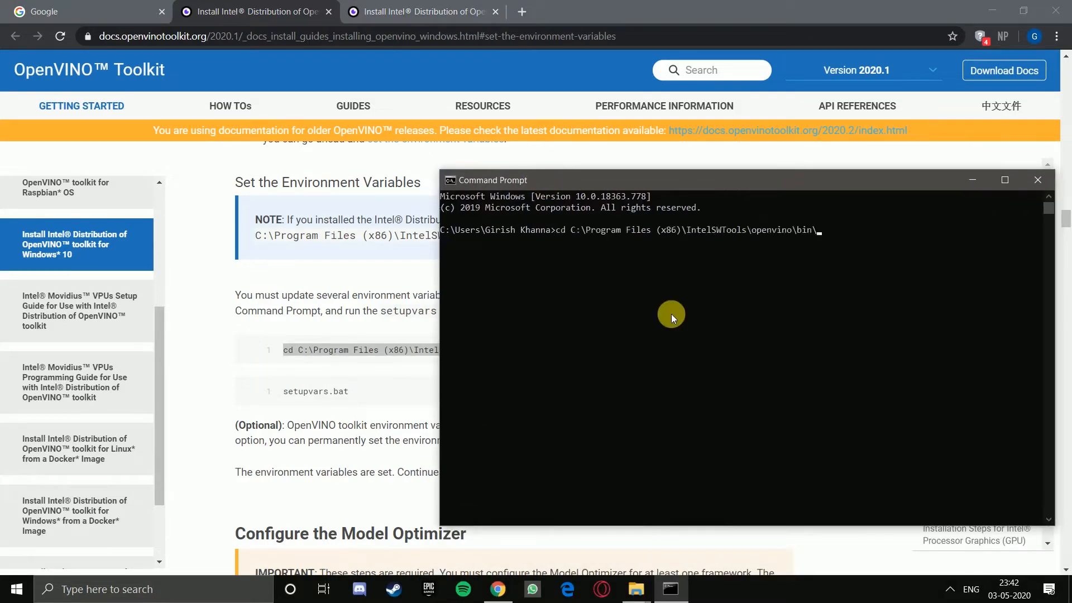
Step: Run setupvars.bat from the OpenVINO bin folder to initialize the environment variables
{"action": "type", "text": "setupvar"}
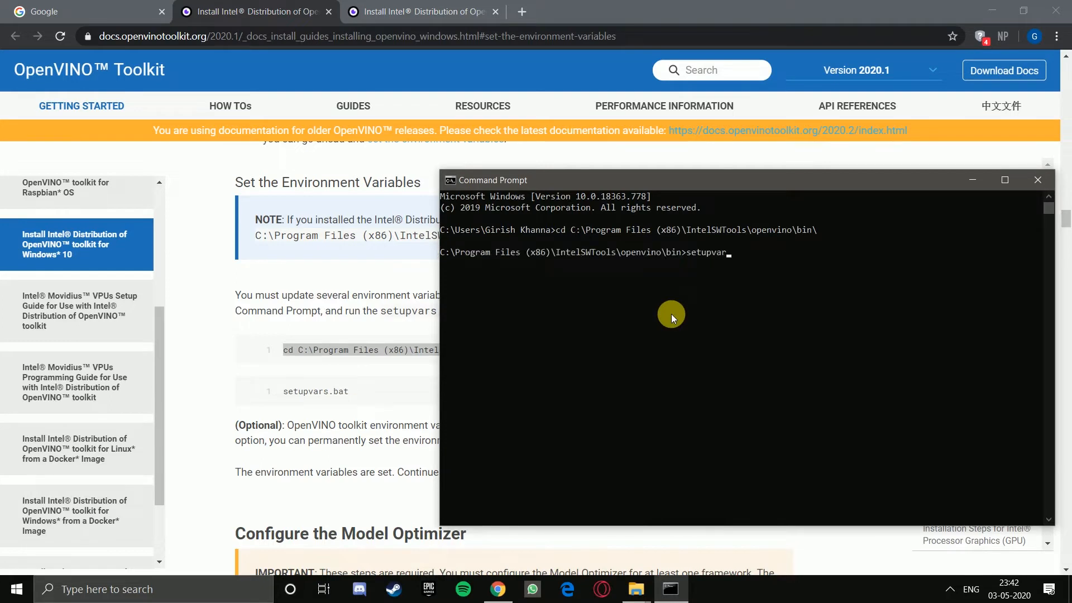
{"action": "type", "text": "s.bat"}
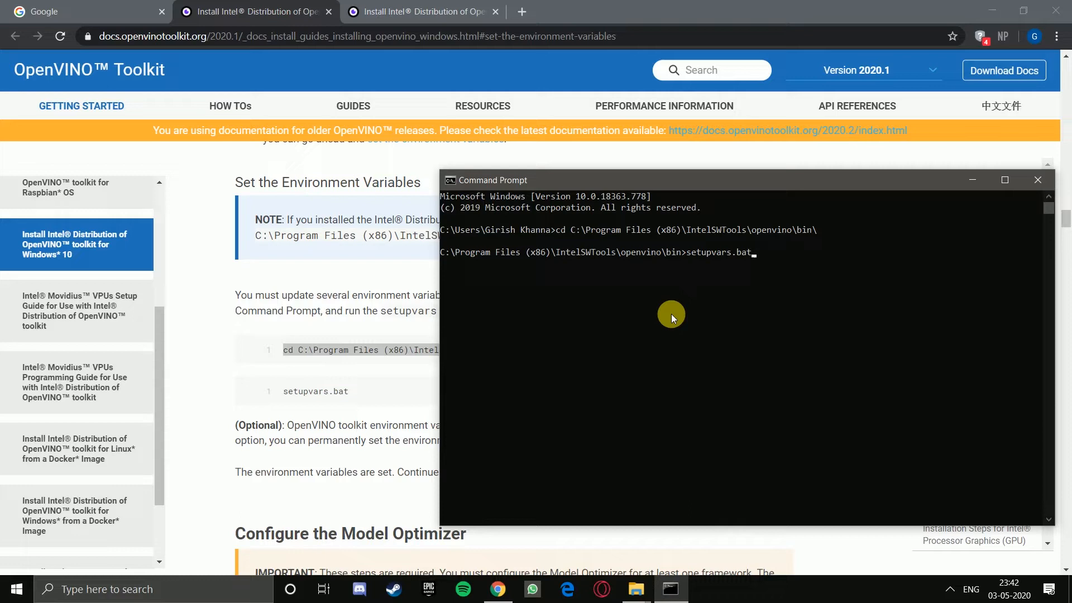
{"action": "key", "text": "Return"}
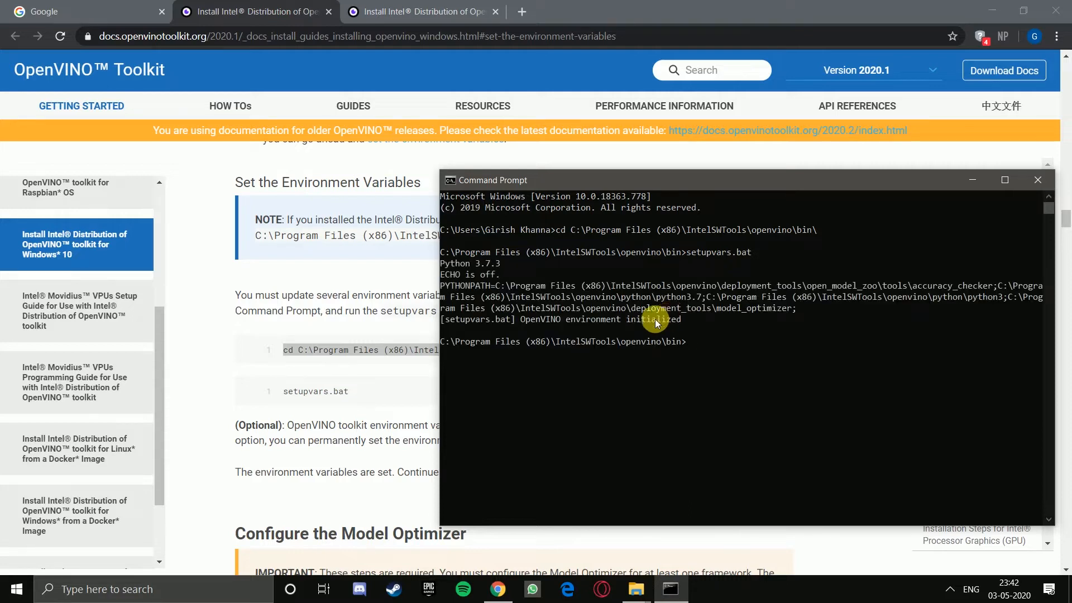
{"action": "mouse_move", "coordinate": [489, 331]}
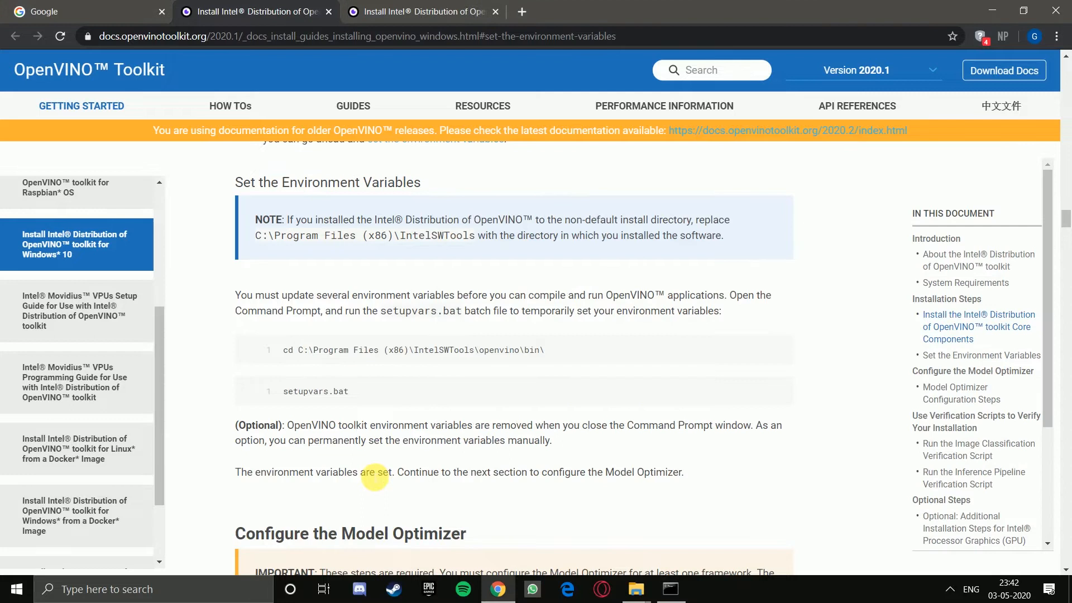
Step: Scroll the guide to Model Optimizer Configuration Steps showing the install_prerequisites batch commands
{"action": "scroll", "scroll_direction": "down", "scroll_amount": 3}
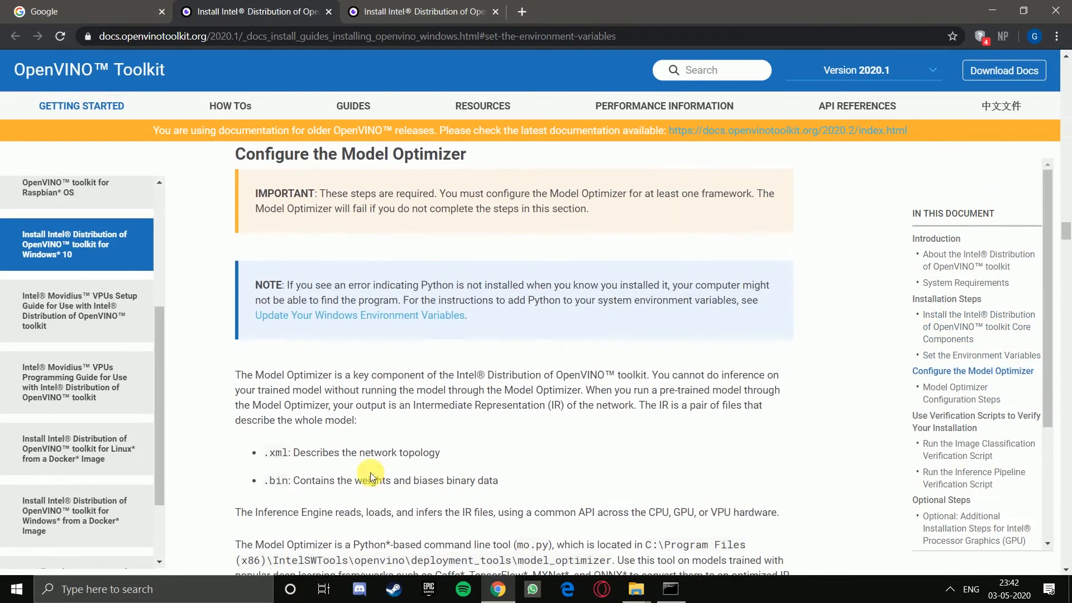
{"action": "double_click", "coordinate": [400, 154]}
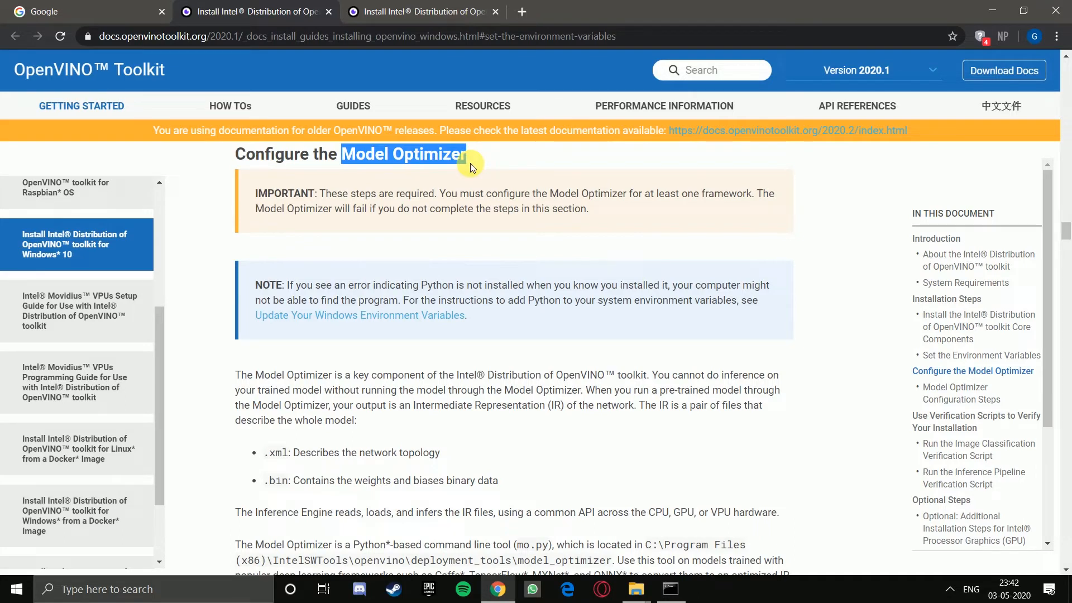
{"action": "mouse_move", "coordinate": [463, 479]}
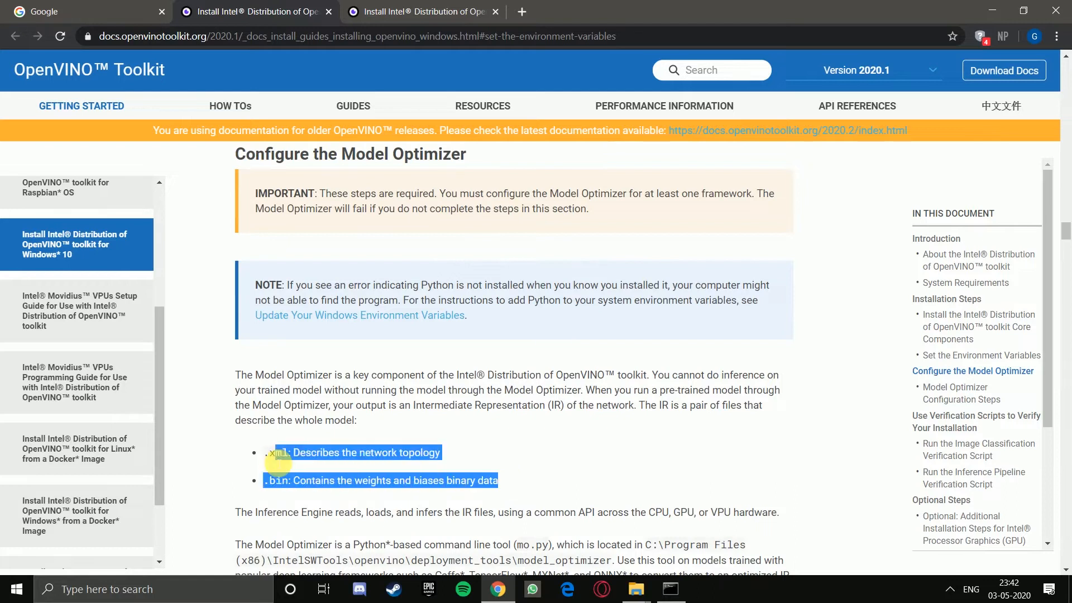
{"action": "mouse_move", "coordinate": [538, 464]}
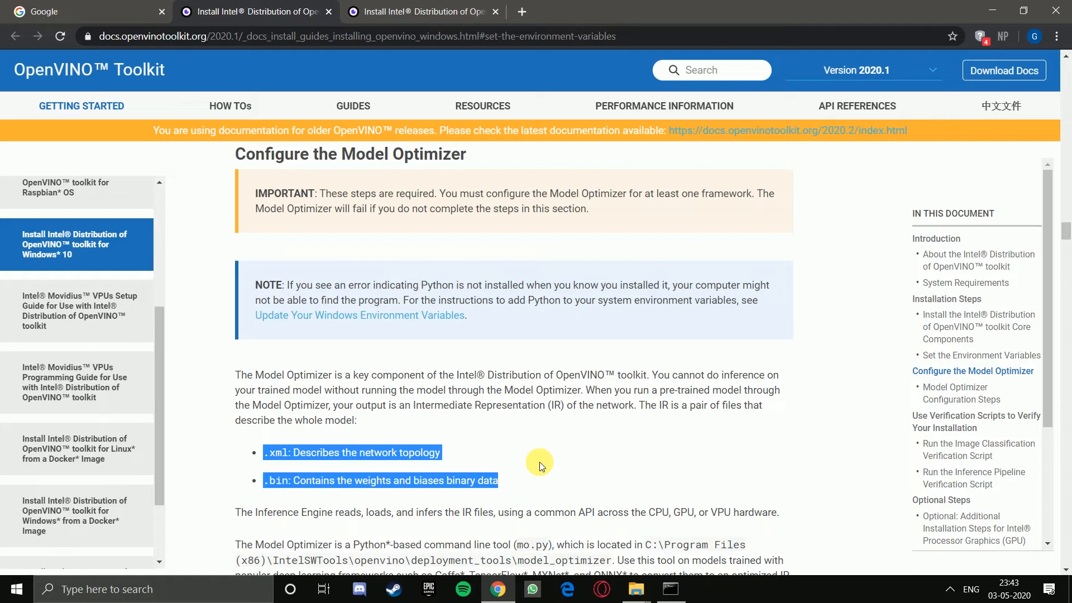
{"action": "mouse_move", "coordinate": [299, 490]}
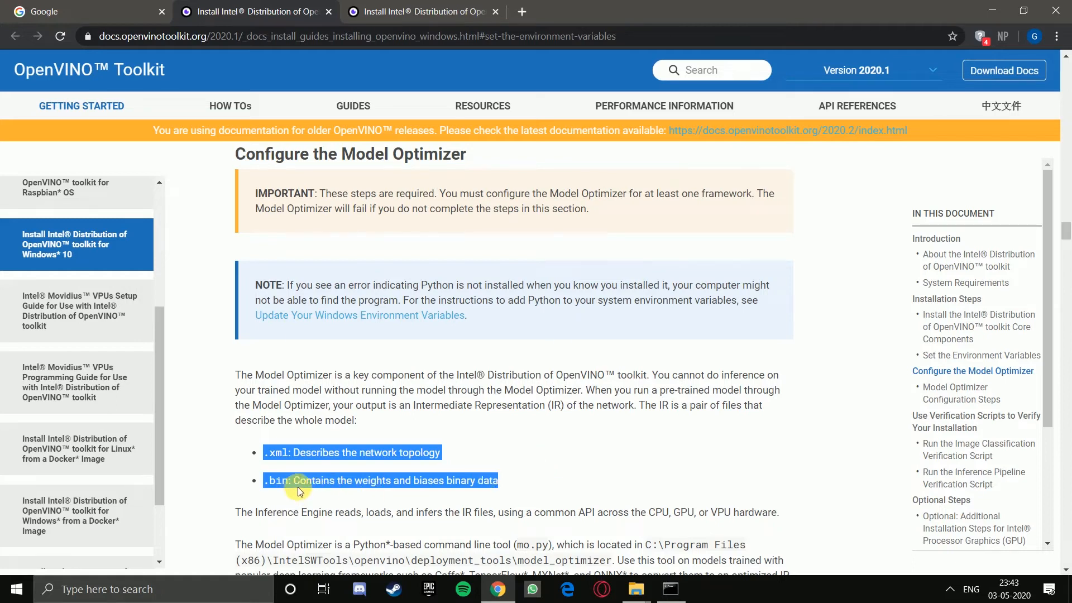
{"action": "mouse_move", "coordinate": [386, 493]}
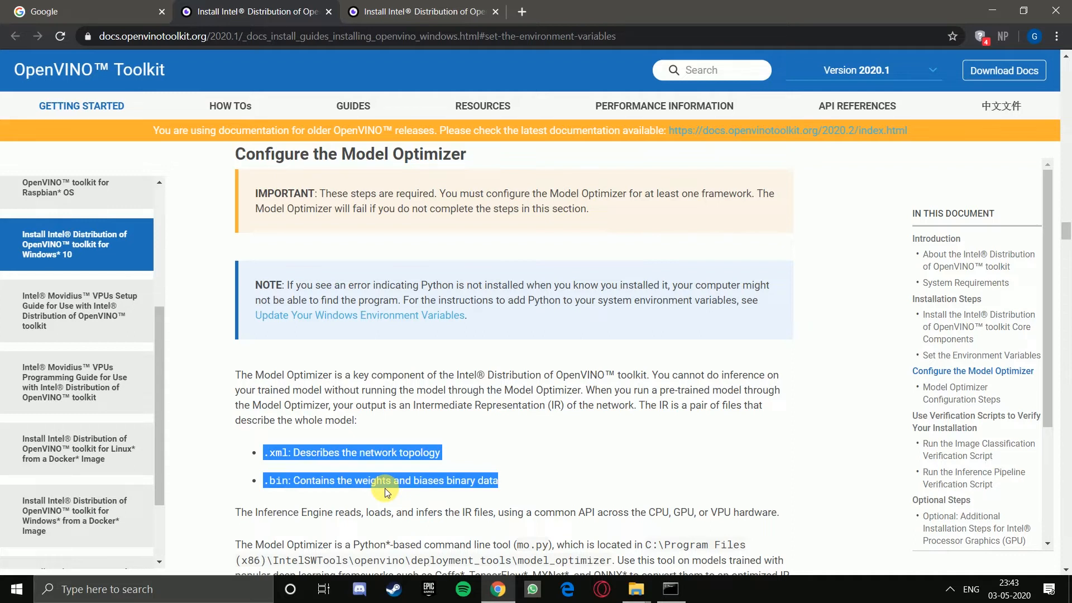
{"action": "mouse_move", "coordinate": [334, 524]}
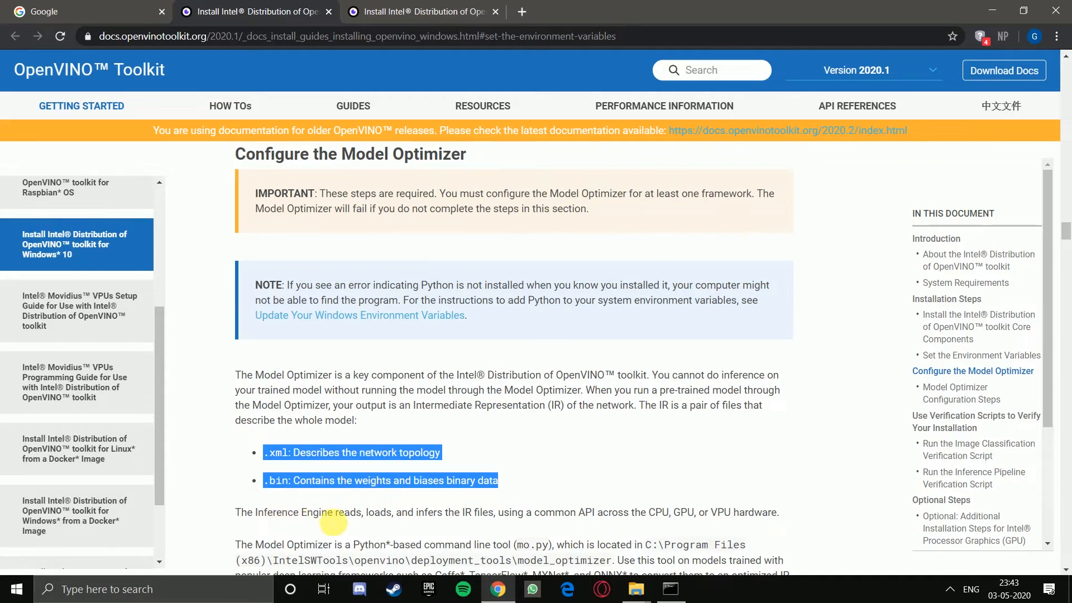
{"action": "mouse_move", "coordinate": [468, 470]}
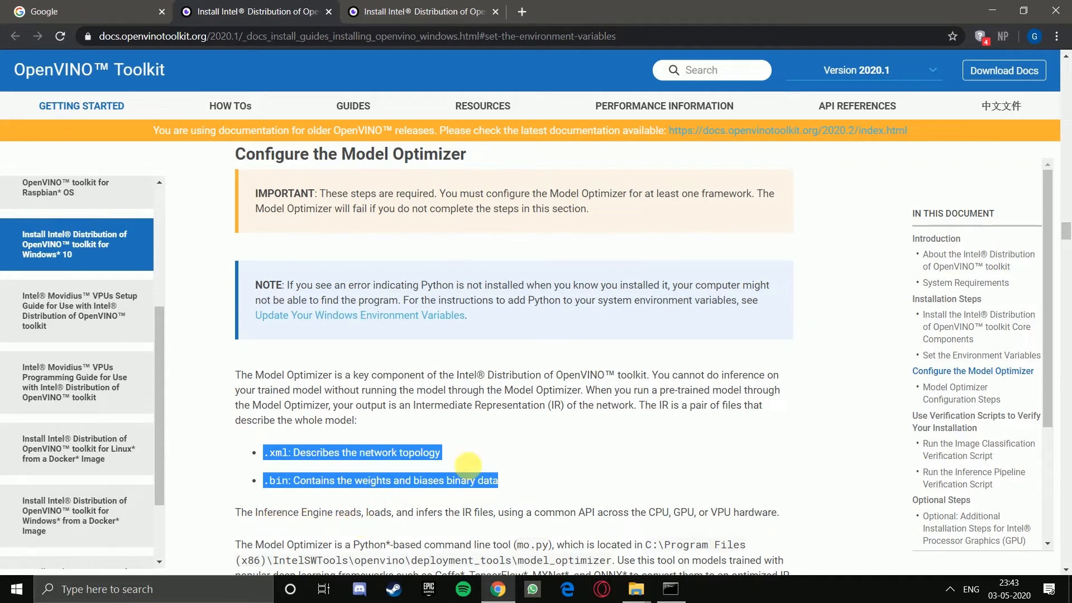
{"action": "scroll", "scroll_direction": "down", "scroll_amount": 3}
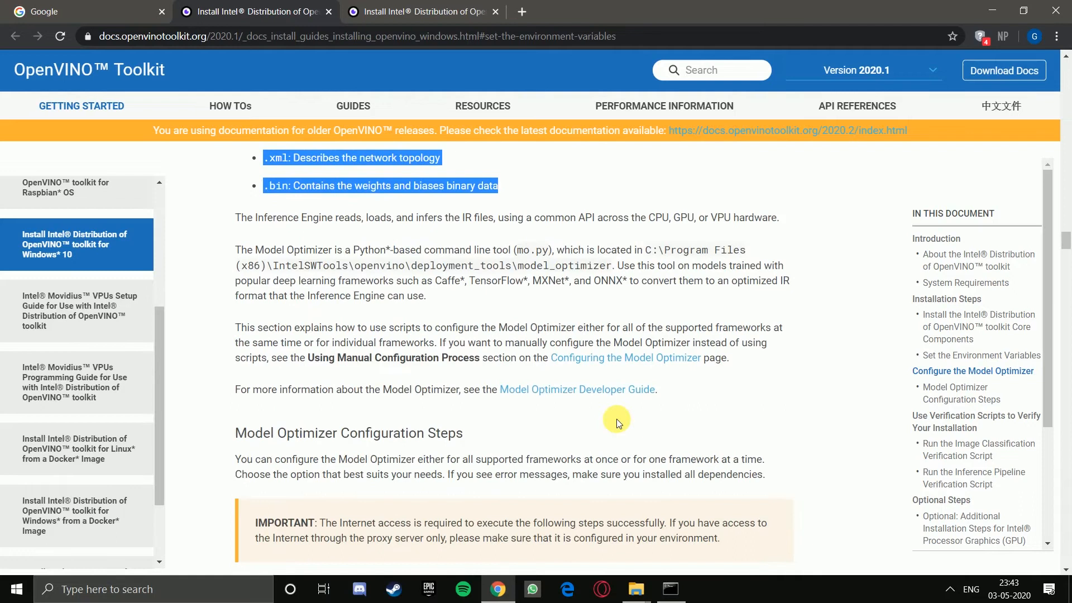
{"action": "scroll", "scroll_direction": "down", "scroll_amount": 3}
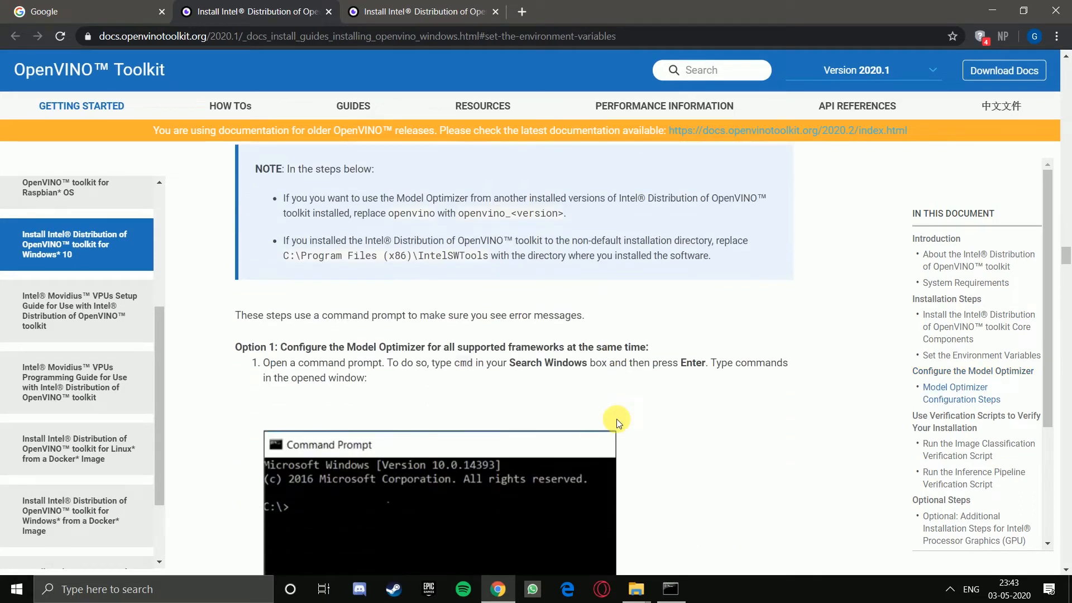
{"action": "scroll", "scroll_direction": "down", "scroll_amount": 3}
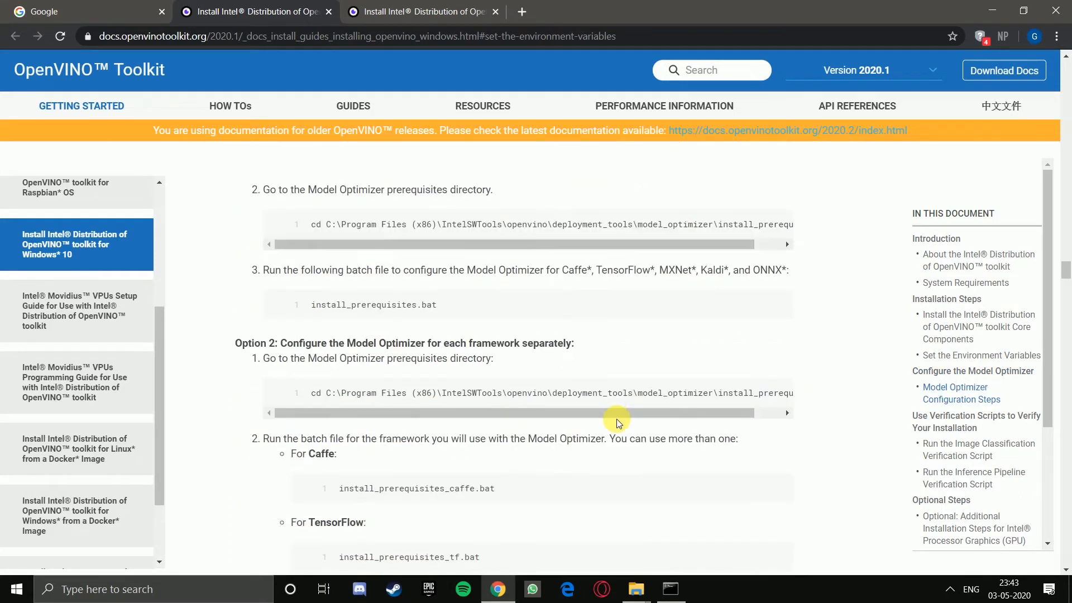
Step: Change into model_optimizer\install_prerequisites, list it with dir, and run install_prerequisites.bat
{"action": "left_click", "coordinate": [669, 588]}
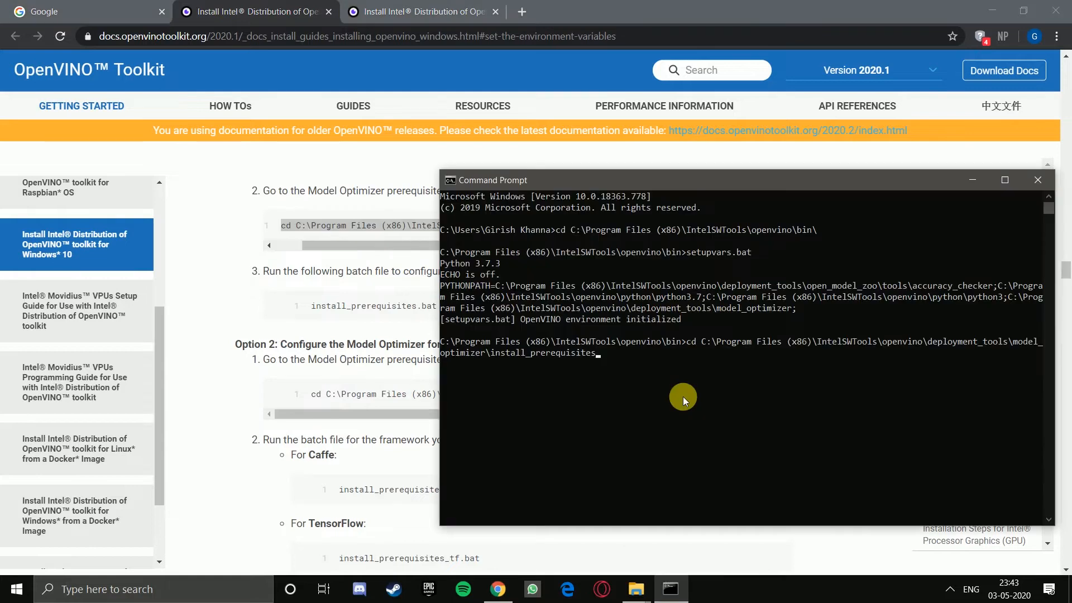
{"action": "key", "text": "Return"}
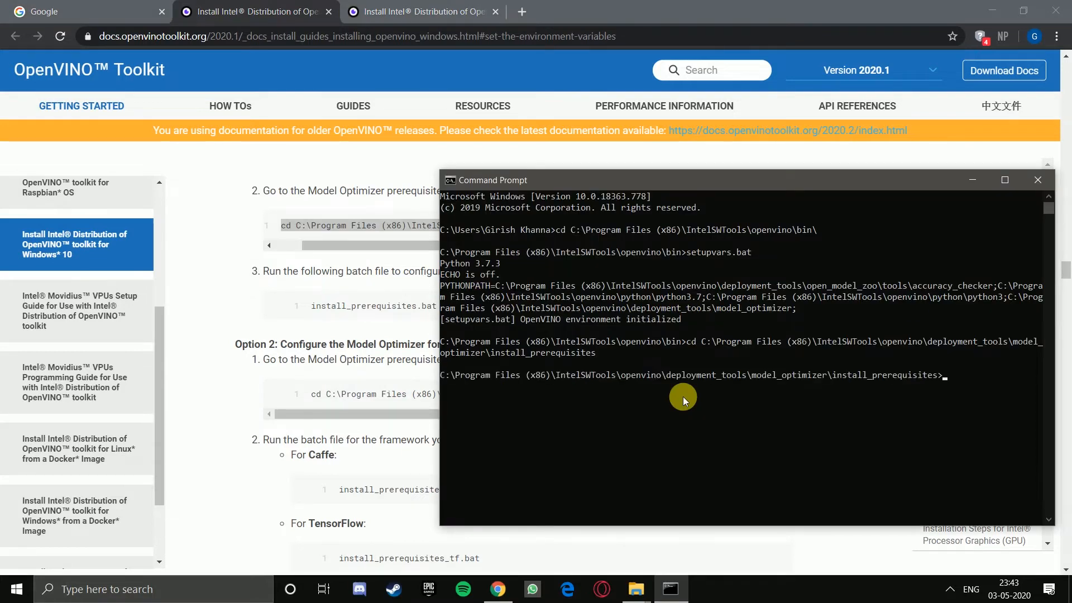
{"action": "mouse_move", "coordinate": [441, 352]}
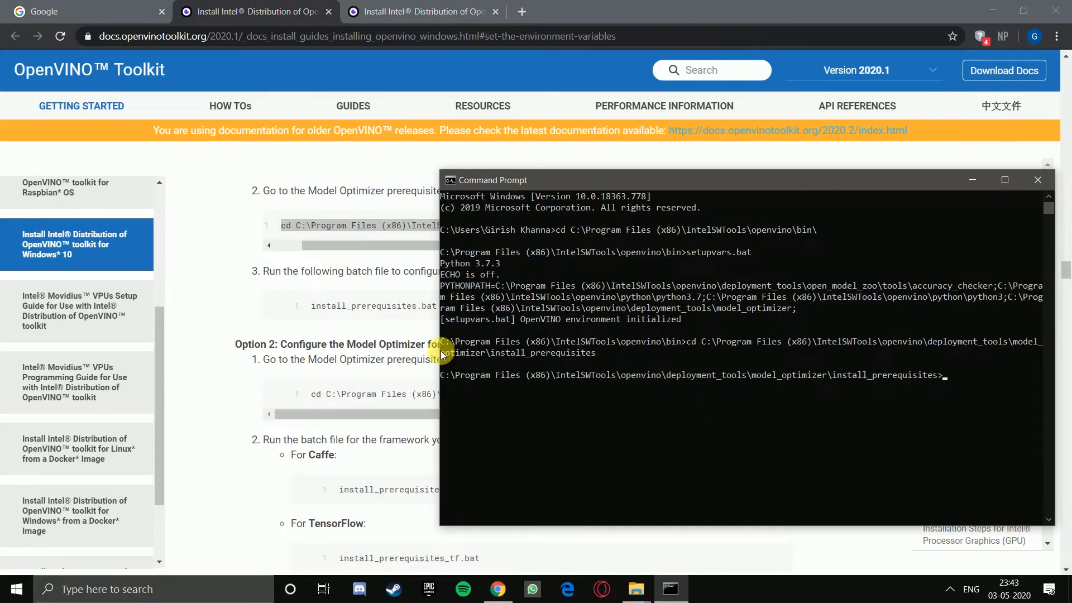
{"action": "type", "text": "dir"}
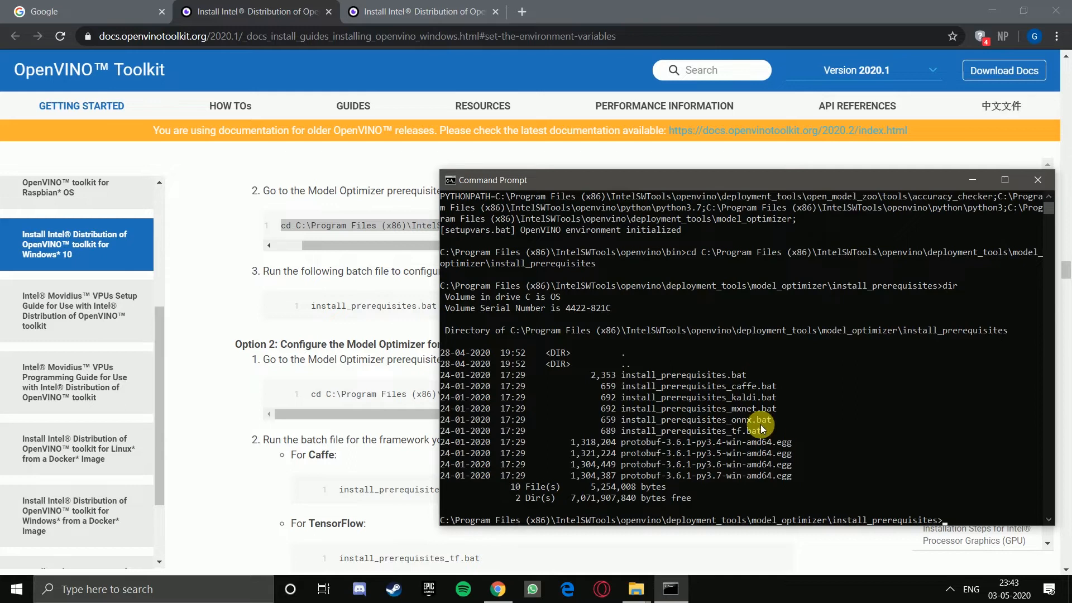
{"action": "mouse_move", "coordinate": [779, 428]}
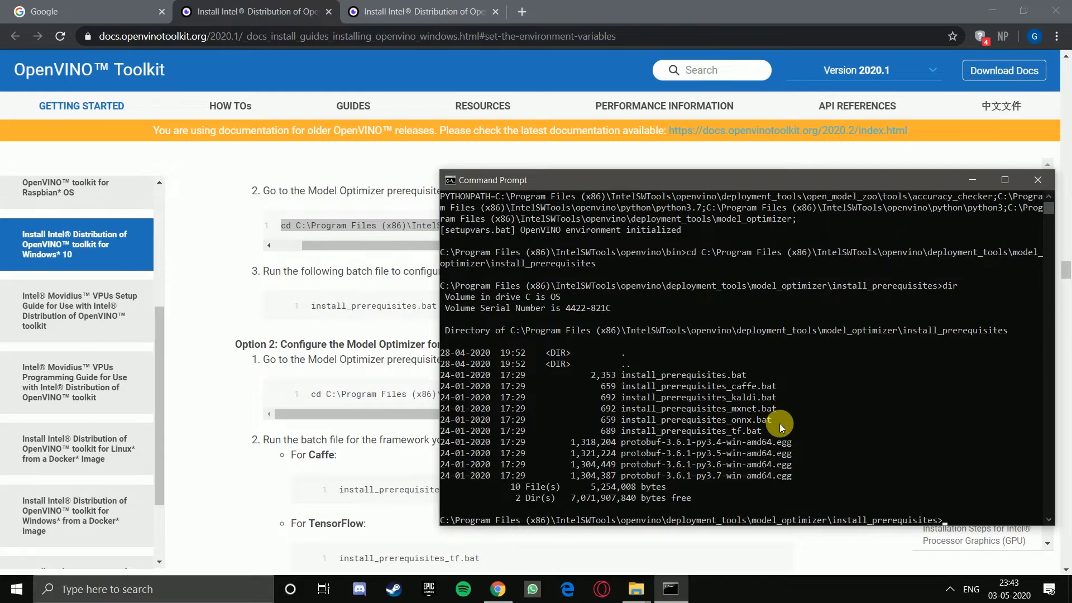
{"action": "type", "text": "ins"}
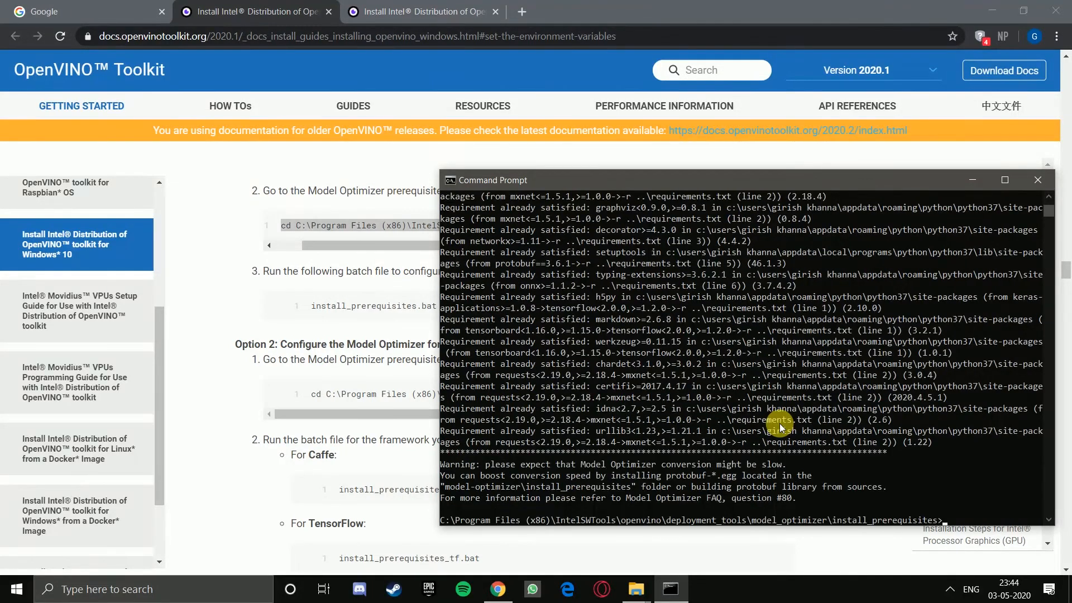
{"action": "mouse_move", "coordinate": [756, 214]}
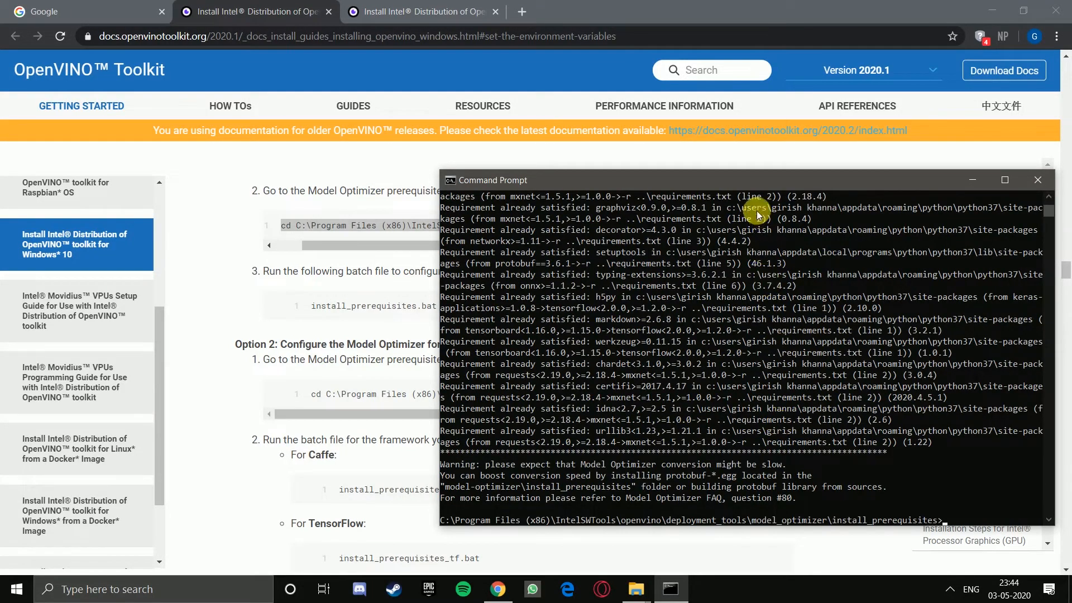
{"action": "mouse_move", "coordinate": [761, 449]}
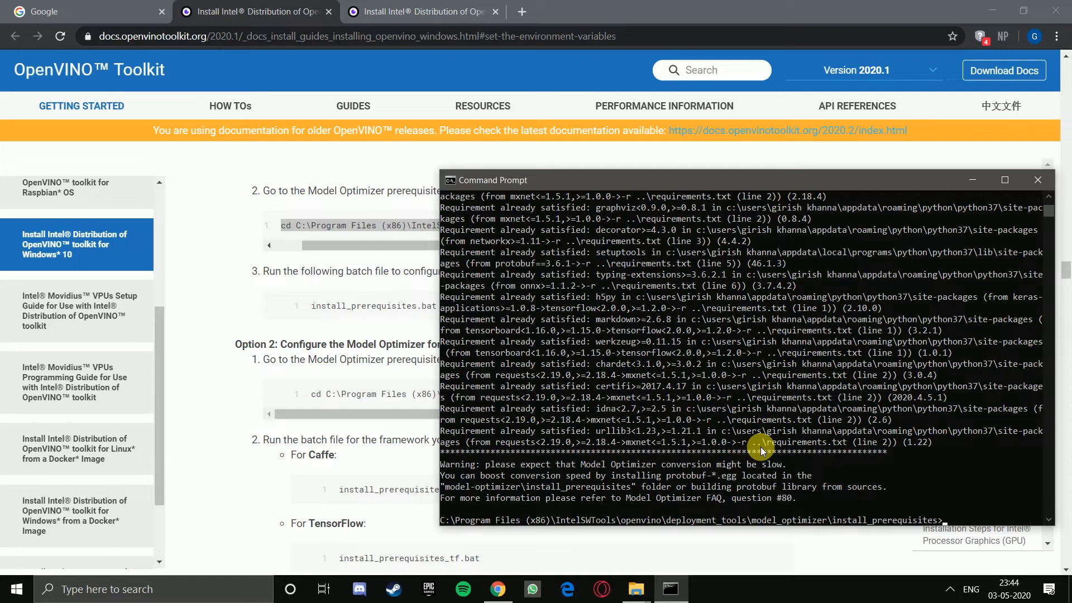
{"action": "mouse_move", "coordinate": [471, 477]}
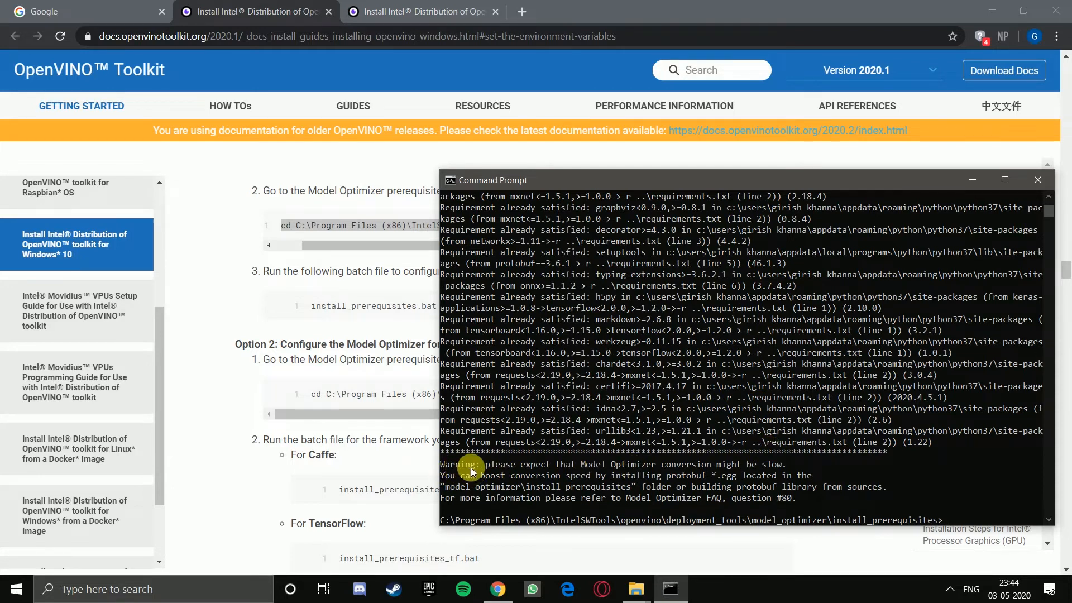
{"action": "mouse_move", "coordinate": [348, 369]}
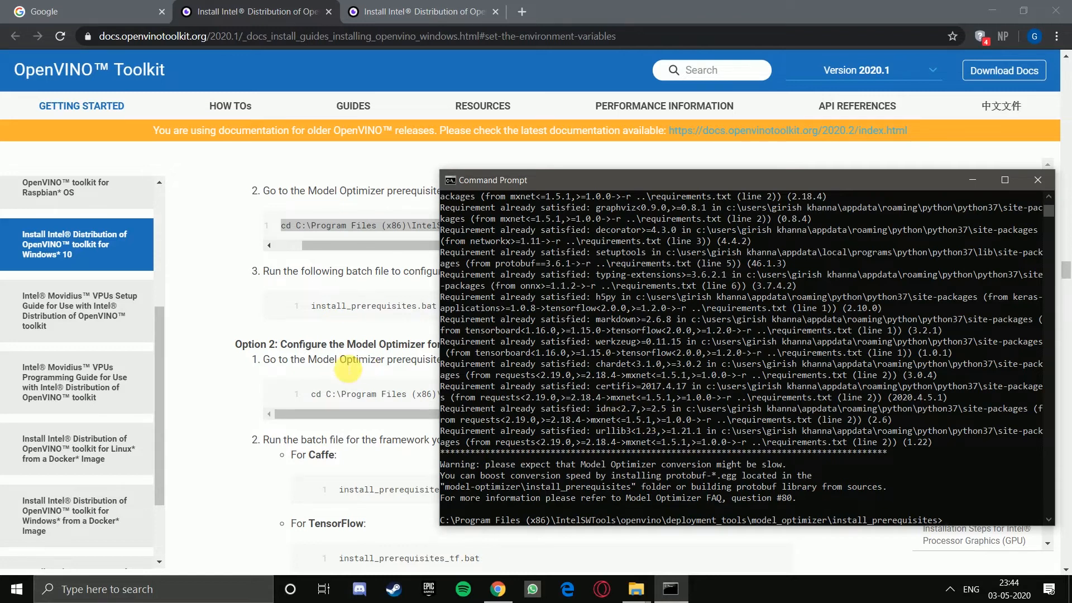
{"action": "left_click", "coordinate": [1037, 180]}
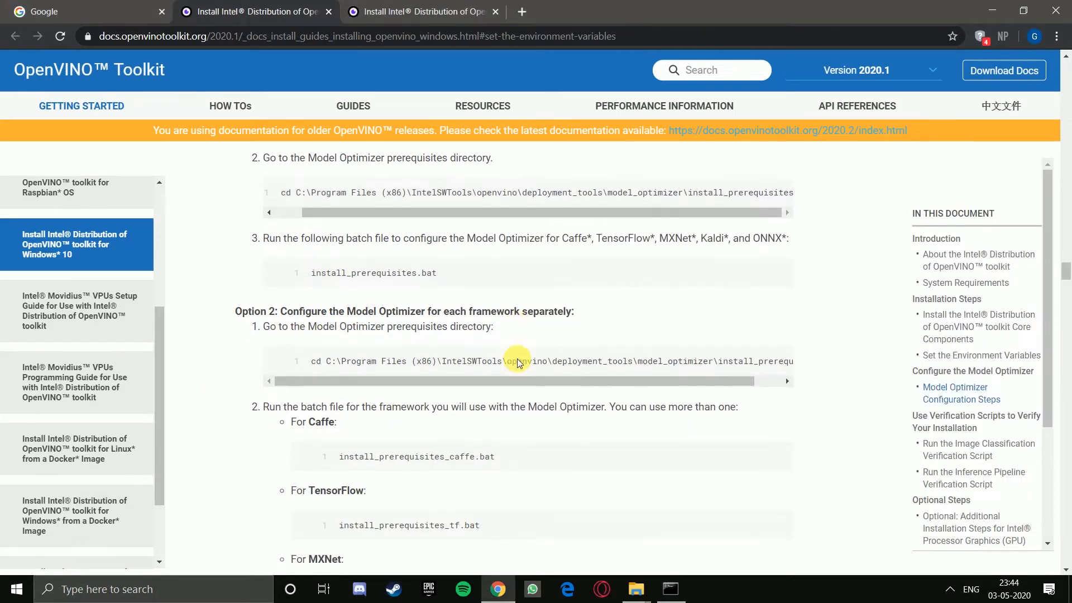
{"action": "scroll", "scroll_direction": "down", "scroll_amount": 3}
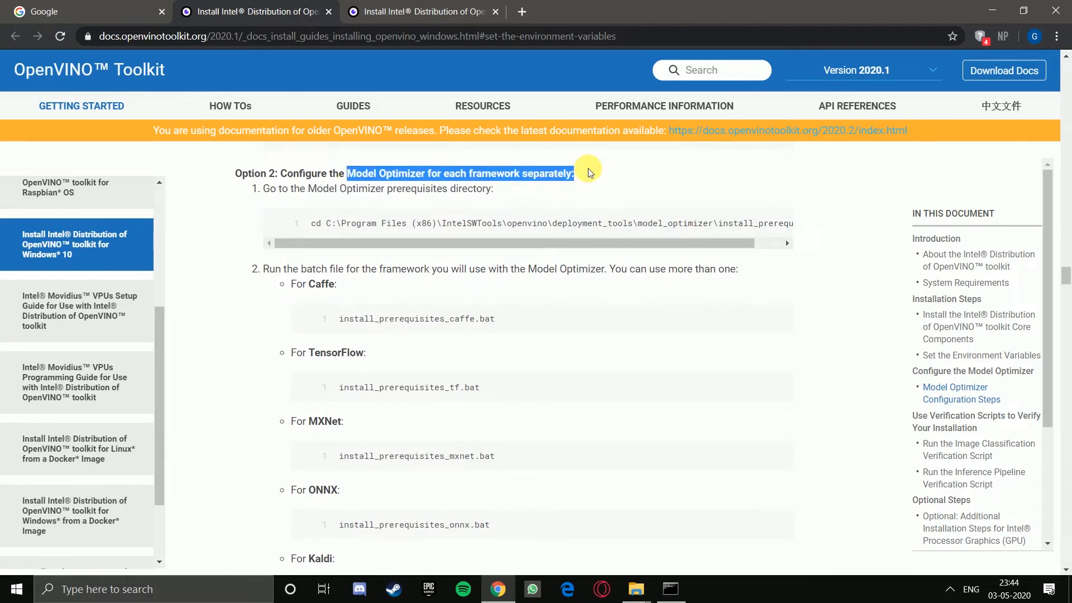
{"action": "mouse_move", "coordinate": [614, 322]}
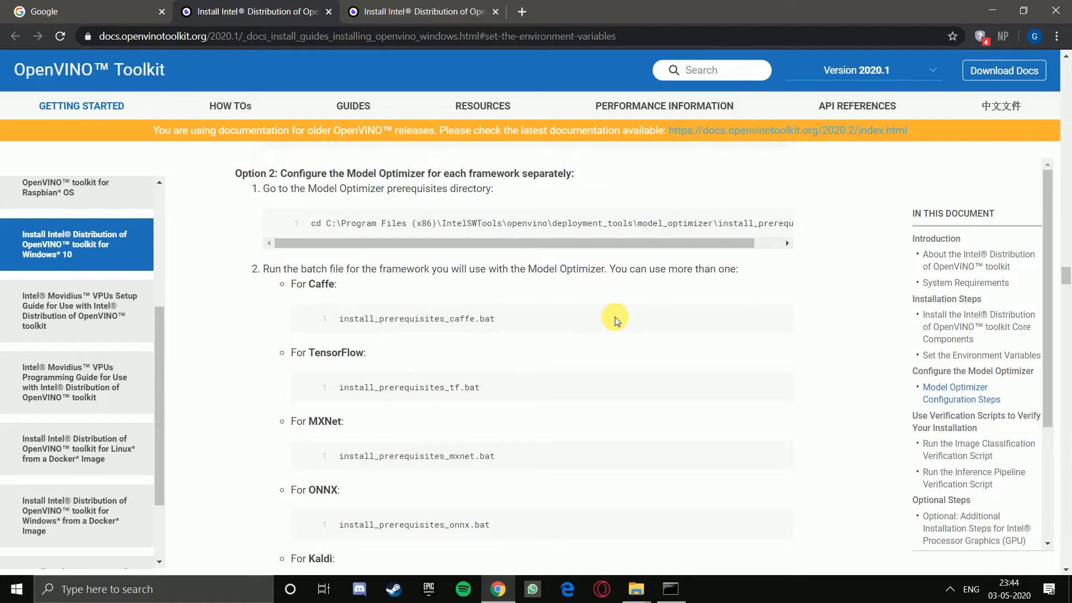
{"action": "scroll", "scroll_direction": "down", "scroll_amount": 3}
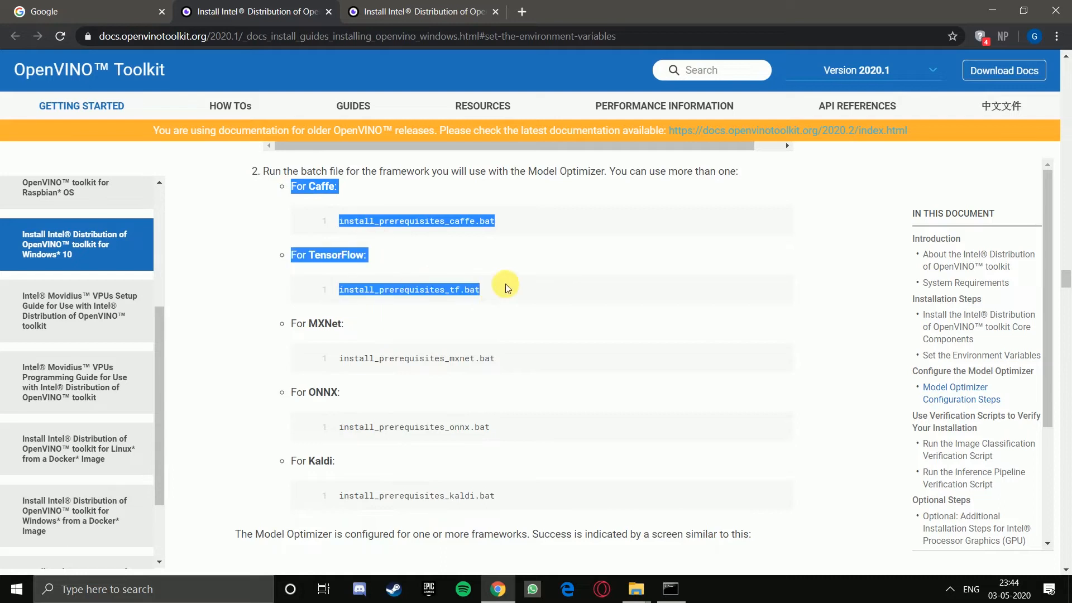
{"action": "left_click", "coordinate": [515, 306]}
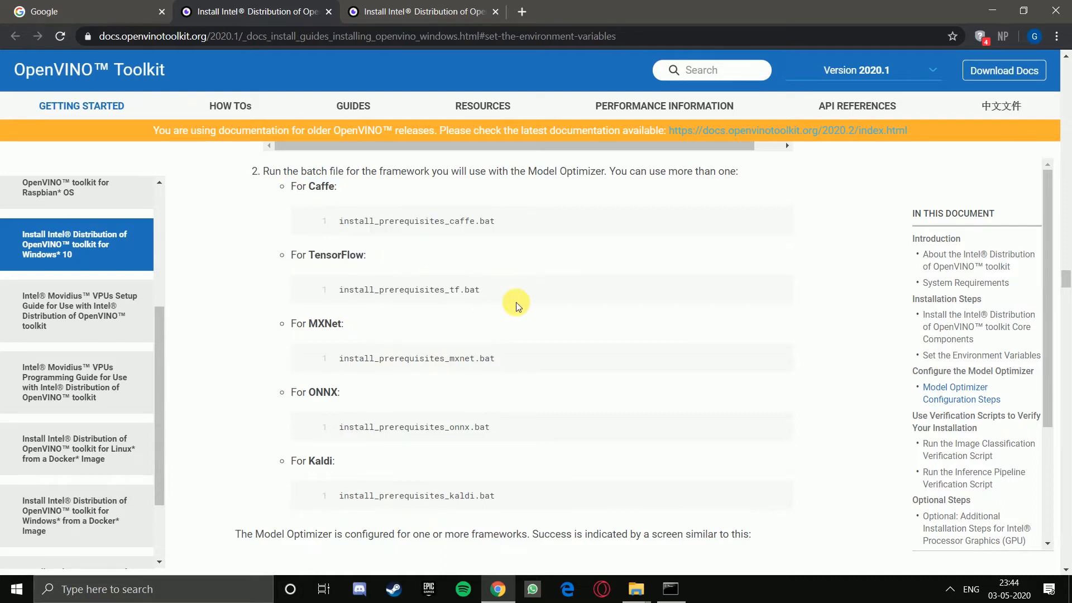
{"action": "left_click", "coordinate": [668, 589]}
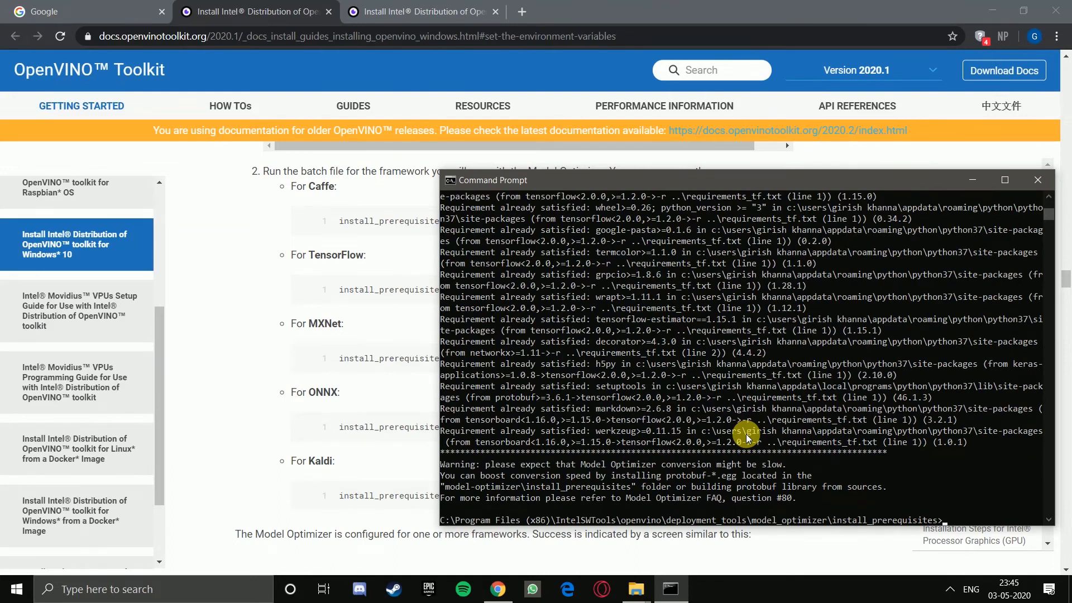
{"action": "mouse_move", "coordinate": [258, 398]}
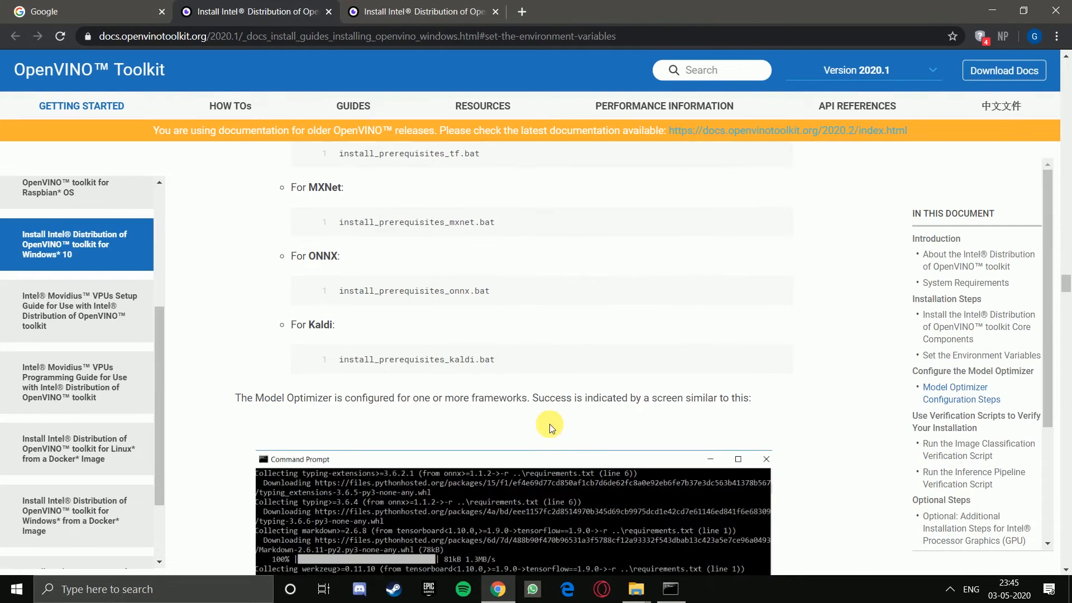
Step: Locate the cd deployment_tools\demo command under Use Verification Scripts and bring up the console
{"action": "scroll", "scroll_direction": "down", "scroll_amount": 3}
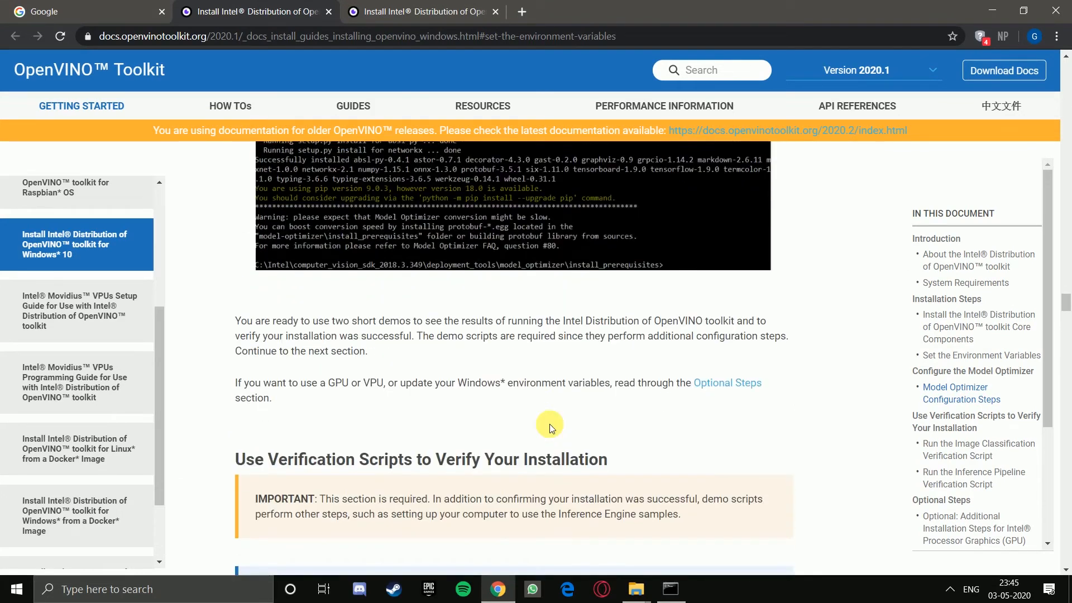
{"action": "scroll", "scroll_direction": "down", "scroll_amount": 3}
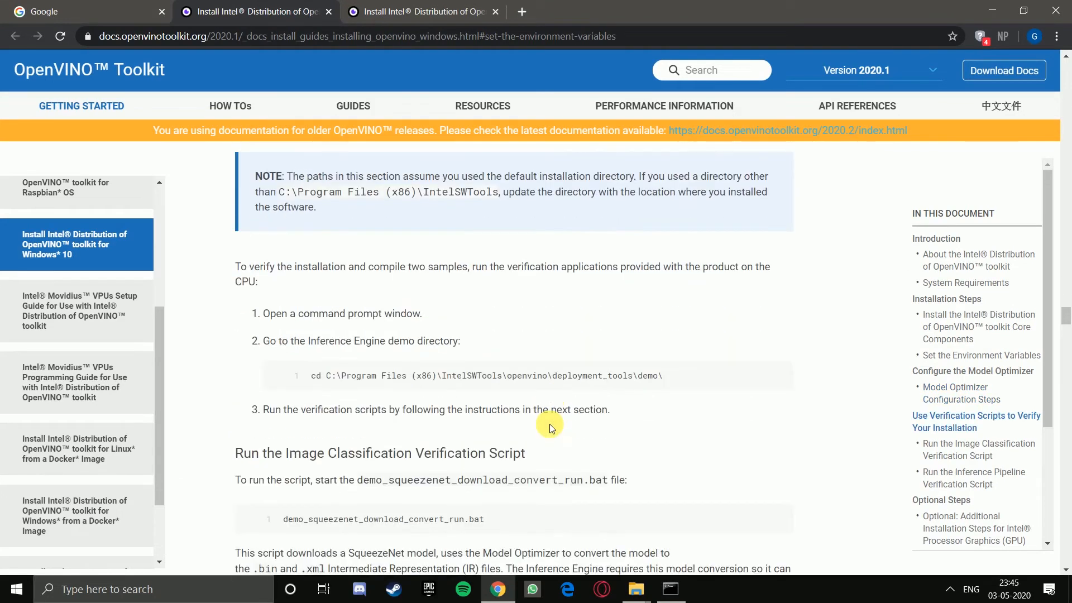
{"action": "mouse_move", "coordinate": [293, 369]}
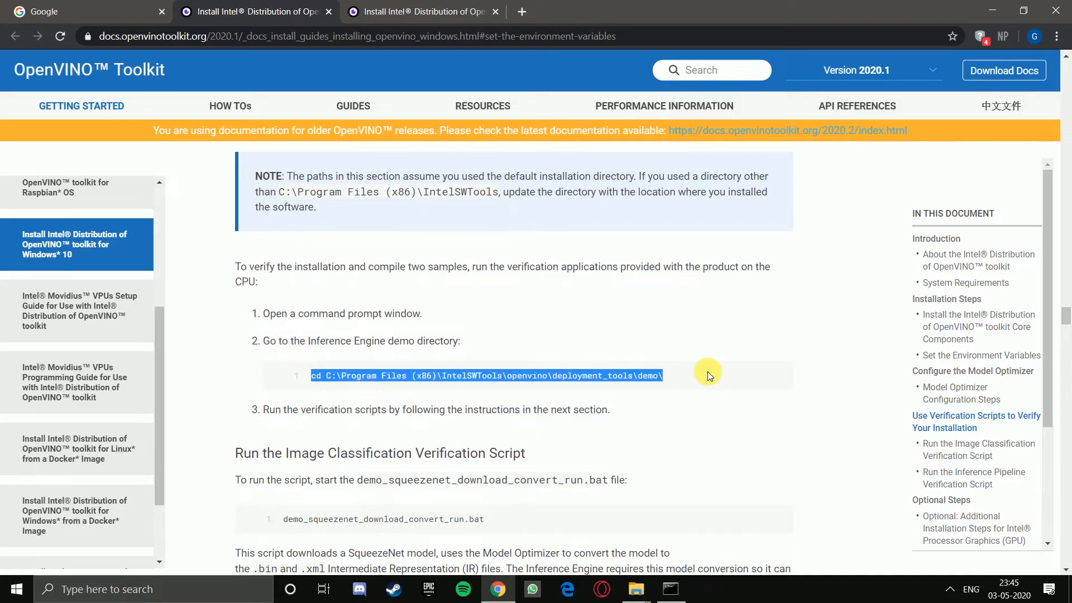
{"action": "left_click", "coordinate": [668, 588]}
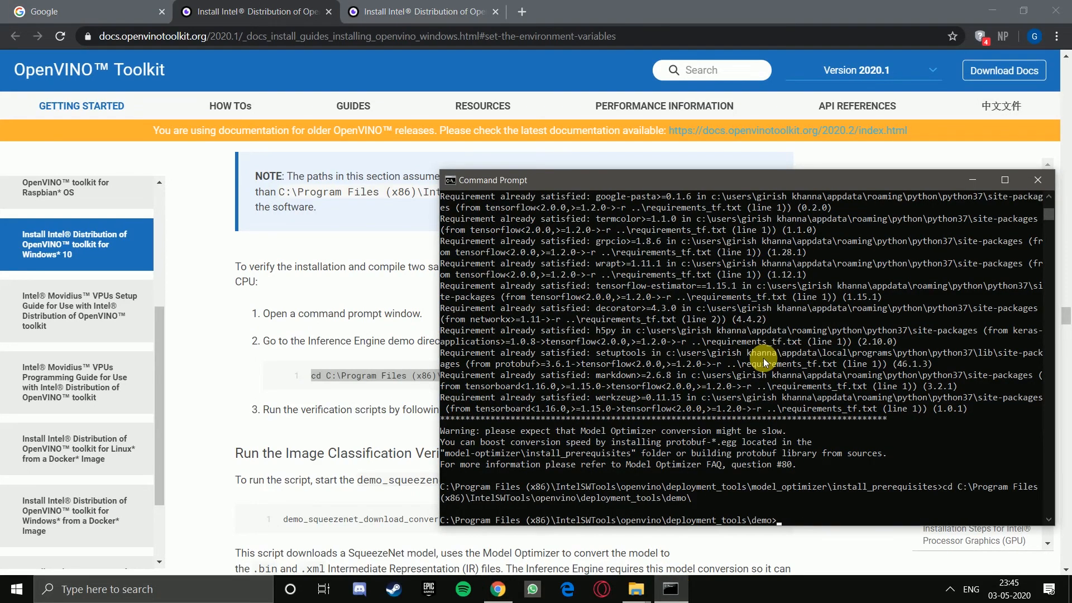
{"action": "mouse_move", "coordinate": [639, 410]}
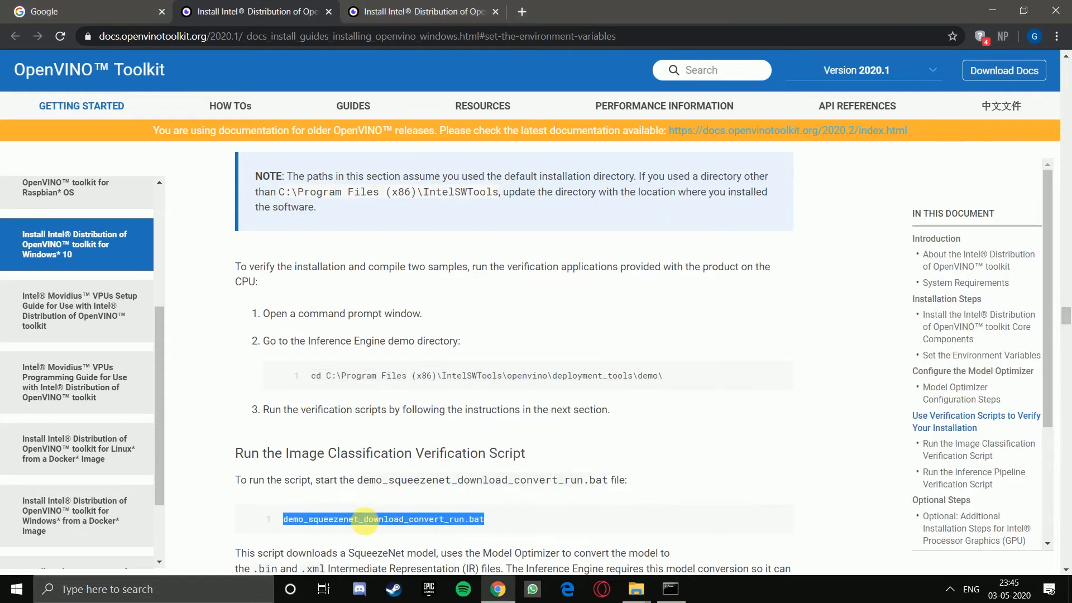
Step: Scroll to the Image Classification Verification Script section and select the car.png image name
{"action": "scroll", "scroll_direction": "up", "scroll_amount": 3}
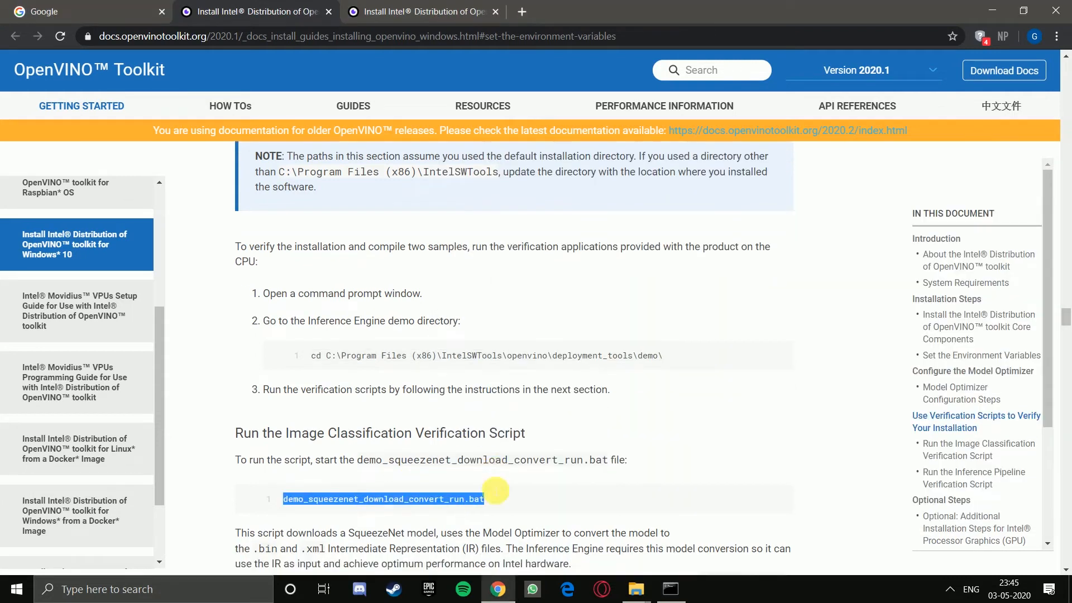
{"action": "scroll", "scroll_direction": "down", "scroll_amount": 3}
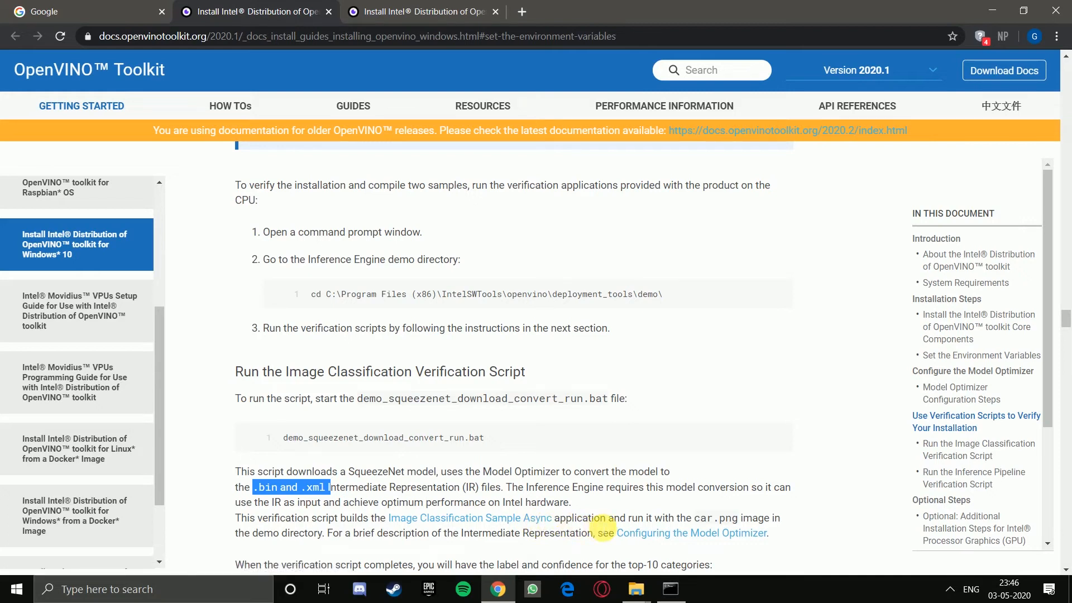
{"action": "mouse_move", "coordinate": [699, 519]}
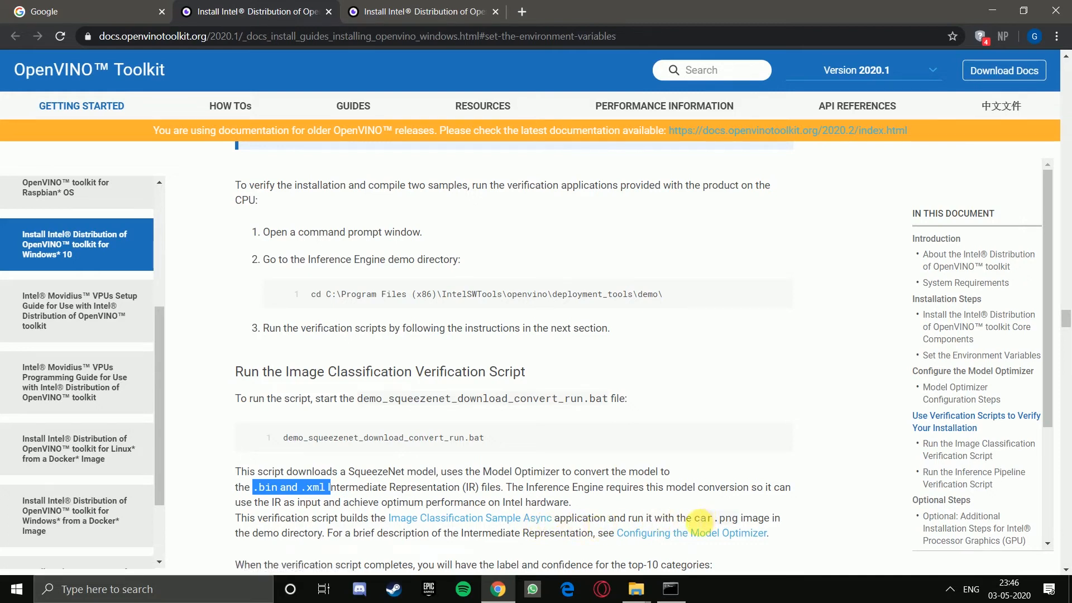
{"action": "double_click", "coordinate": [714, 517]}
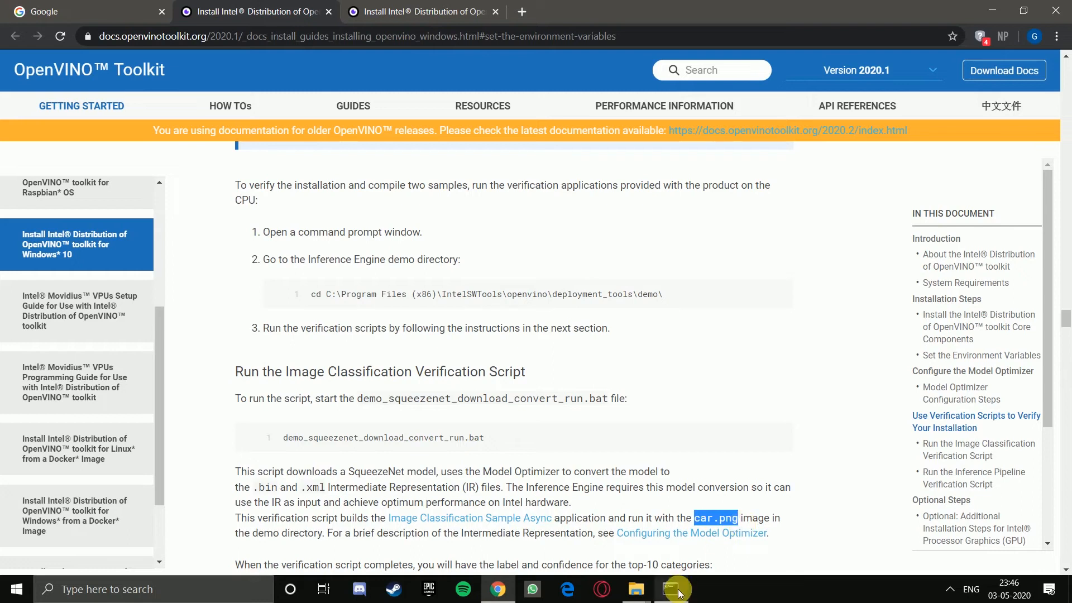
Step: Bring the console forward in the demo directory to run the SqueezeNet classification demo
{"action": "left_click", "coordinate": [673, 589]}
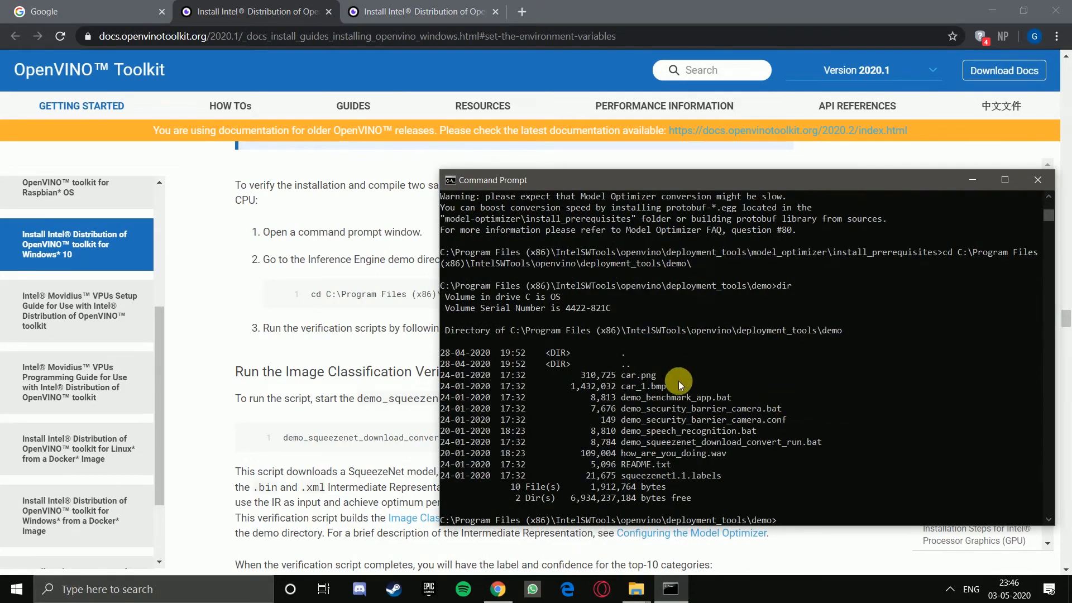
{"action": "mouse_move", "coordinate": [648, 378]}
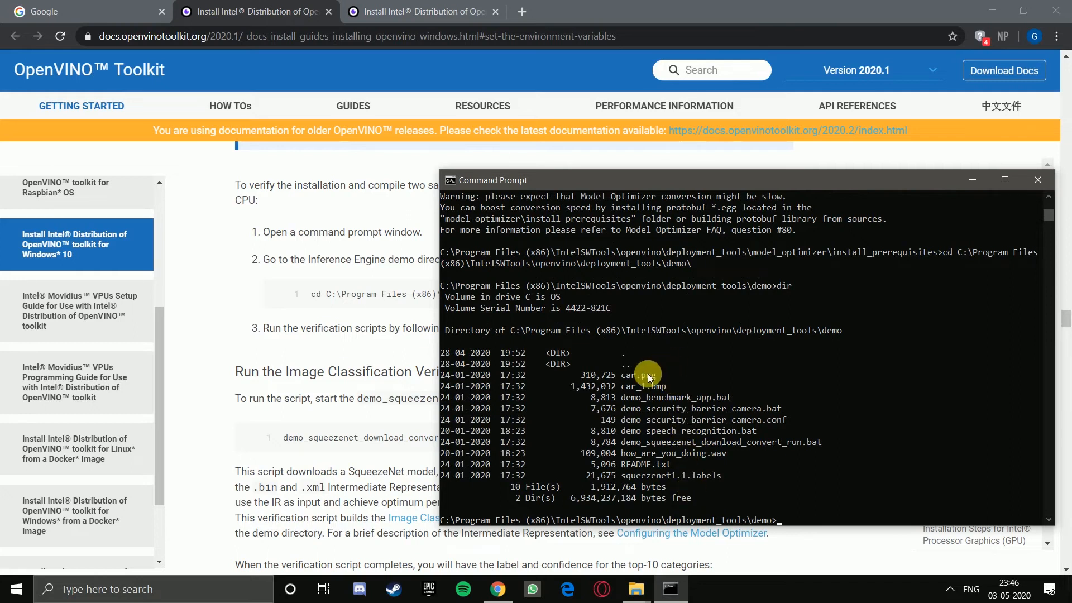
{"action": "mouse_move", "coordinate": [660, 428]}
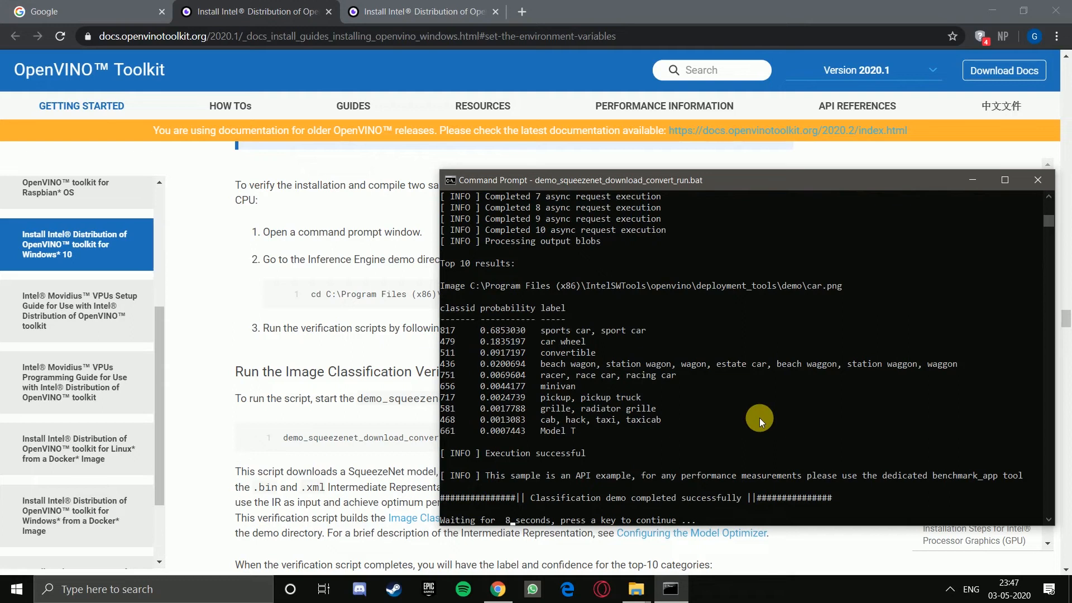
{"action": "mouse_move", "coordinate": [641, 360]}
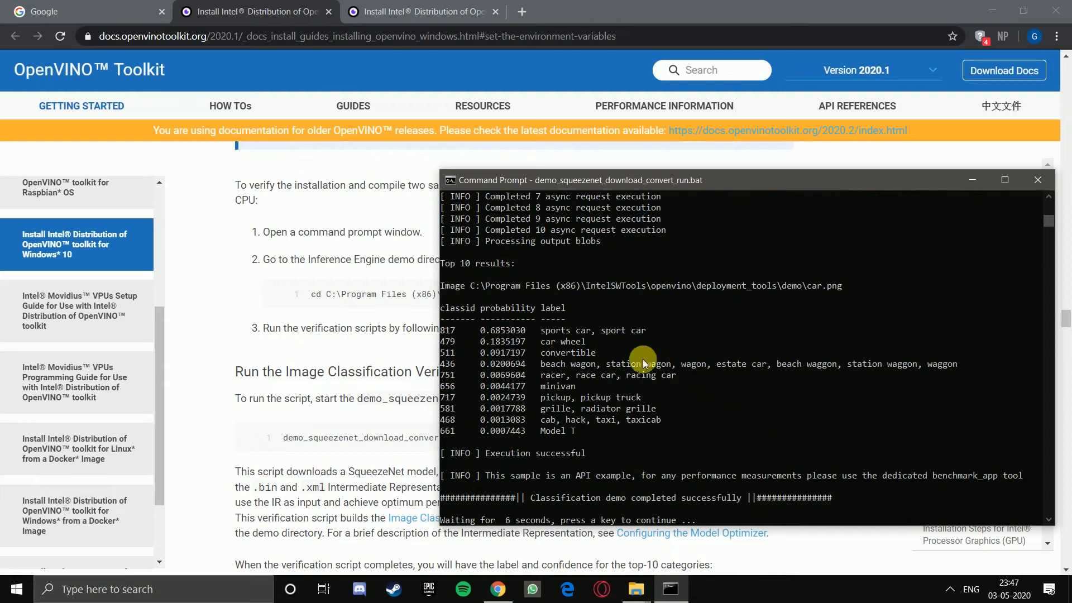
{"action": "mouse_move", "coordinate": [554, 312]}
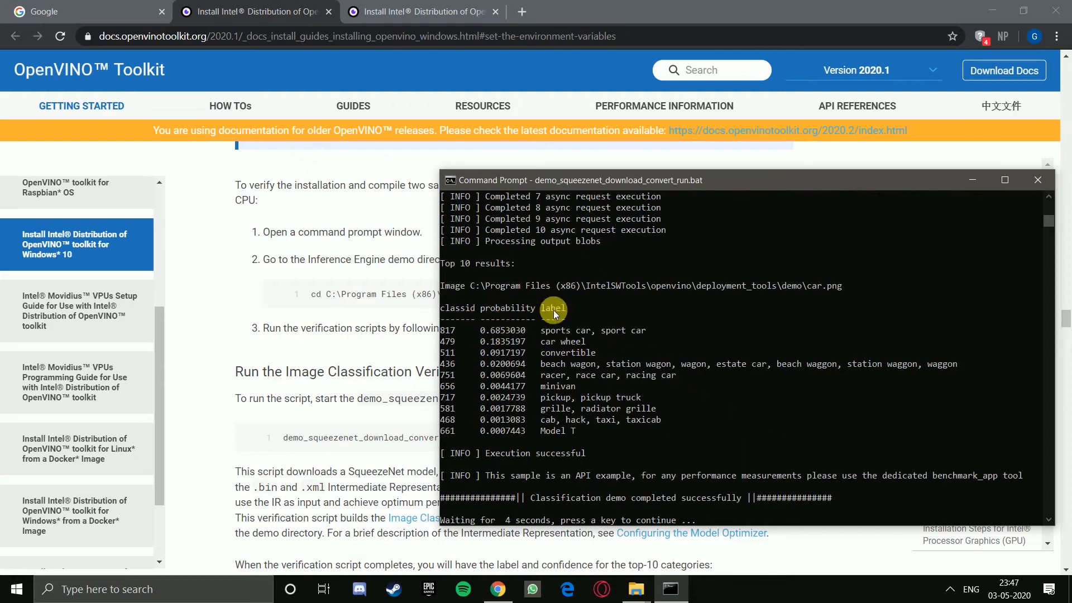
{"action": "mouse_move", "coordinate": [558, 335]}
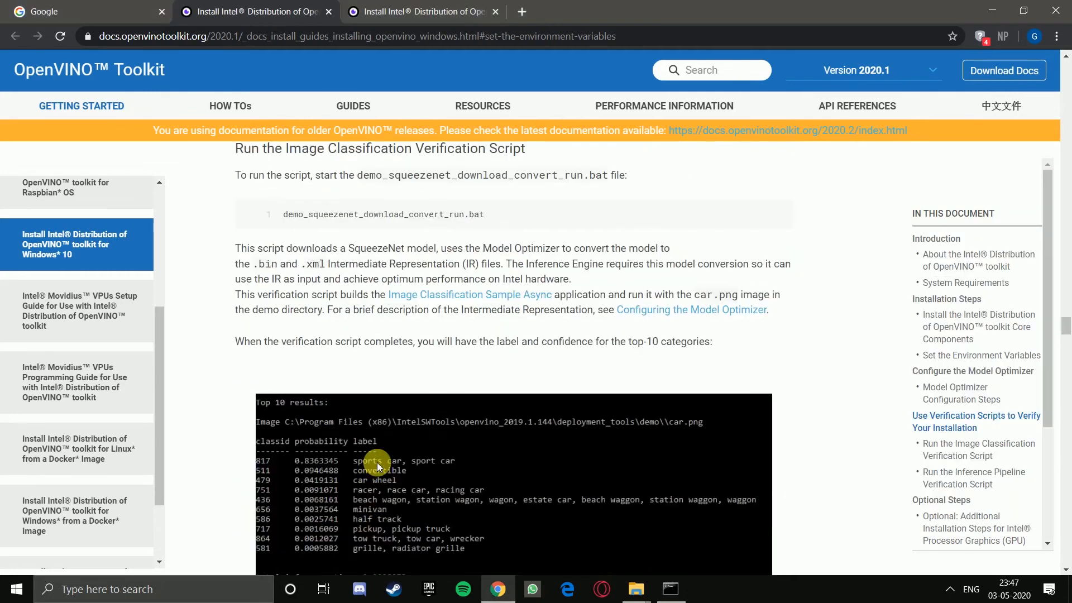
Step: Select demo_security_barrier_camera.bat in the Inference Pipeline section and switch to the console
{"action": "scroll", "scroll_direction": "down", "scroll_amount": 3}
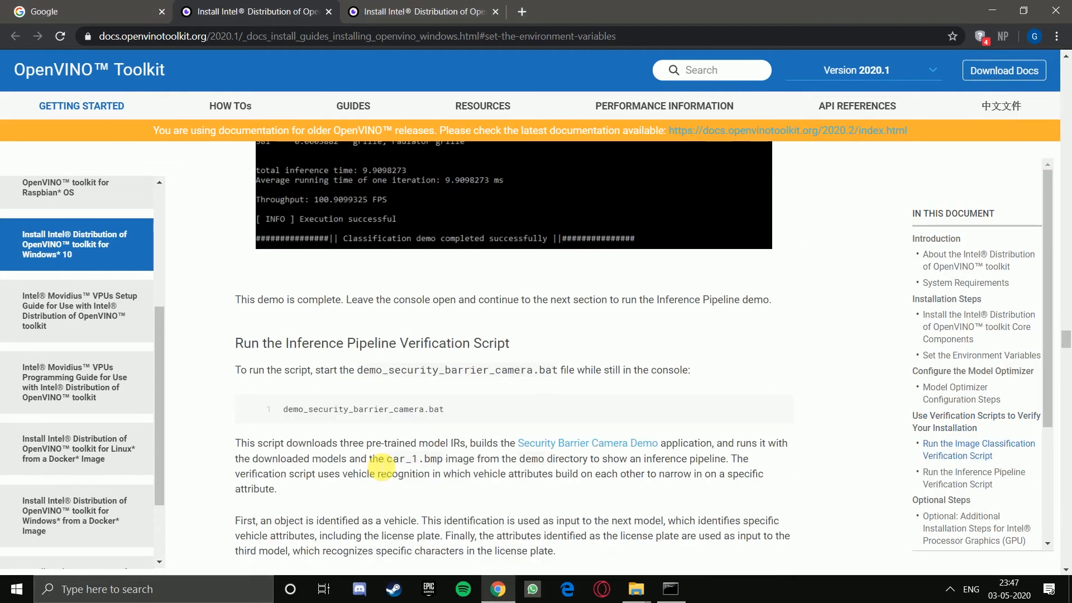
{"action": "double_click", "coordinate": [328, 366]}
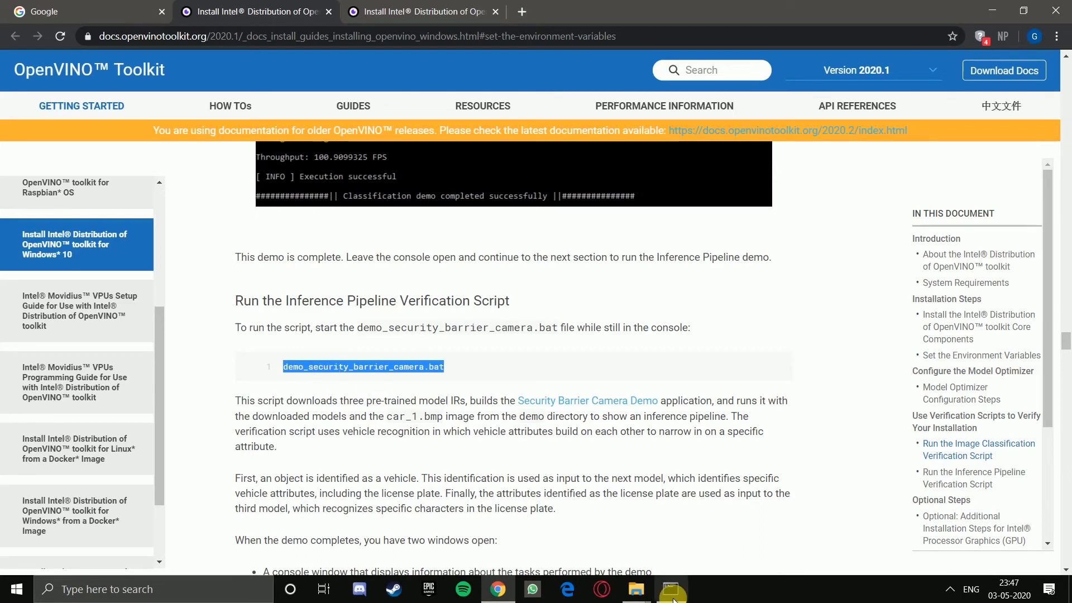
{"action": "left_click", "coordinate": [671, 589]}
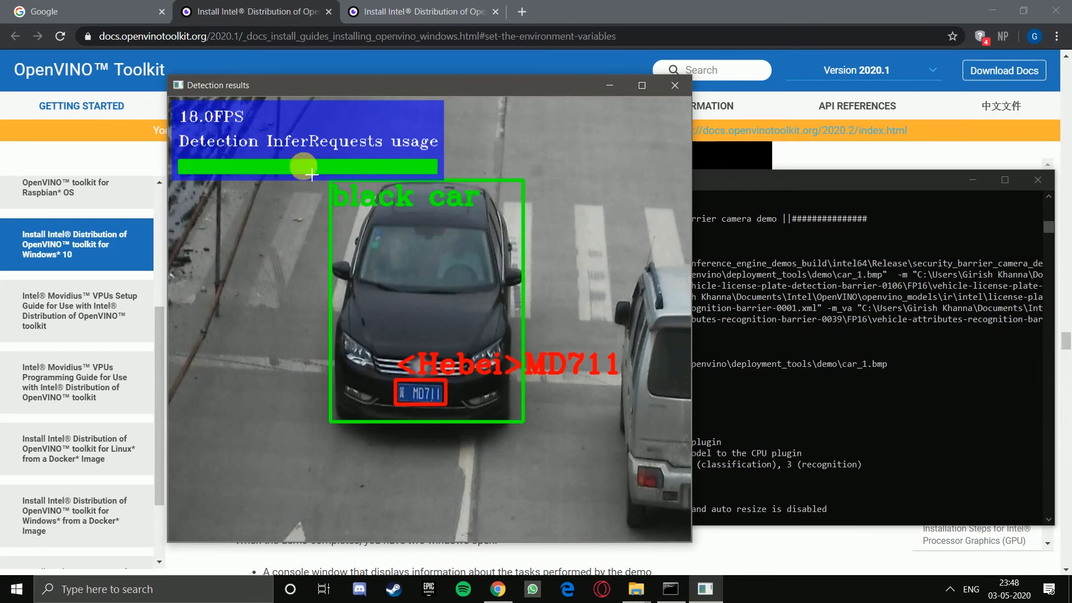
{"action": "mouse_move", "coordinate": [358, 218]}
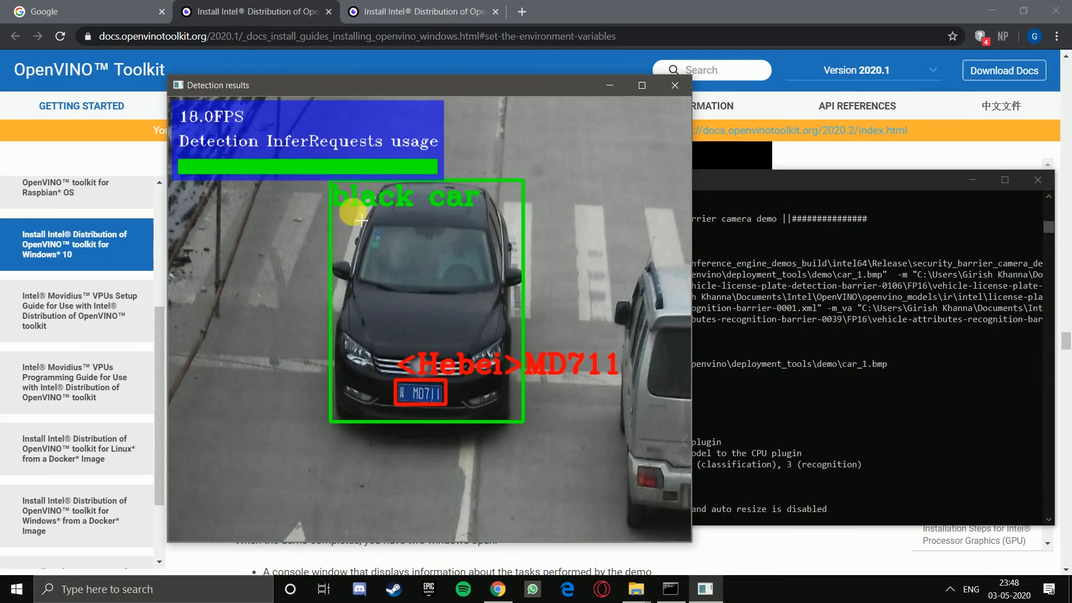
{"action": "mouse_move", "coordinate": [468, 388]}
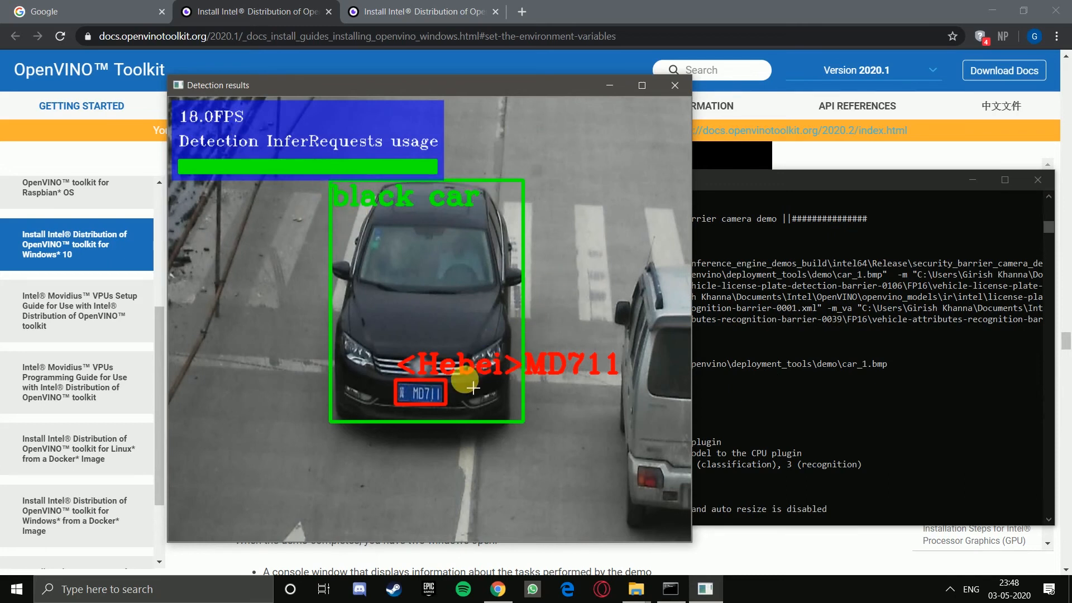
{"action": "mouse_move", "coordinate": [555, 385]}
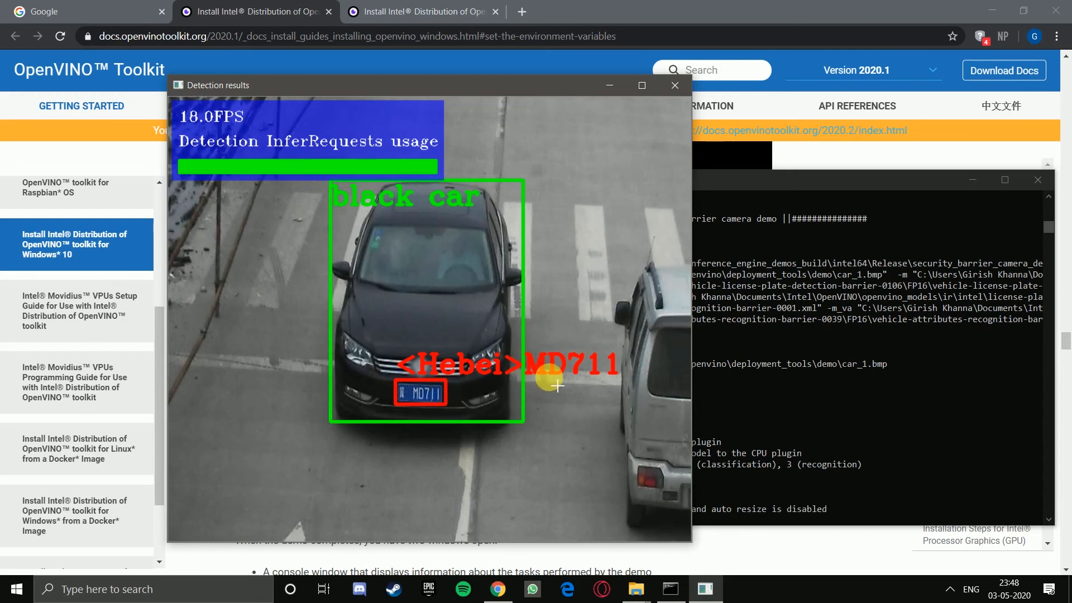